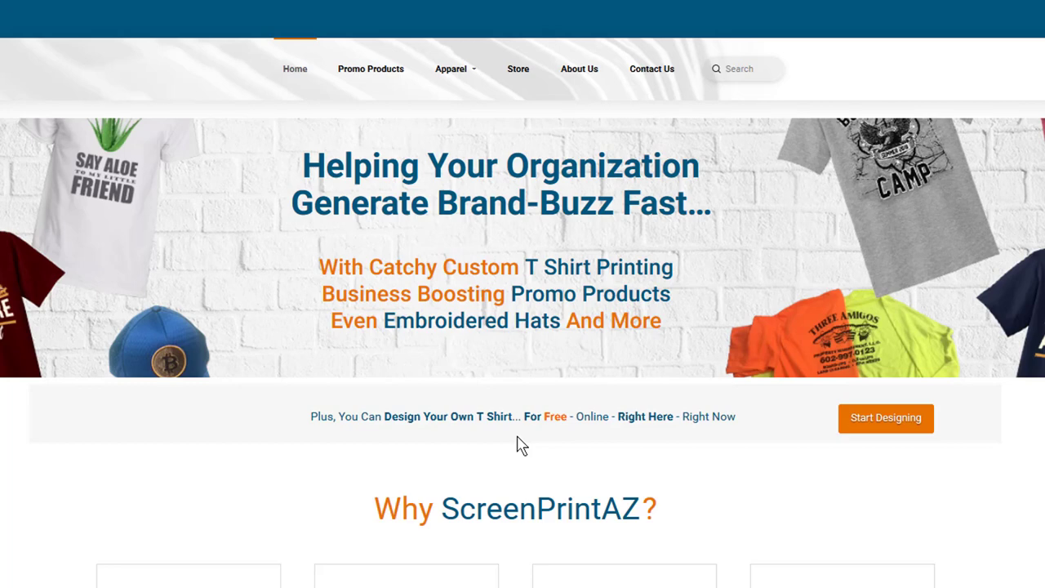
pyautogui.moveTo(714, 361)
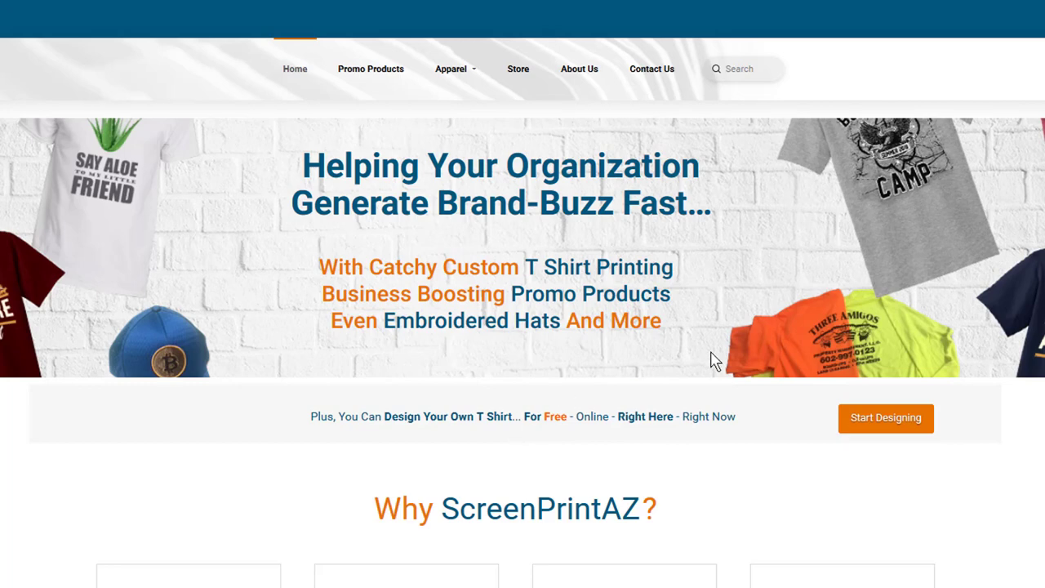
pyautogui.moveTo(725, 312)
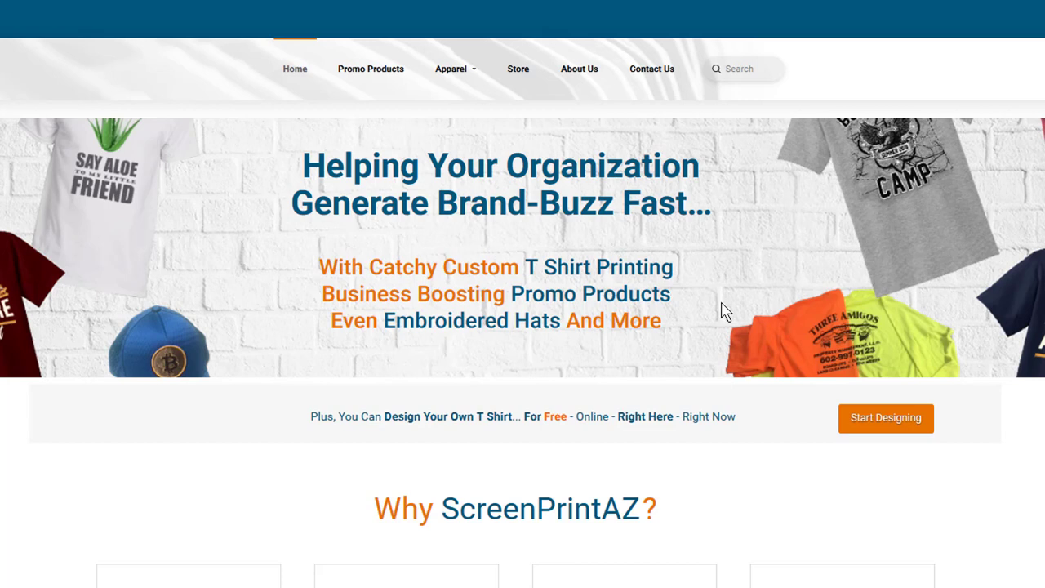
pyautogui.moveTo(969, 387)
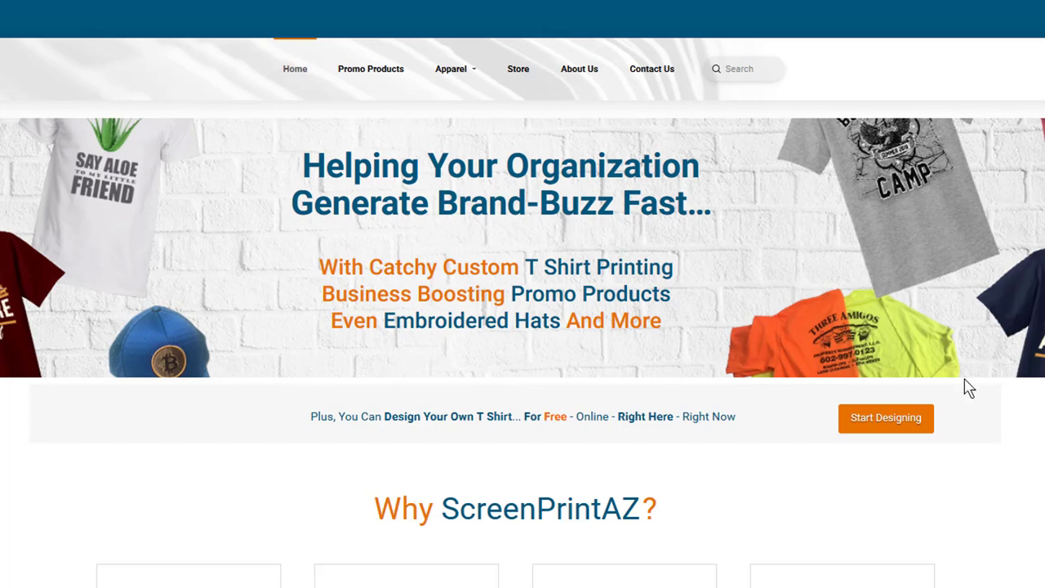
pyautogui.moveTo(879, 425)
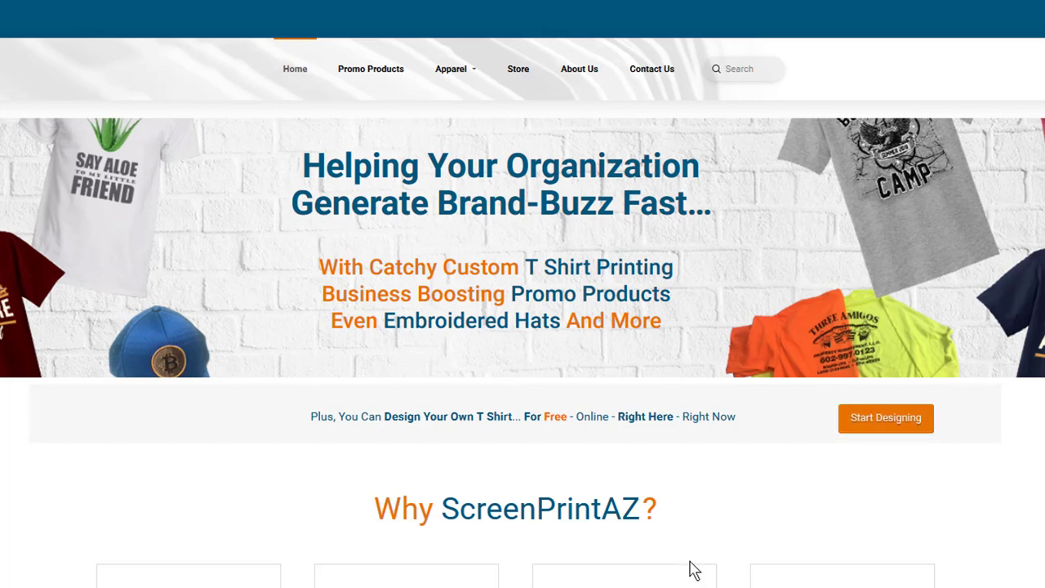
# - Launch the online shirt designer from the homepage via Start Designing
pyautogui.click(886, 418)
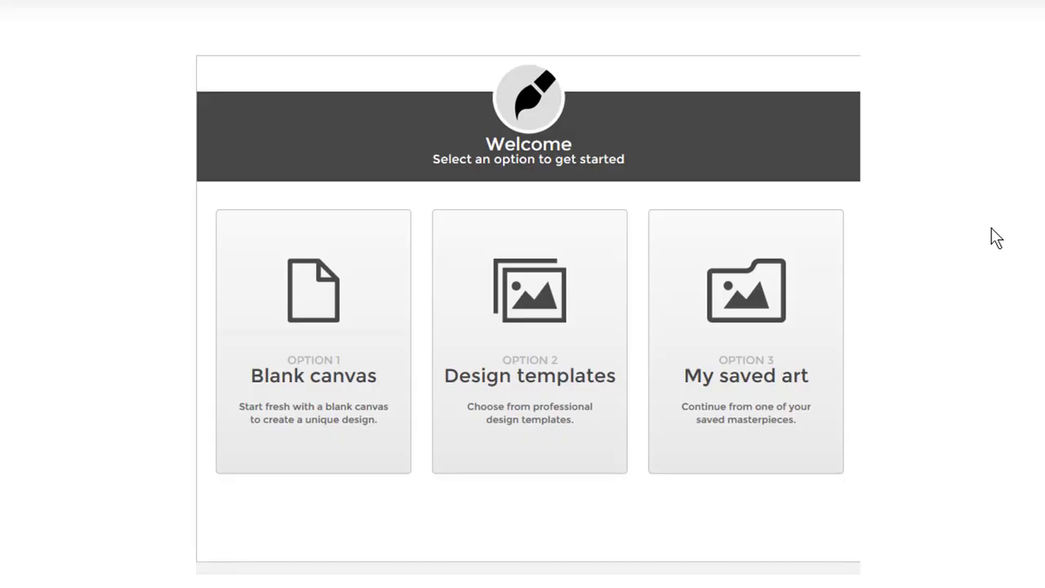
pyautogui.moveTo(124, 104)
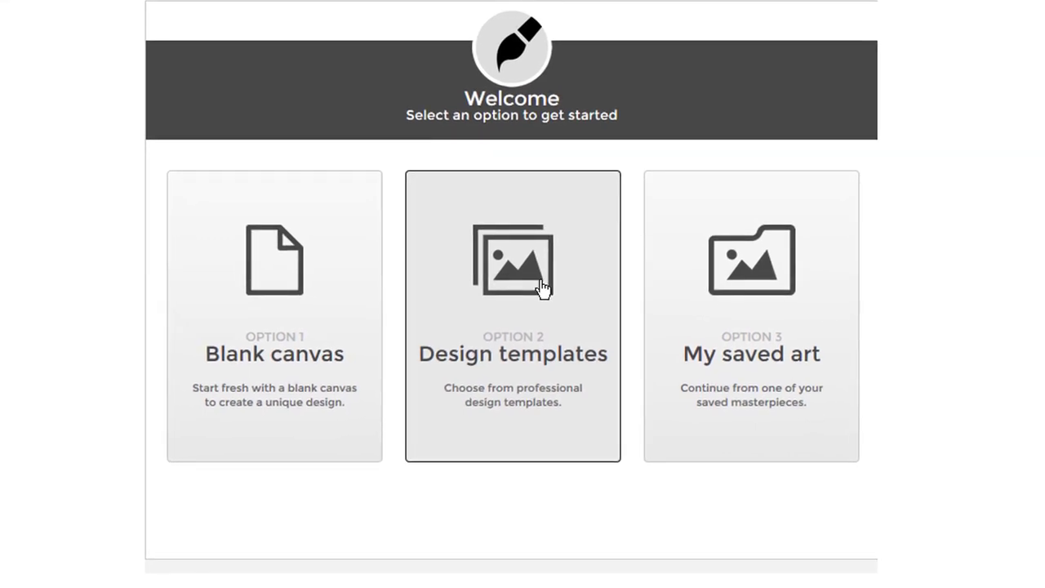
pyautogui.moveTo(539, 286)
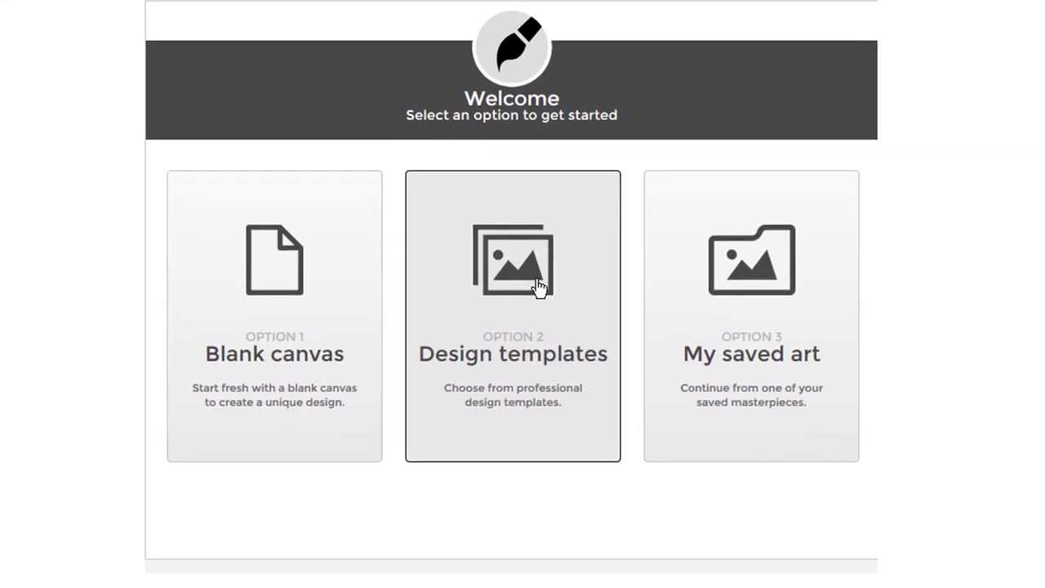
pyautogui.moveTo(257, 238)
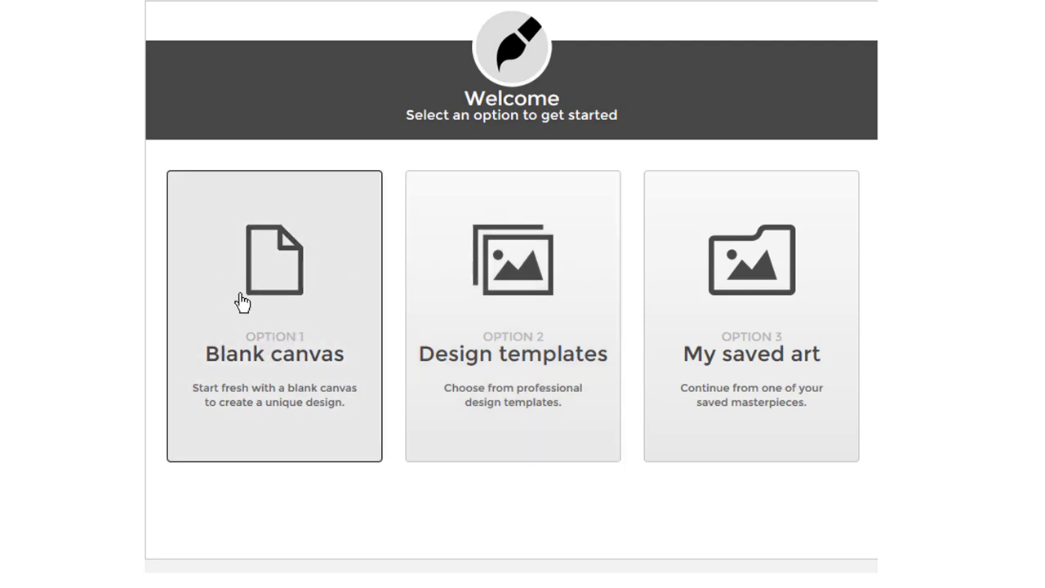
pyautogui.moveTo(445, 282)
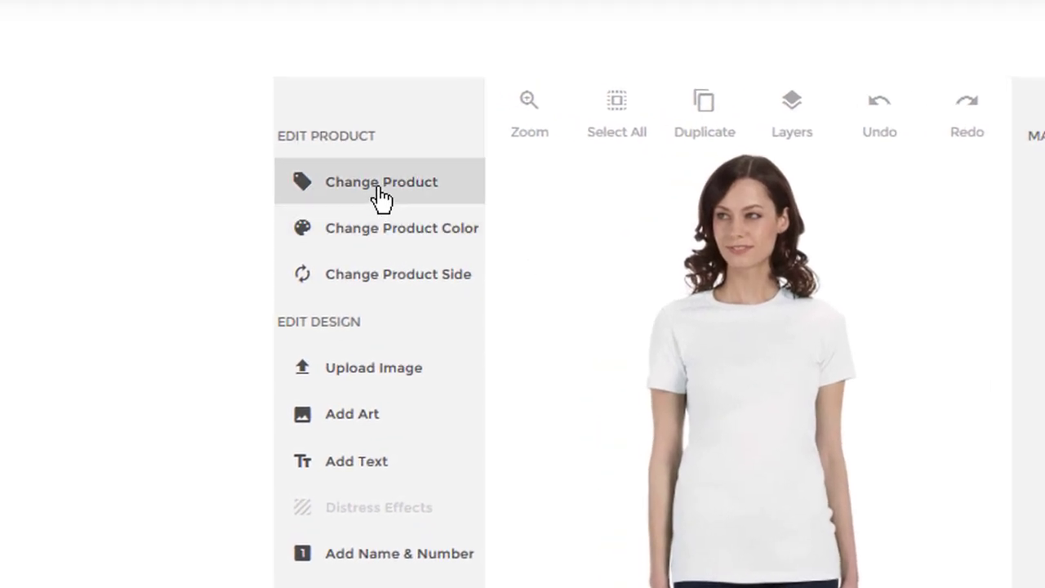
# - Filter the product catalogue to men's long-sleeve shirts via Change Product
pyautogui.click(381, 183)
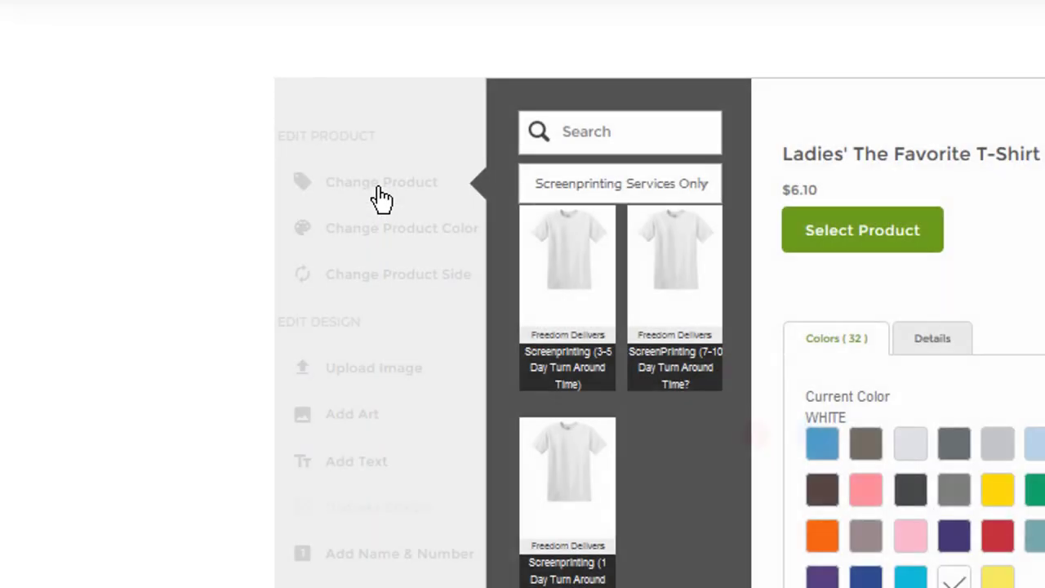
pyautogui.moveTo(477, 190)
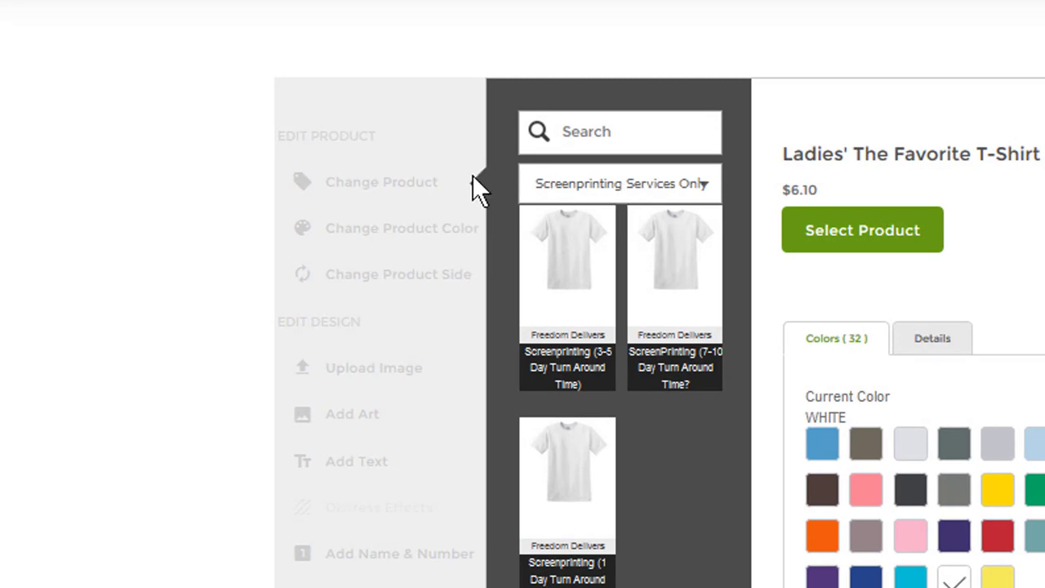
pyautogui.click(619, 183)
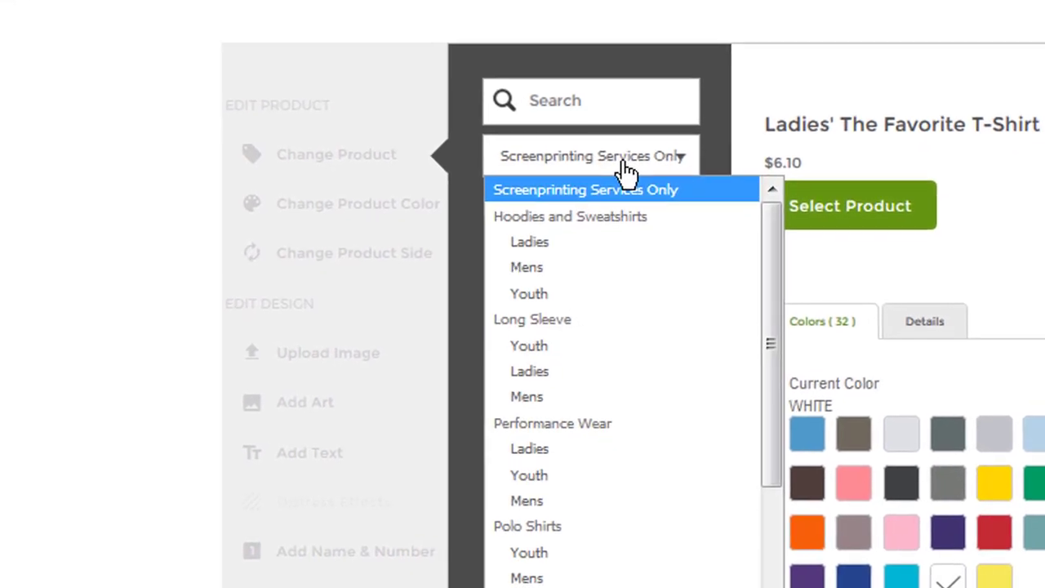
pyautogui.moveTo(540, 482)
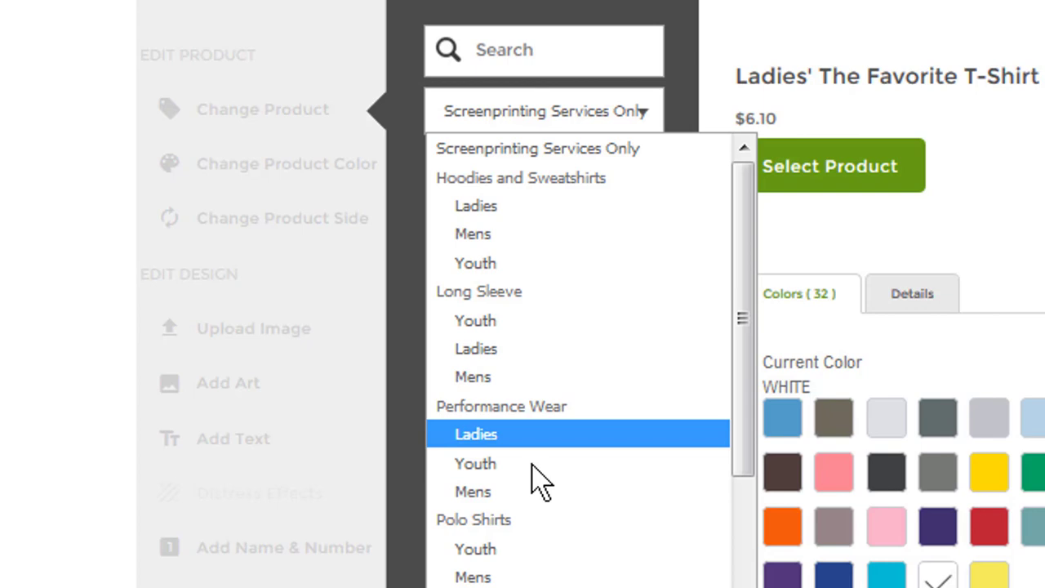
pyautogui.moveTo(554, 424)
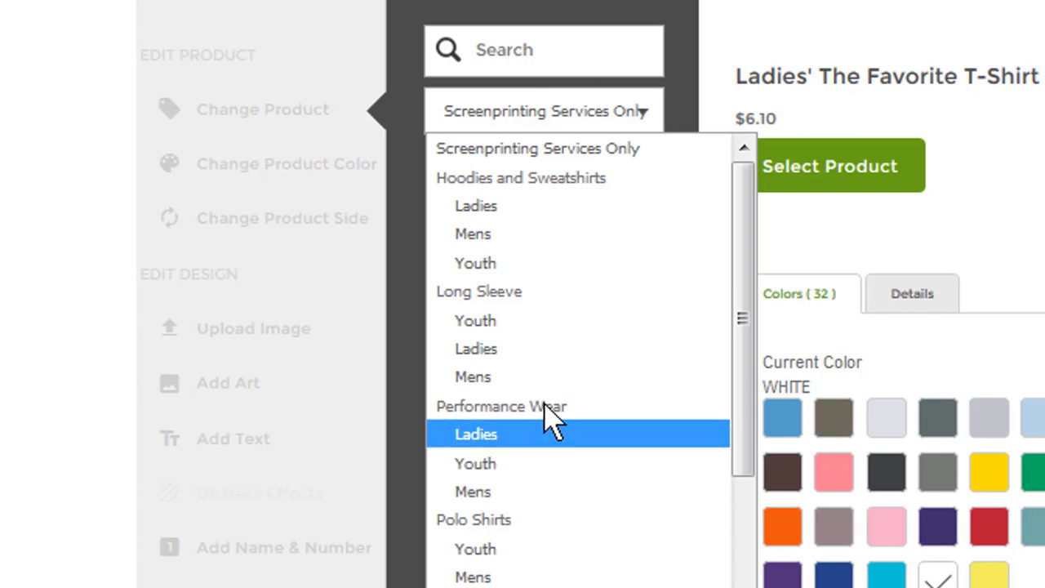
pyautogui.moveTo(555, 321)
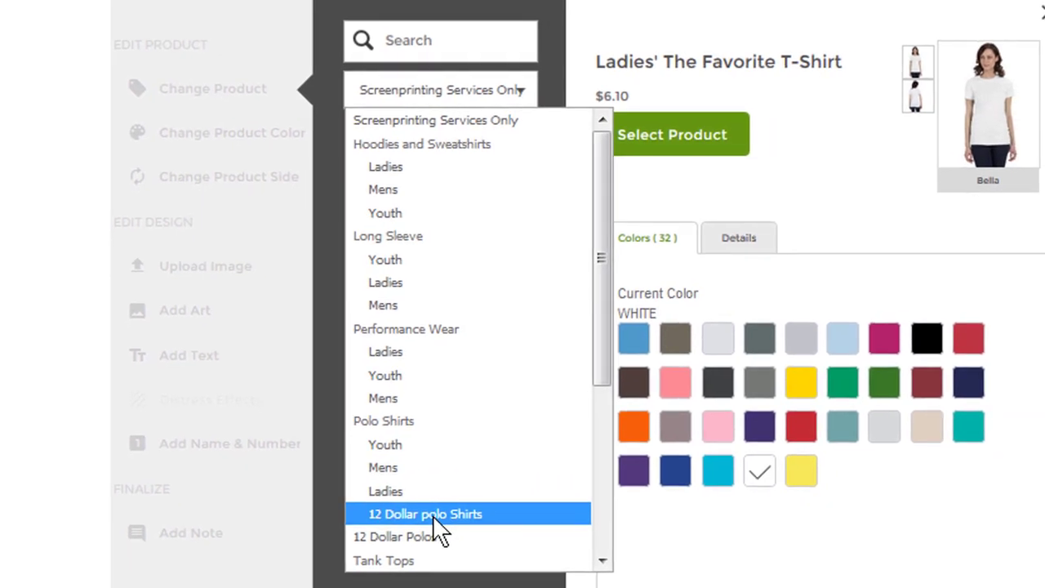
pyautogui.moveTo(439, 433)
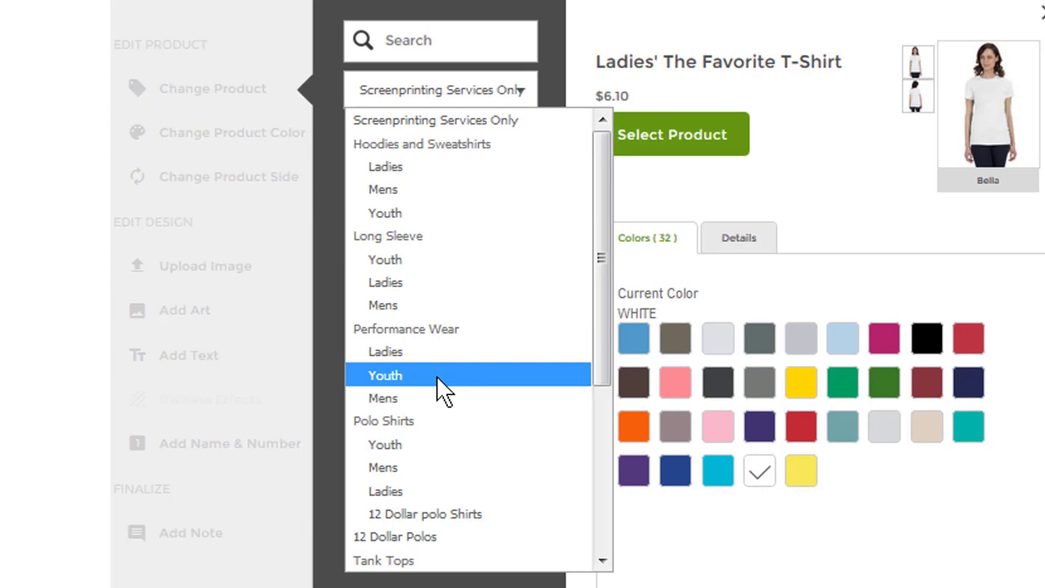
pyautogui.moveTo(438, 420)
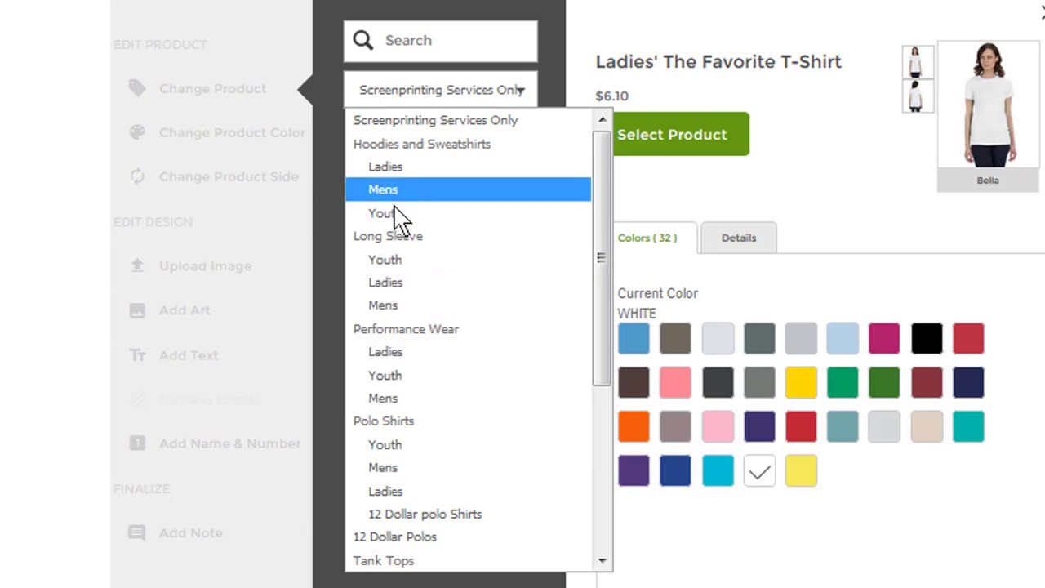
pyautogui.moveTo(383, 305)
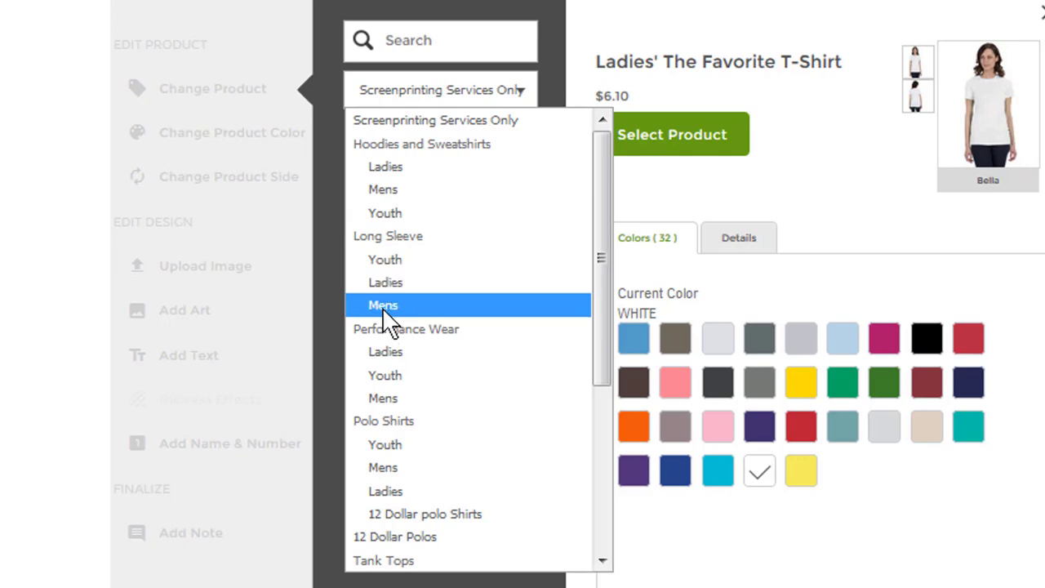
pyautogui.click(380, 305)
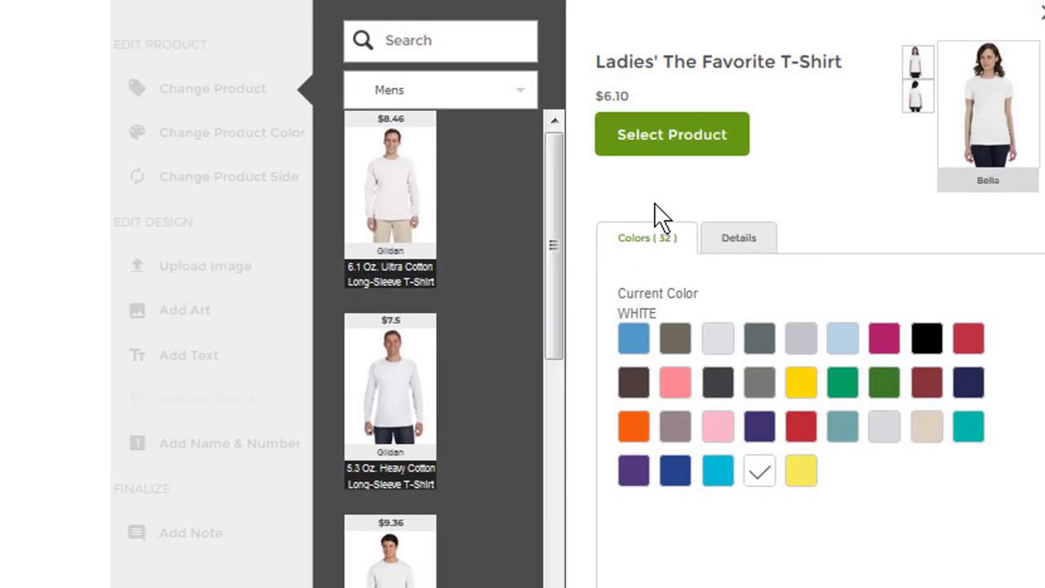
pyautogui.moveTo(441, 193)
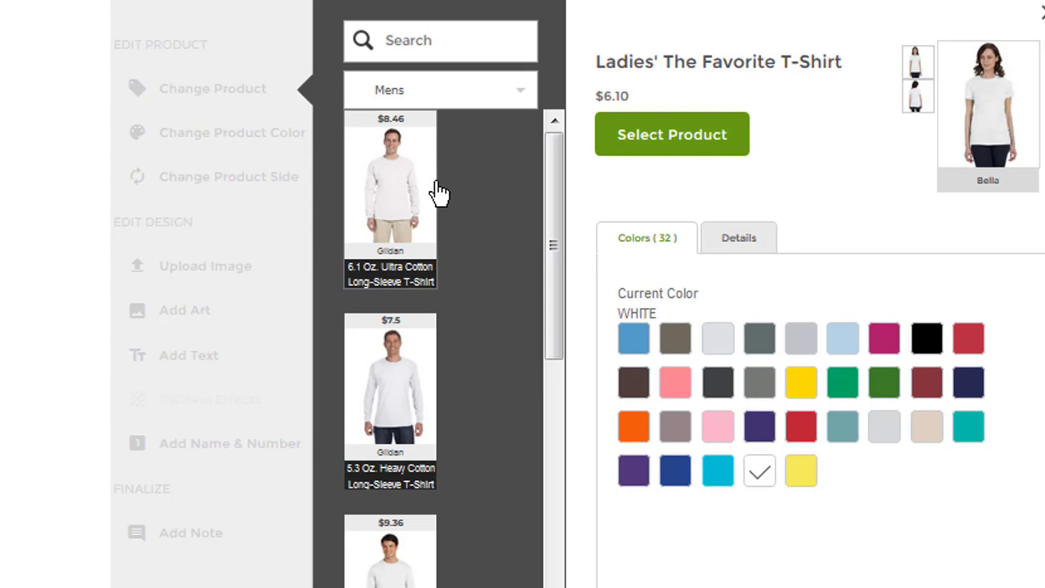
pyautogui.moveTo(445, 492)
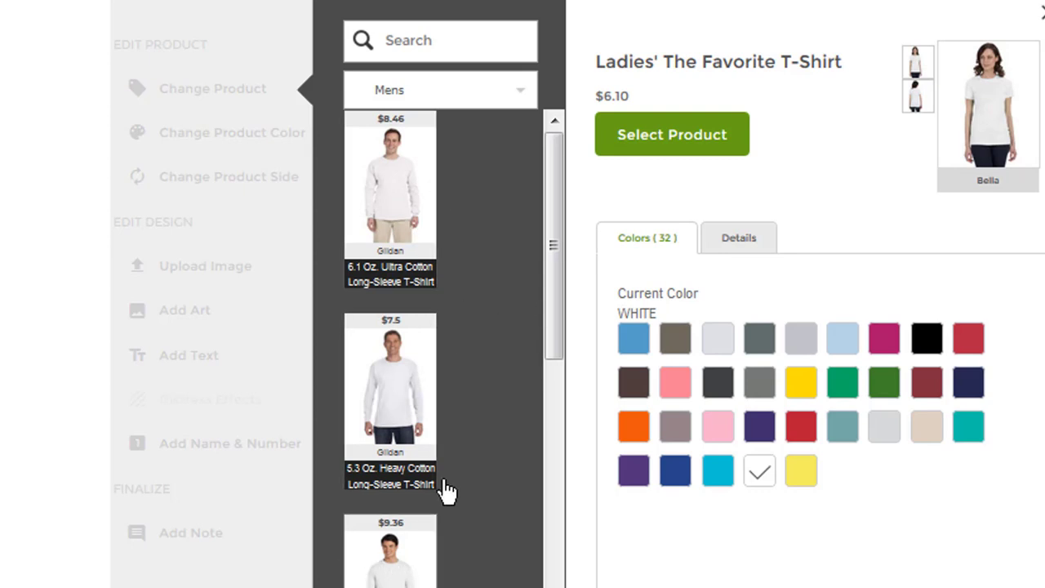
pyautogui.moveTo(478, 155)
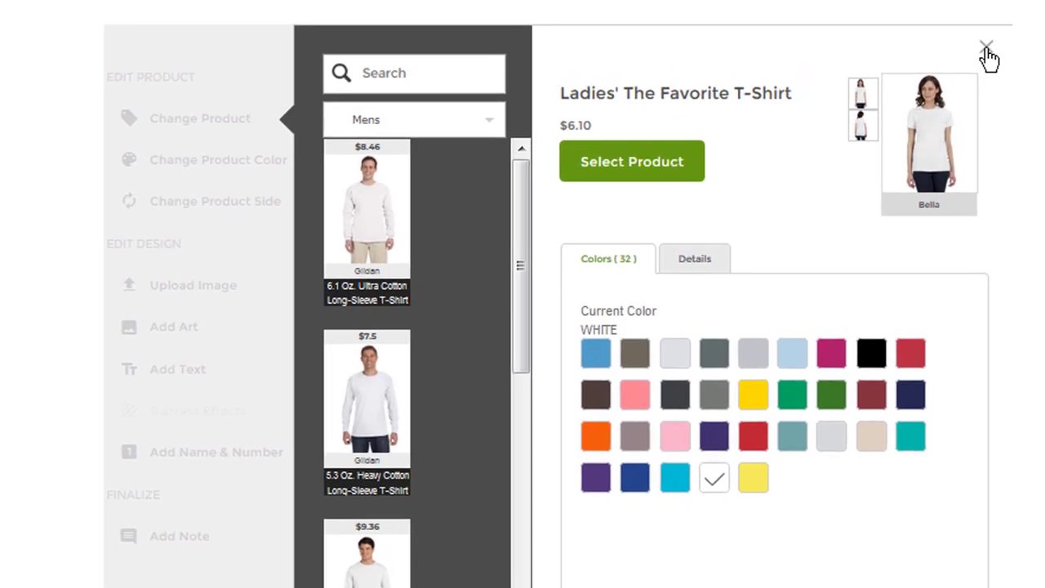
# - Keep the current tee, try aqua, then settle on white as the shirt colour
pyautogui.click(983, 42)
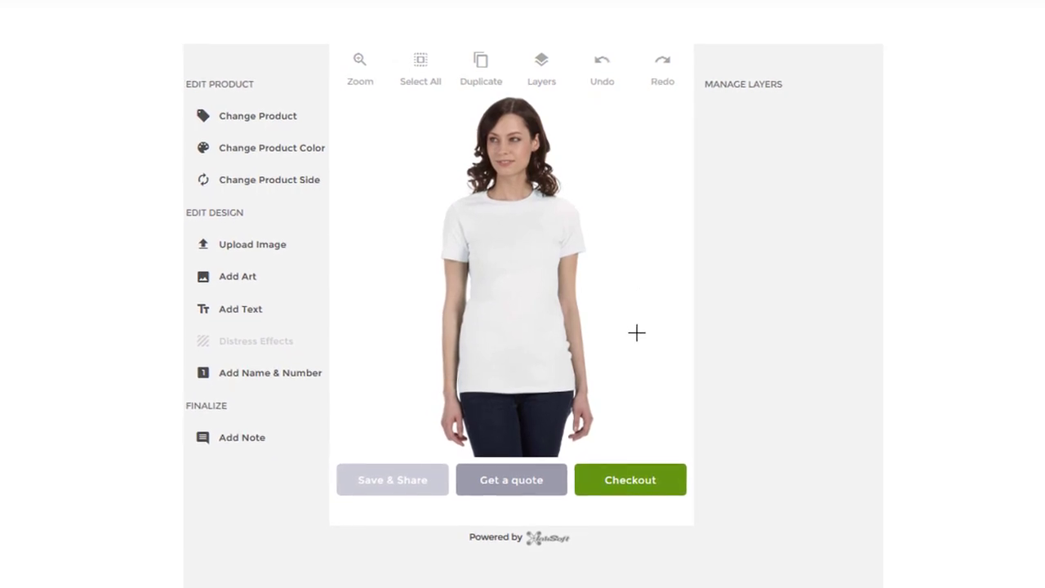
pyautogui.moveTo(642, 320)
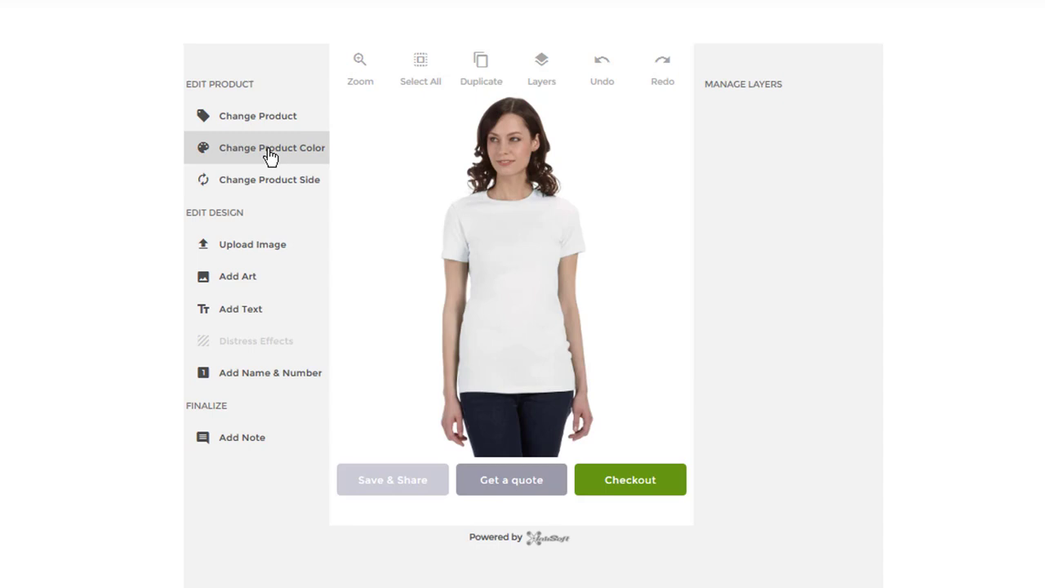
pyautogui.click(272, 148)
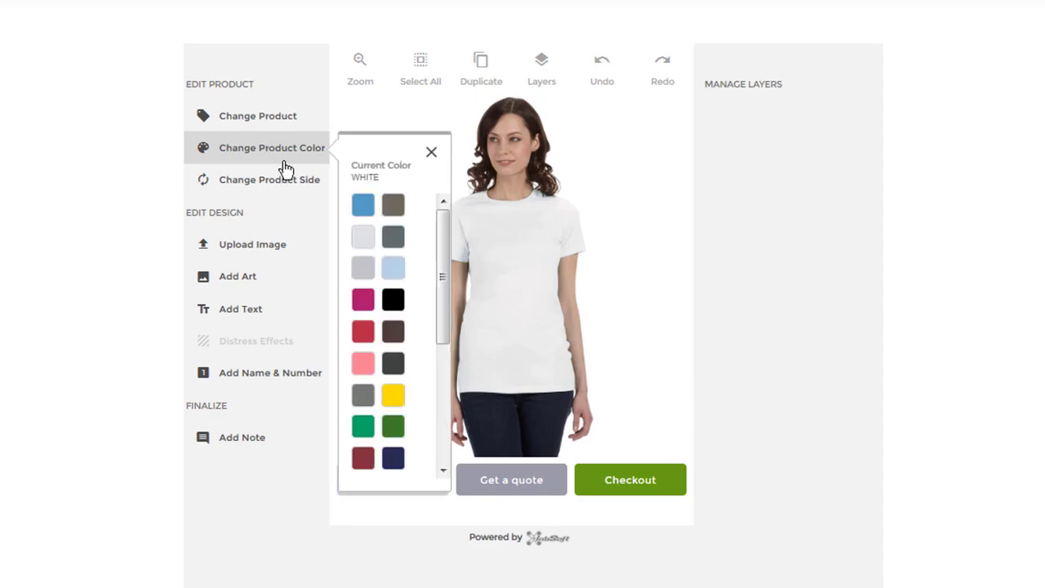
pyautogui.click(362, 205)
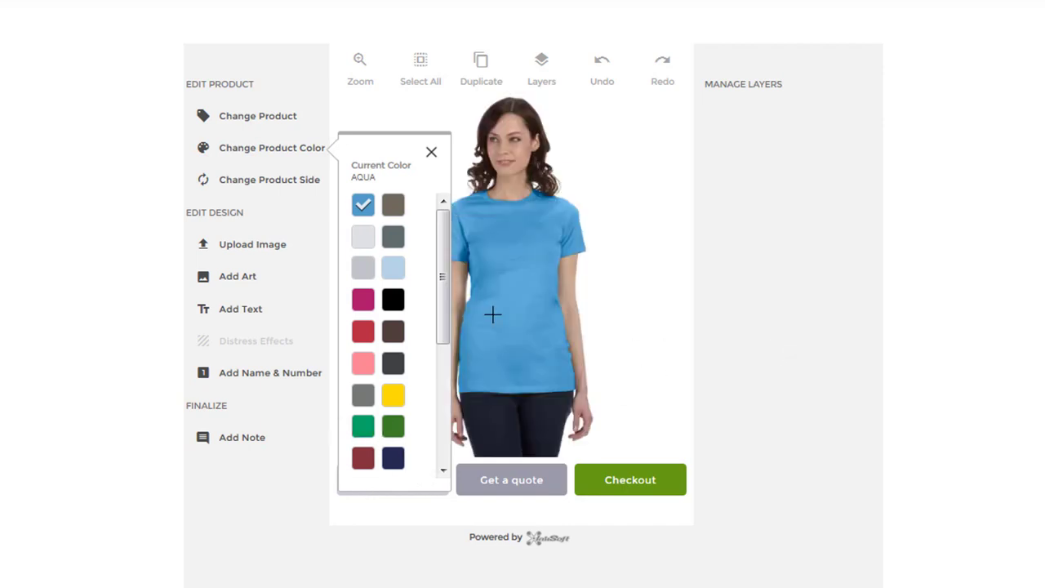
pyautogui.moveTo(446, 270)
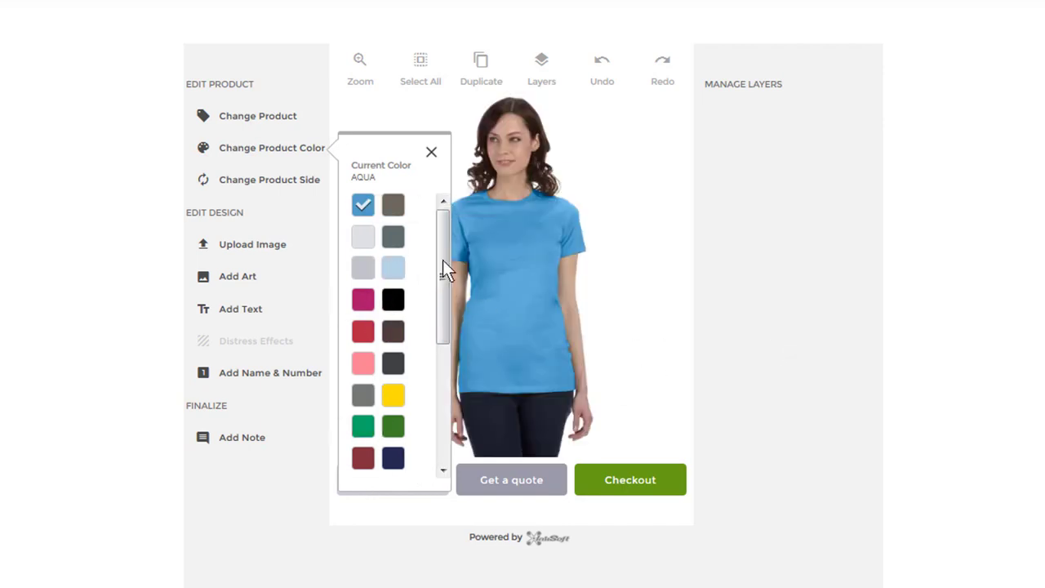
pyautogui.scroll(-3)
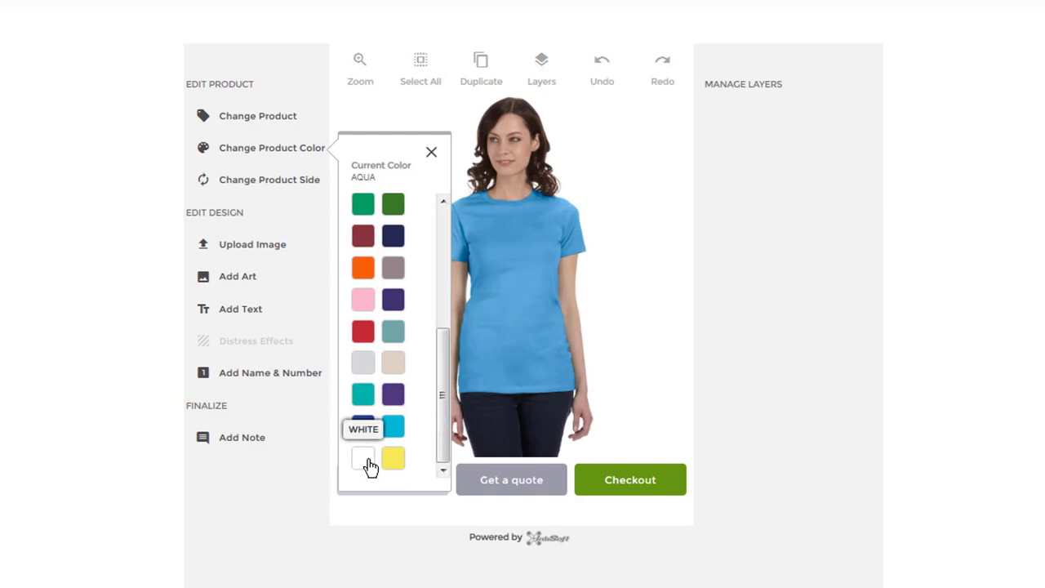
pyautogui.click(363, 458)
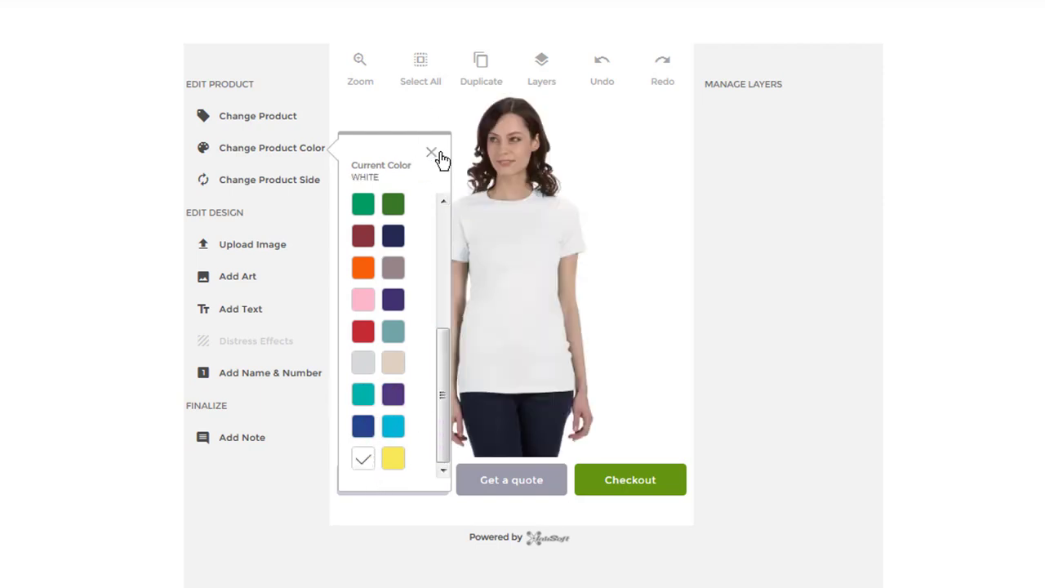
pyautogui.click(432, 153)
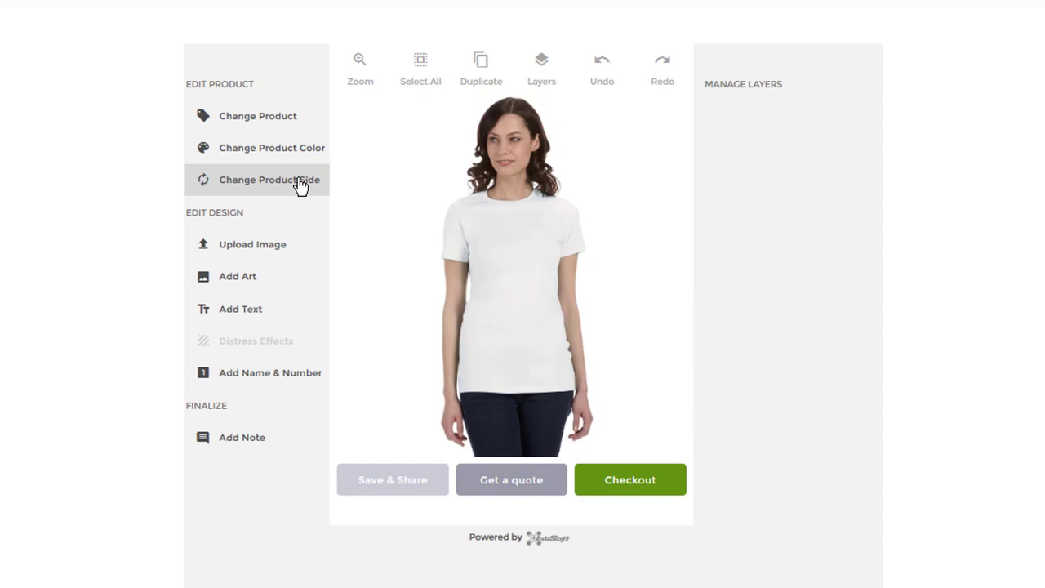
pyautogui.click(268, 179)
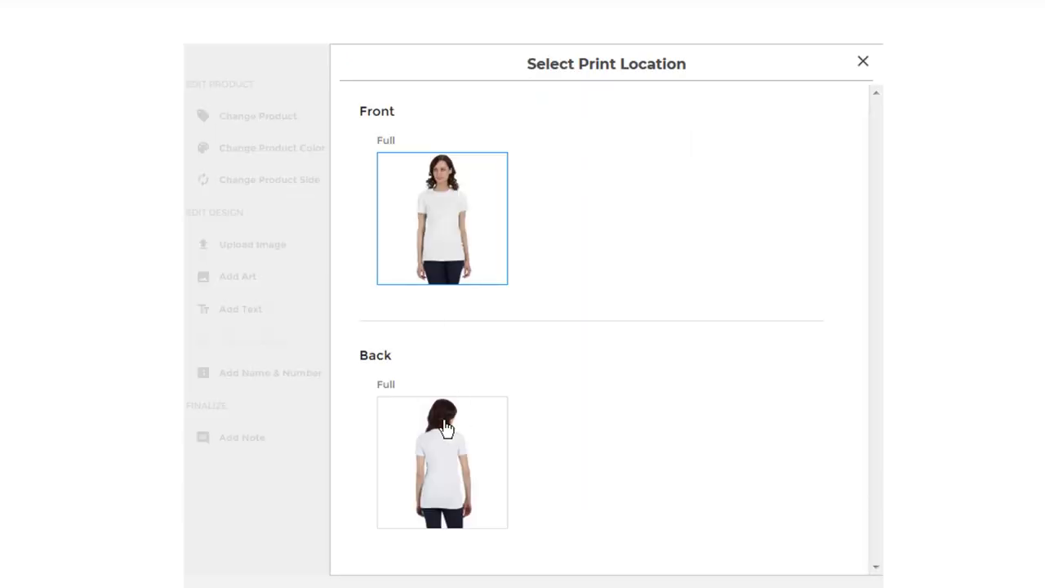
pyautogui.click(442, 463)
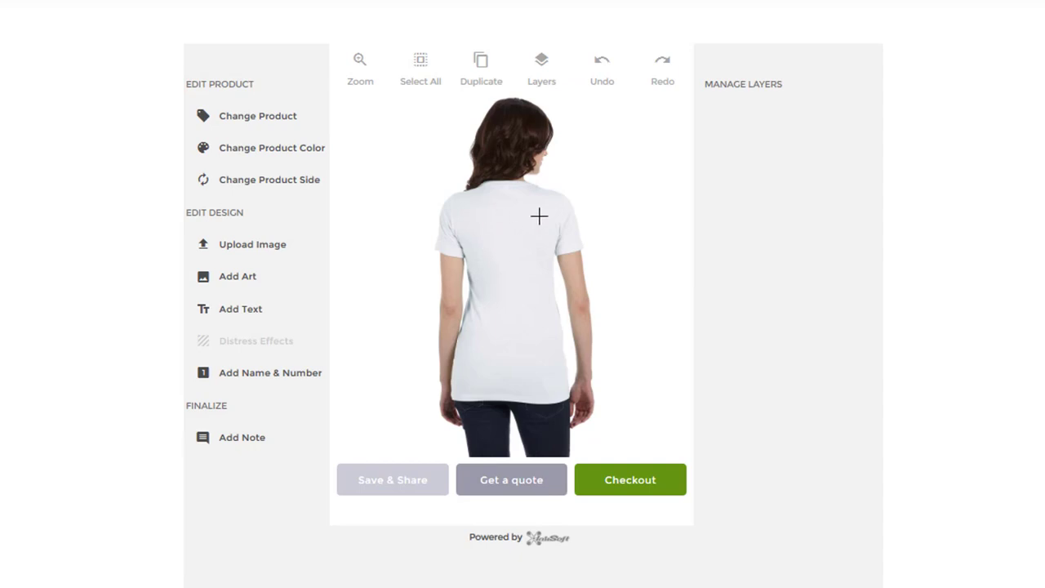
pyautogui.moveTo(397, 195)
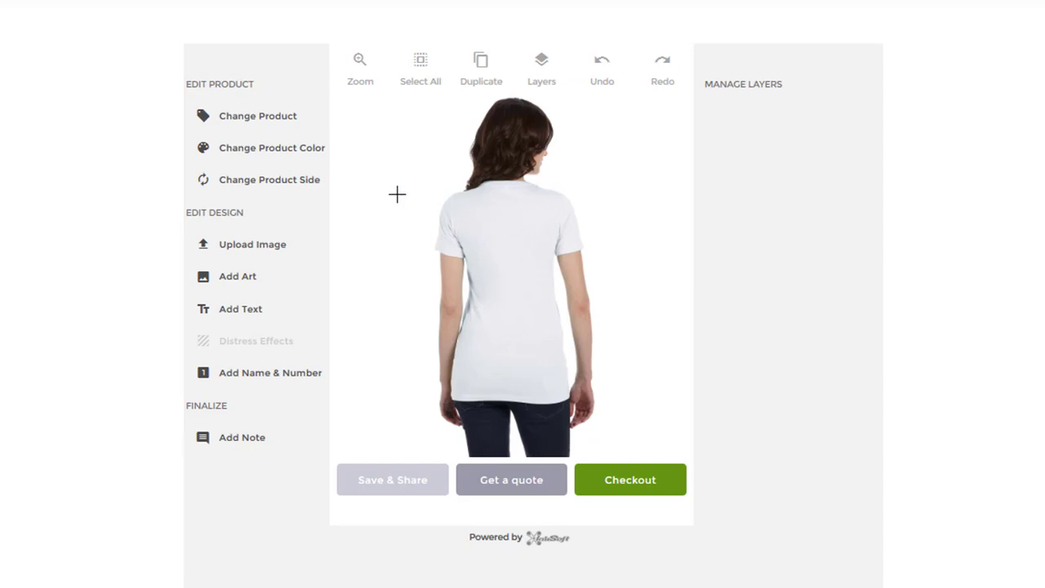
pyautogui.click(269, 179)
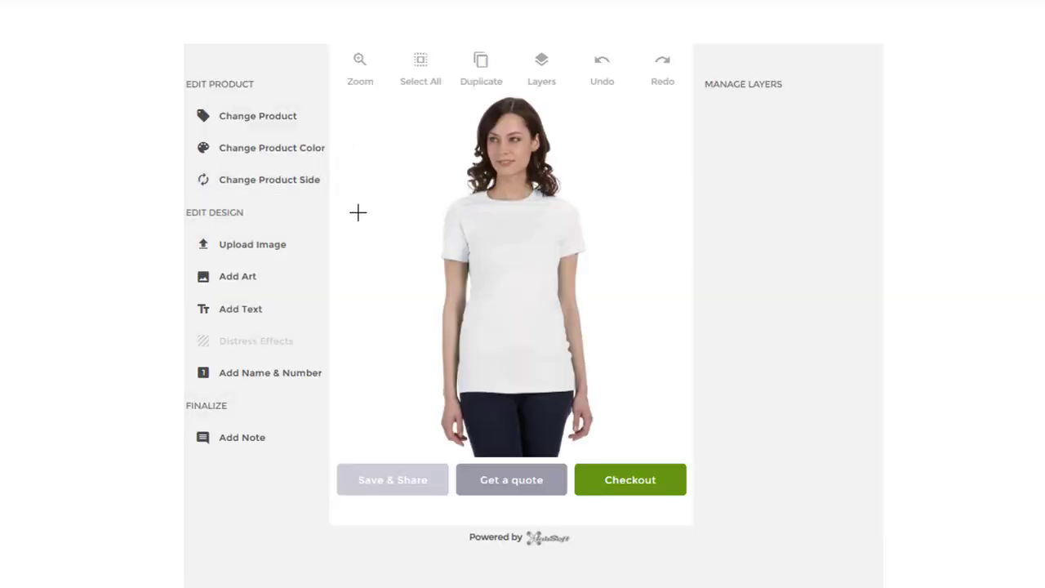
pyautogui.moveTo(372, 213)
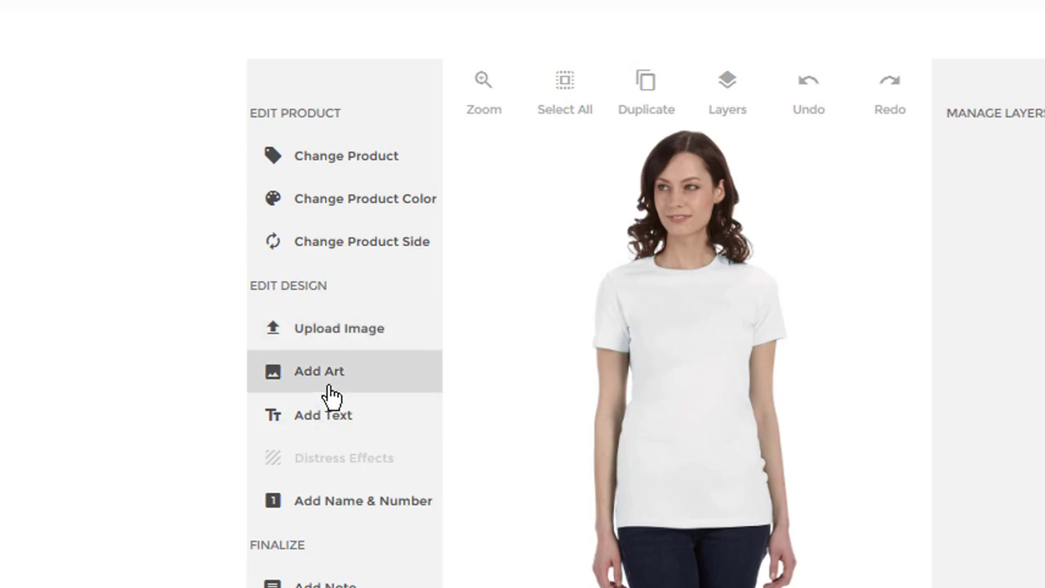
pyautogui.moveTo(335, 395)
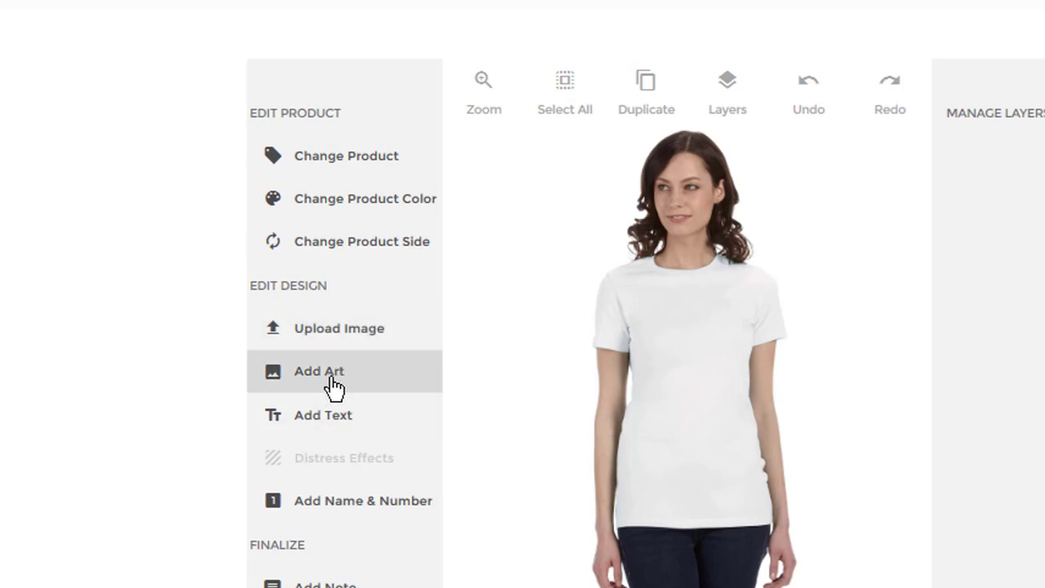
pyautogui.moveTo(331, 425)
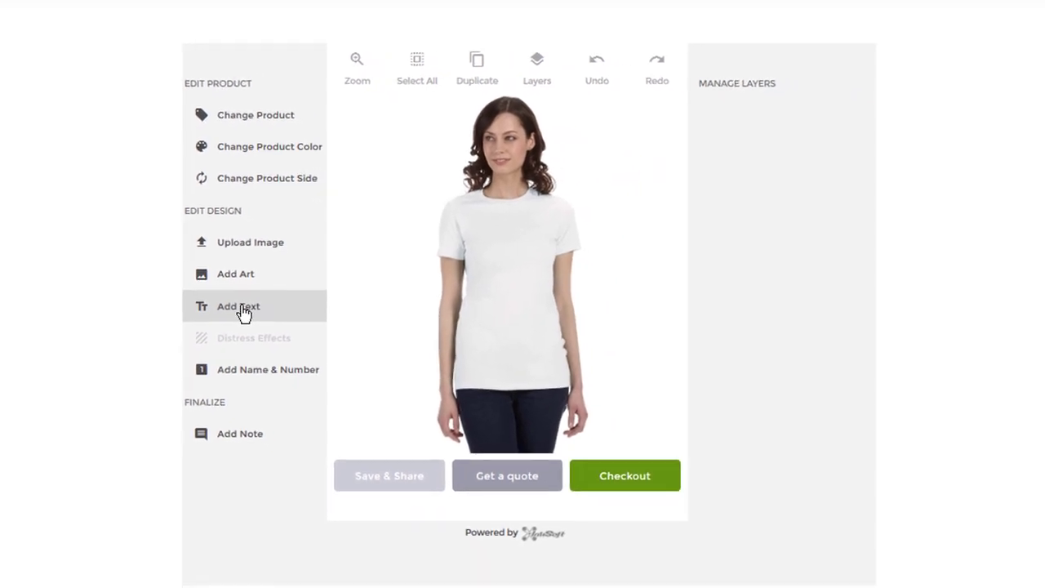
# - Add a text object reading 'Free' over 'COFFEE', replacing the NEW TEXT placeholder
pyautogui.click(238, 306)
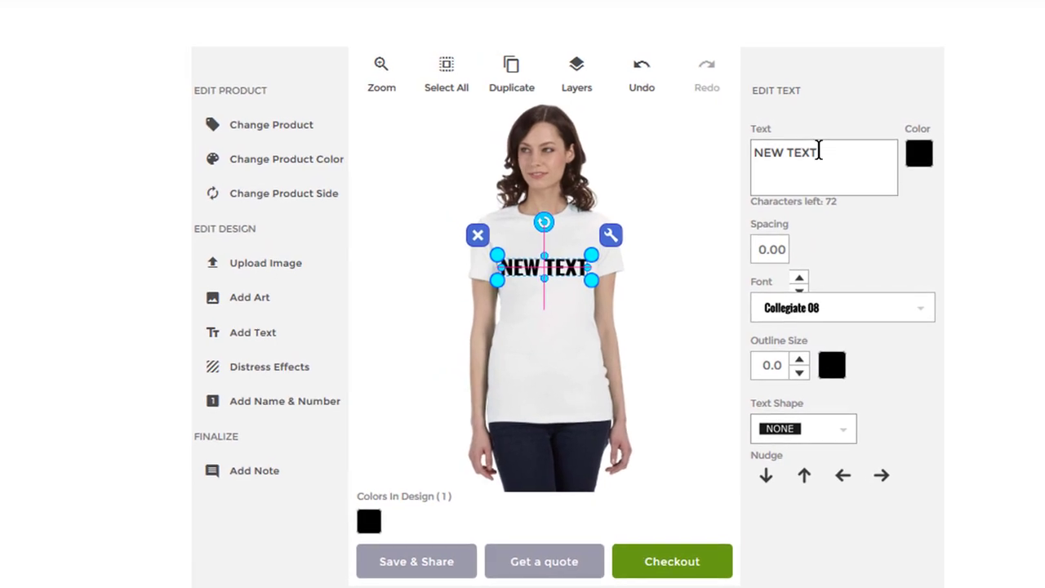
pyautogui.doubleClick(786, 152)
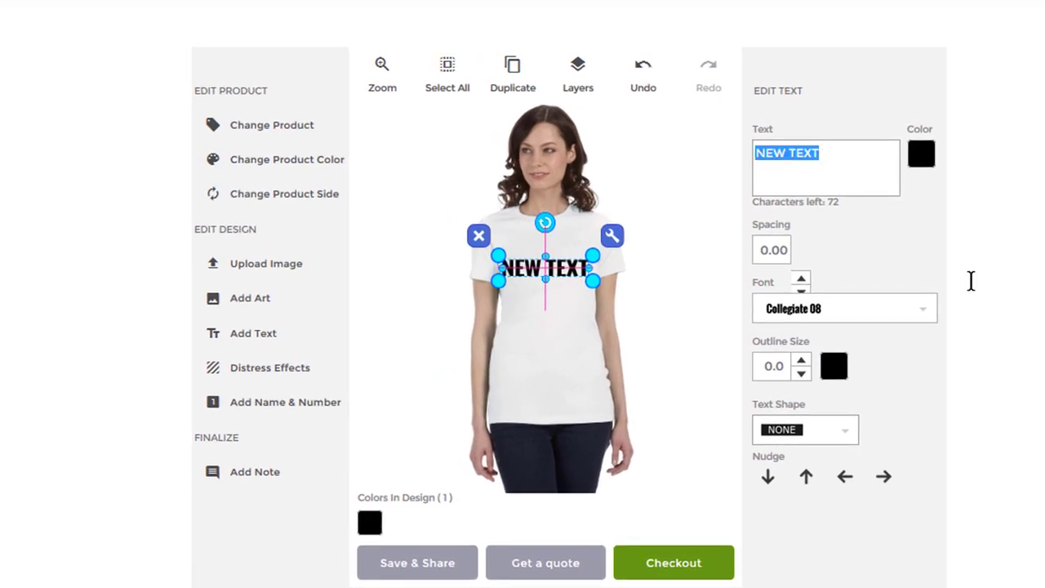
pyautogui.write('Free')
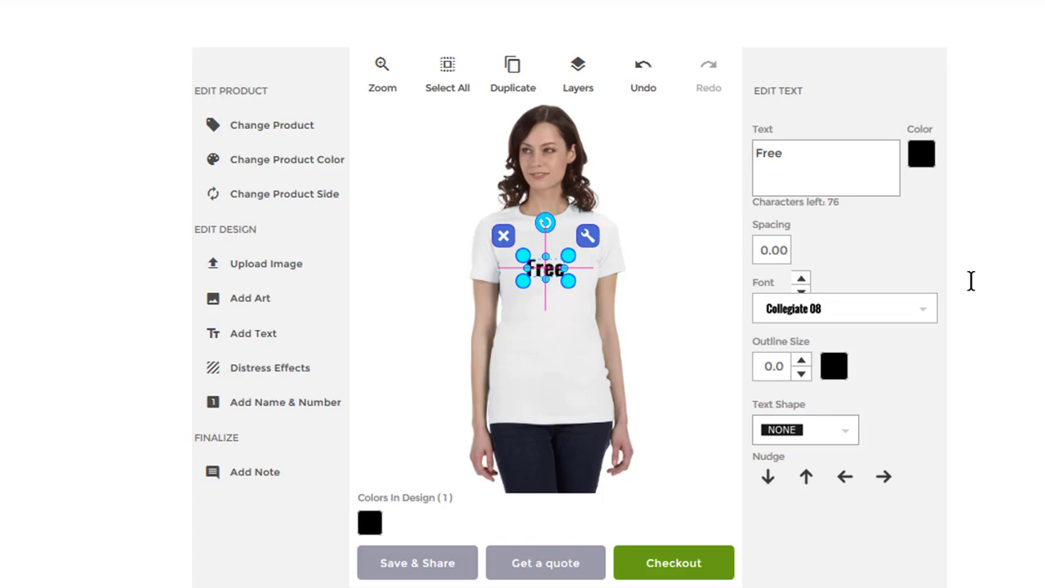
pyautogui.write('C')
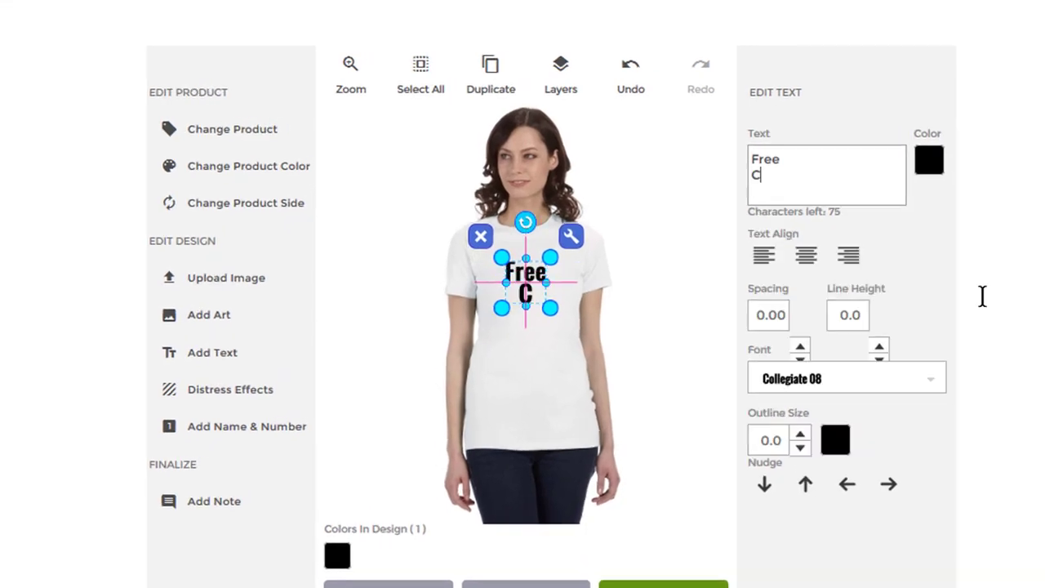
pyautogui.write('offee')
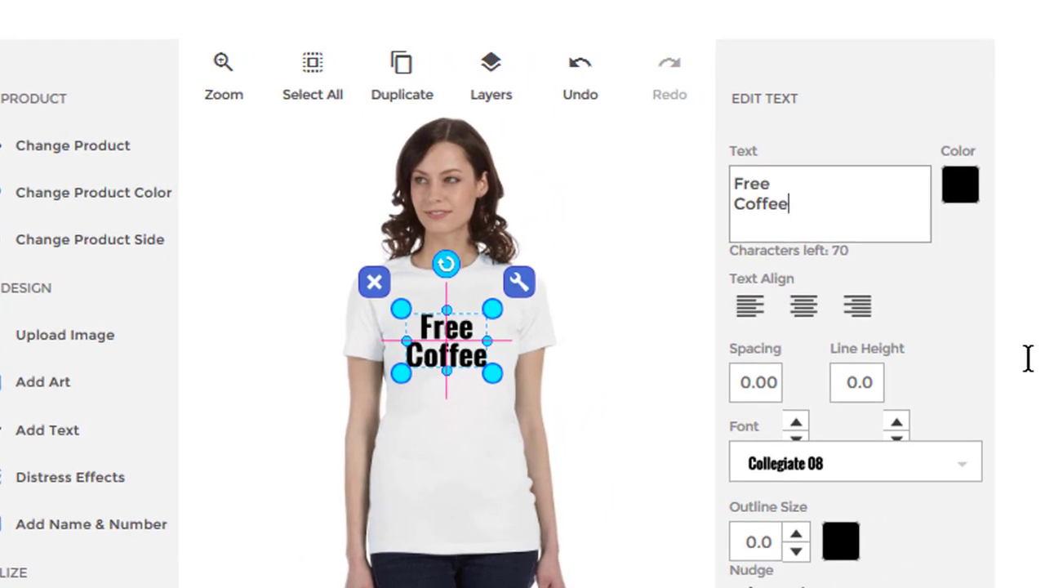
pyautogui.press('BackSpace')
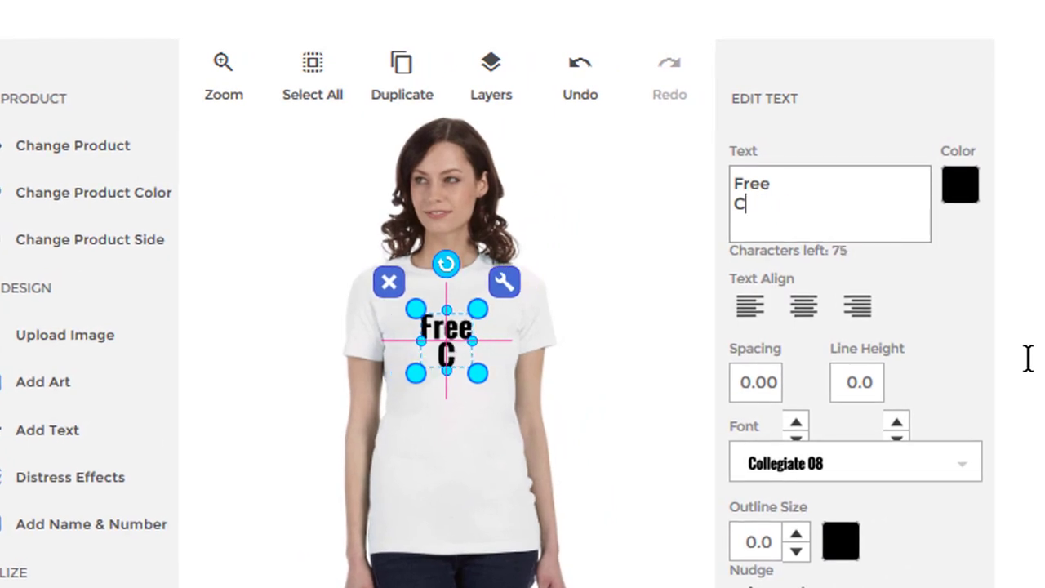
pyautogui.write('OFF')
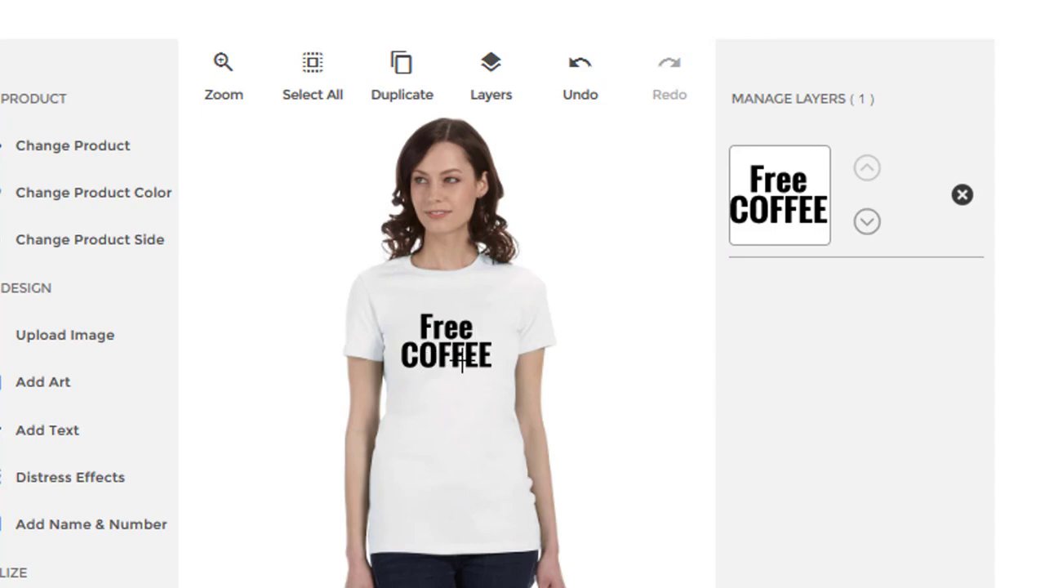
# - Raise the Free COFFEE text's Line Height to 6.0 and preview it deselected
pyautogui.click(446, 343)
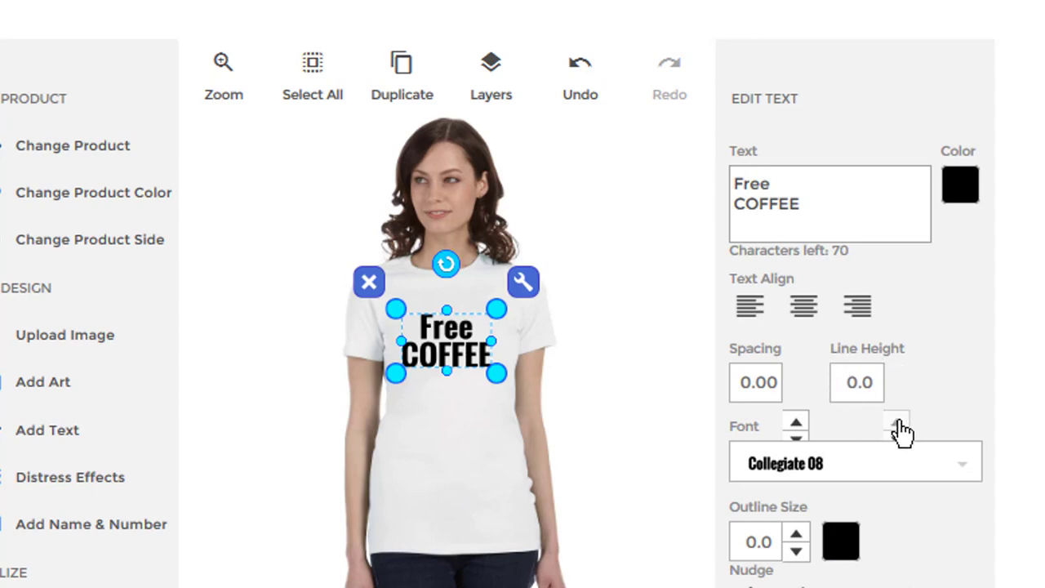
pyautogui.click(902, 429)
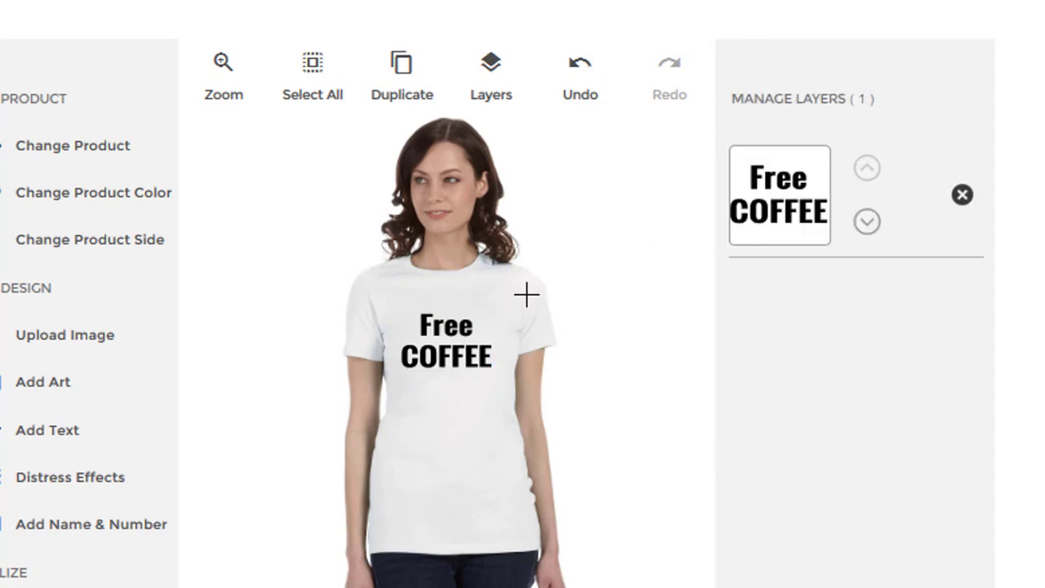
pyautogui.moveTo(601, 348)
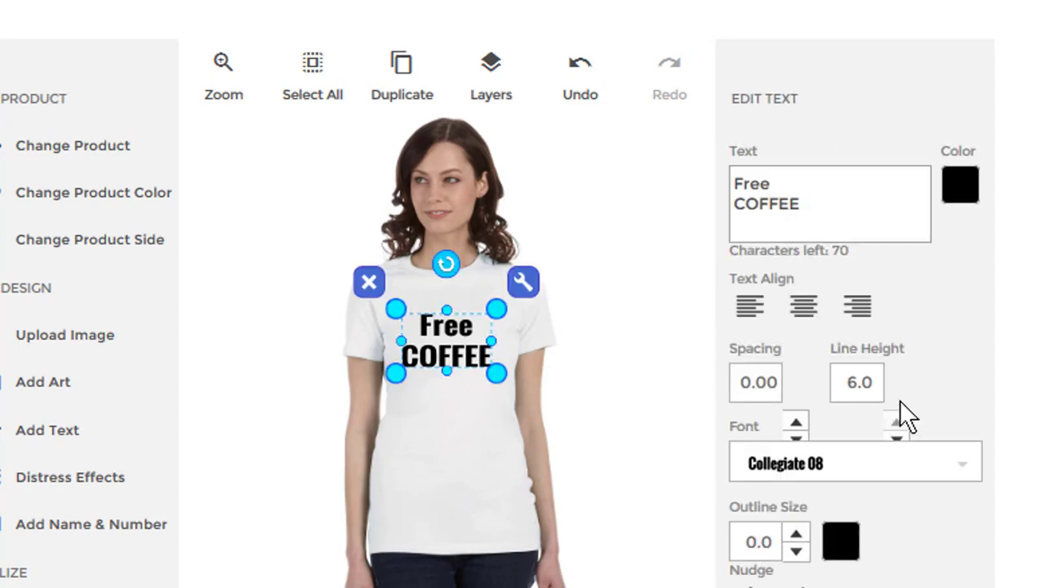
pyautogui.click(856, 383)
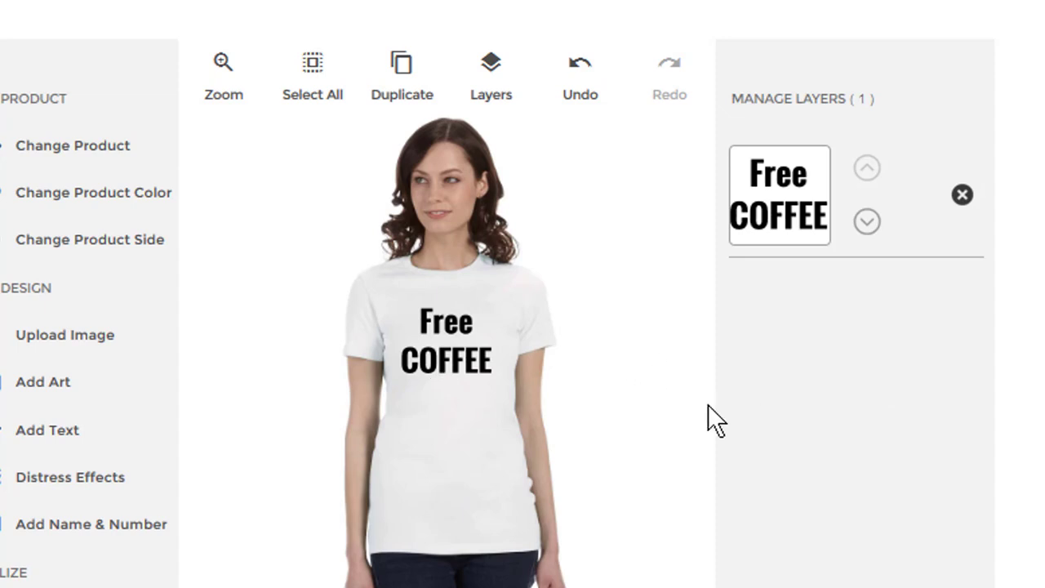
pyautogui.moveTo(441, 330)
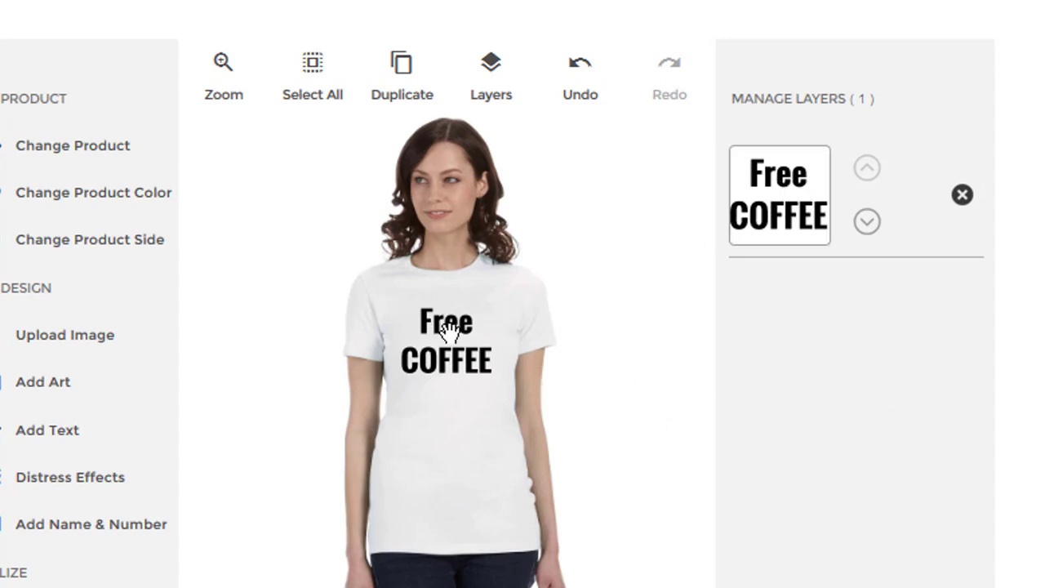
# - Increase Line Height to 8.0 and move the text higher on the chest
pyautogui.click(444, 335)
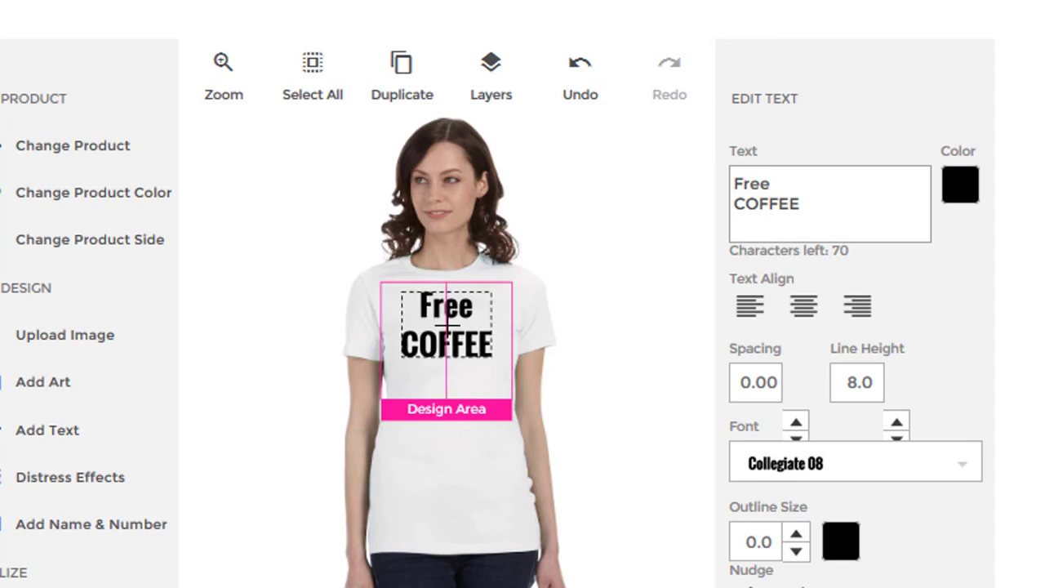
pyautogui.click(490, 62)
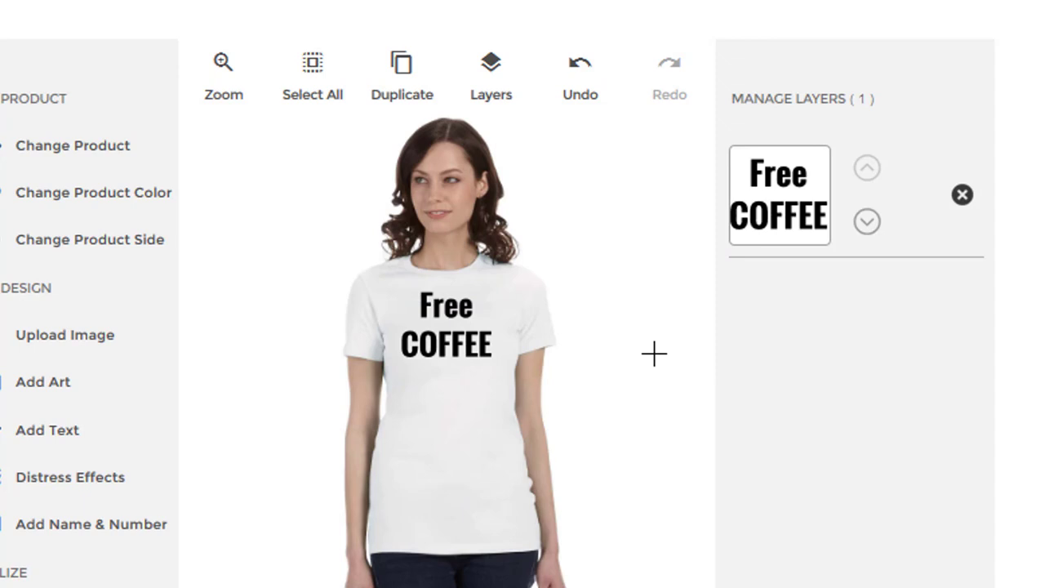
pyautogui.moveTo(465, 326)
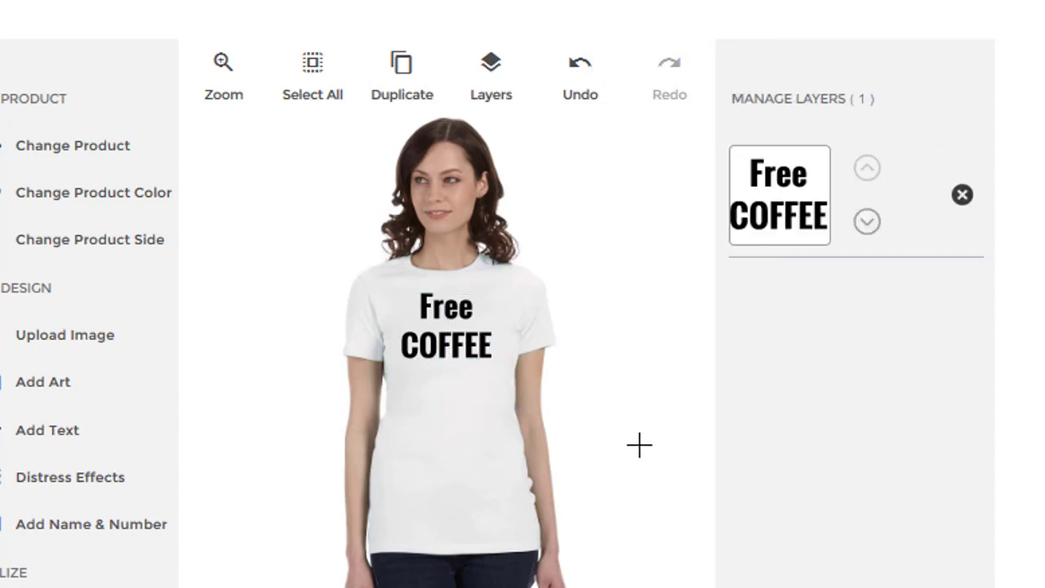
# - Recolour the Free COFFEE text forest green, then reopen its colour choices for black
pyautogui.click(442, 327)
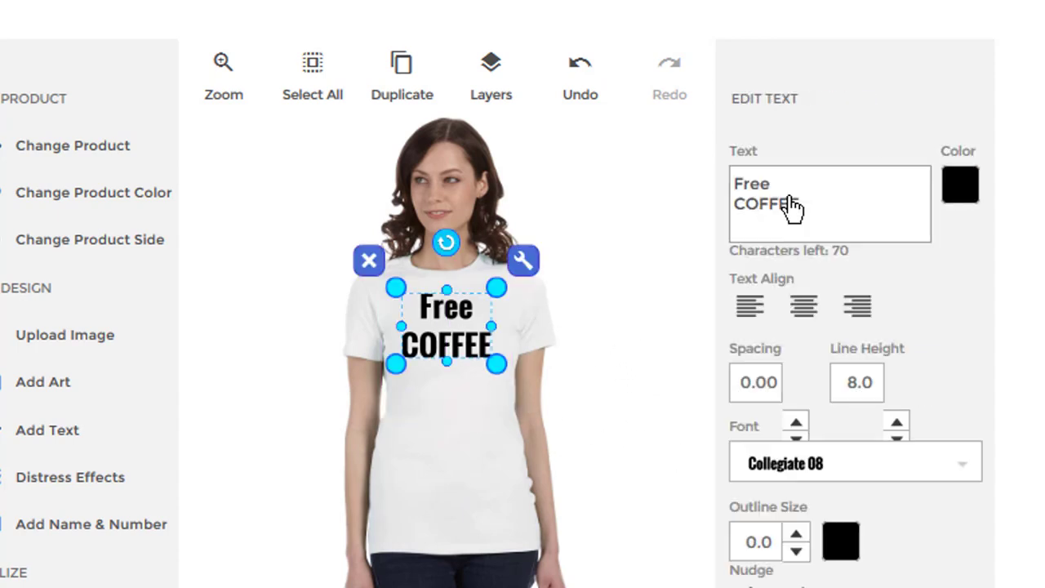
pyautogui.moveTo(962, 190)
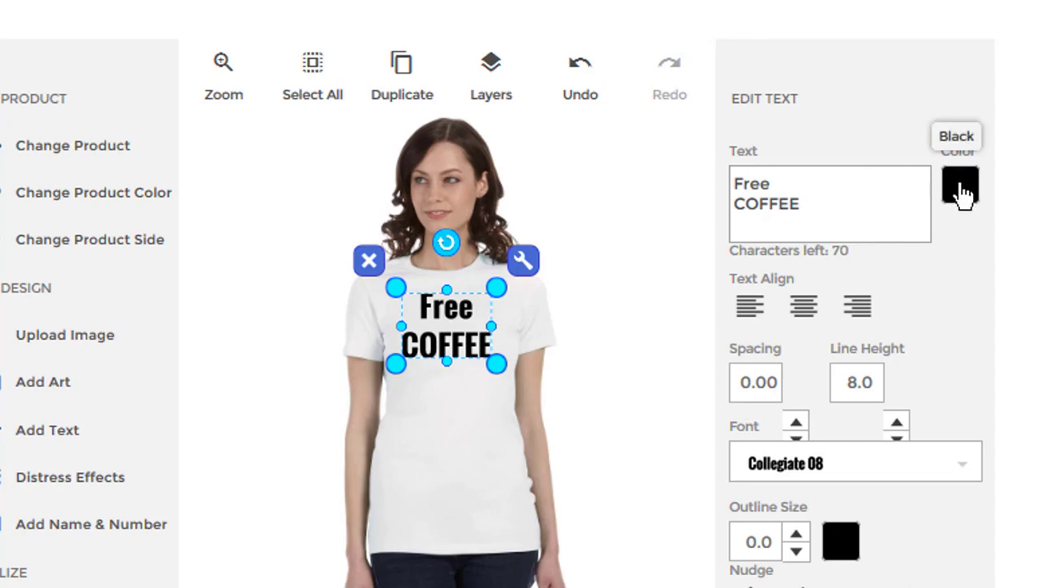
pyautogui.click(961, 187)
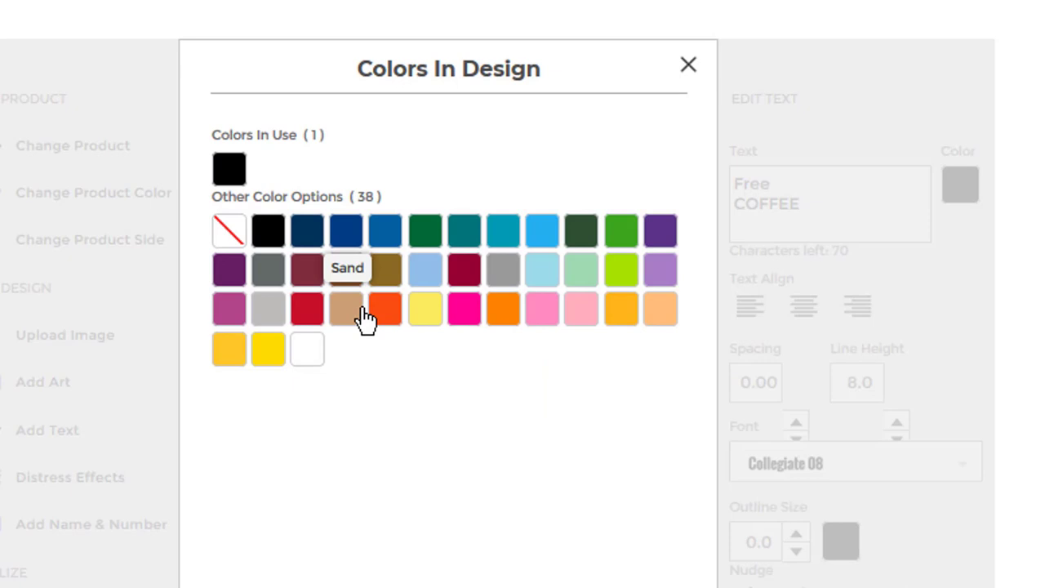
pyautogui.moveTo(581, 246)
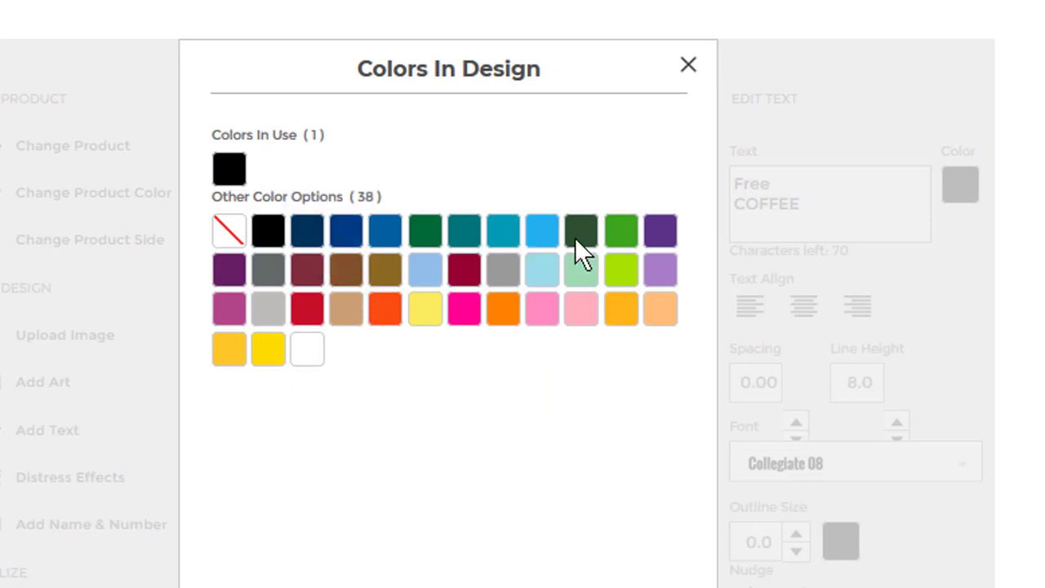
pyautogui.moveTo(579, 231)
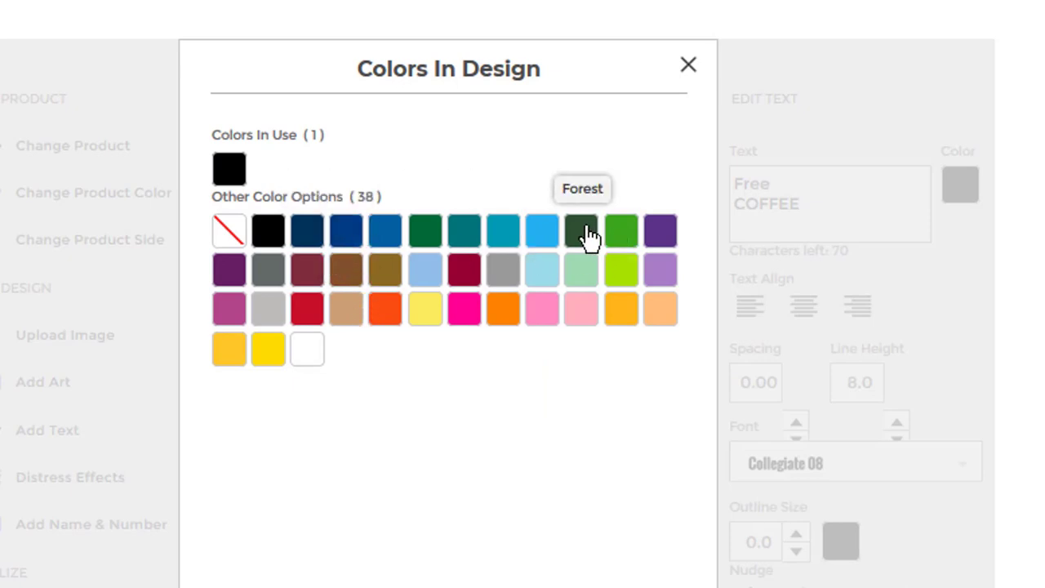
pyautogui.click(582, 229)
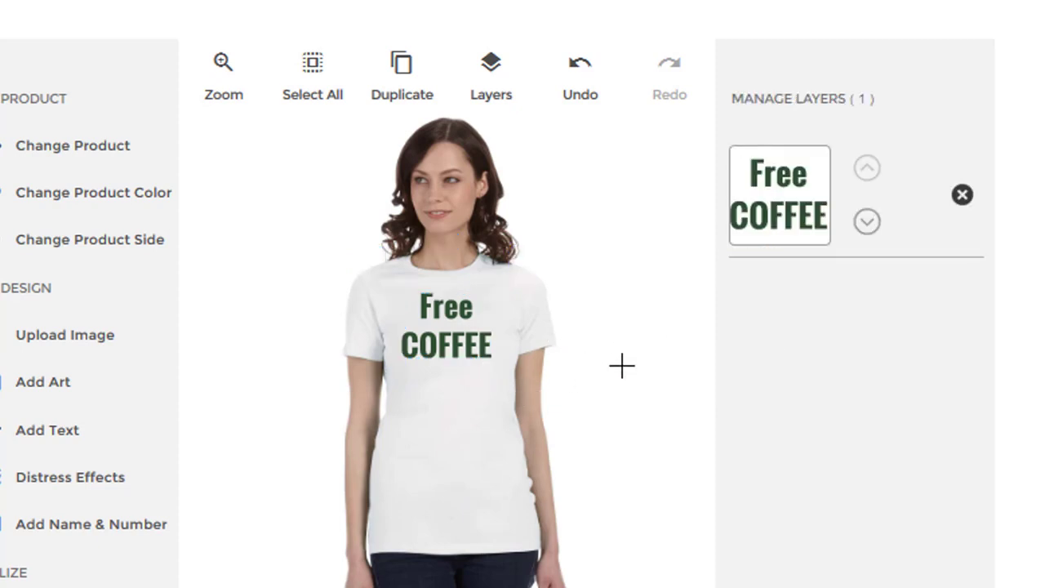
pyautogui.click(445, 327)
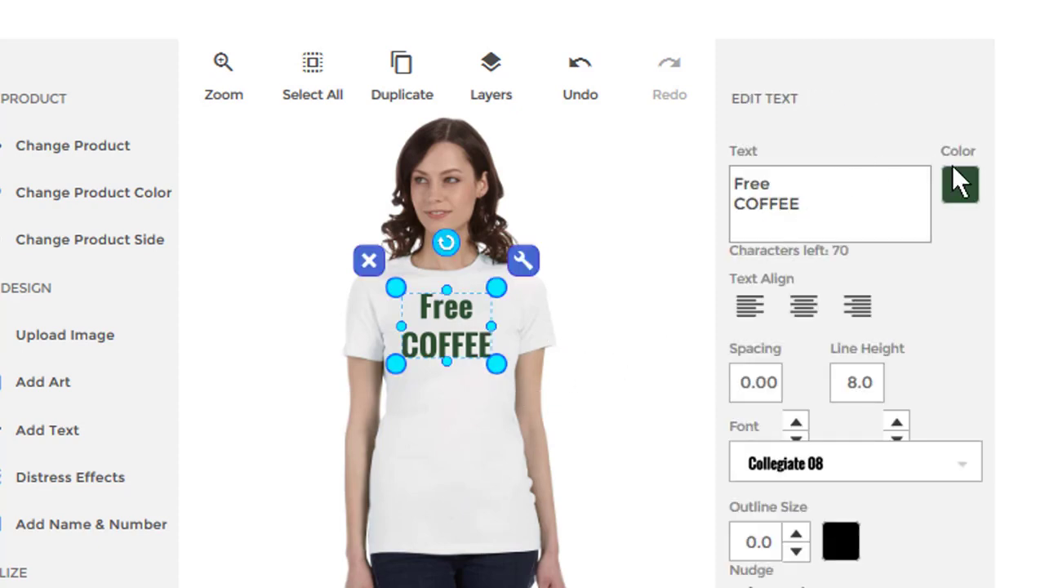
pyautogui.click(962, 188)
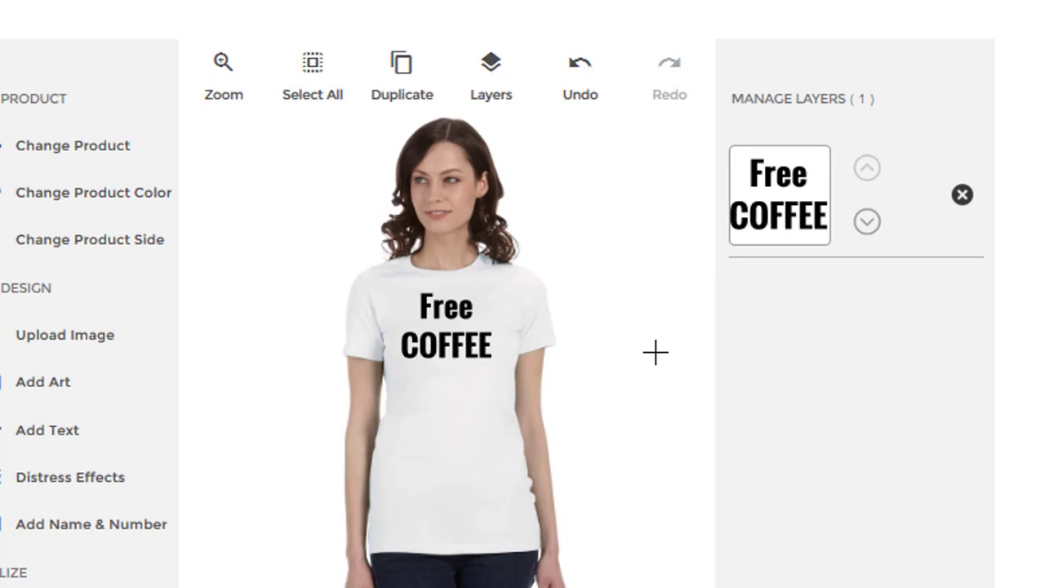
pyautogui.moveTo(548, 273)
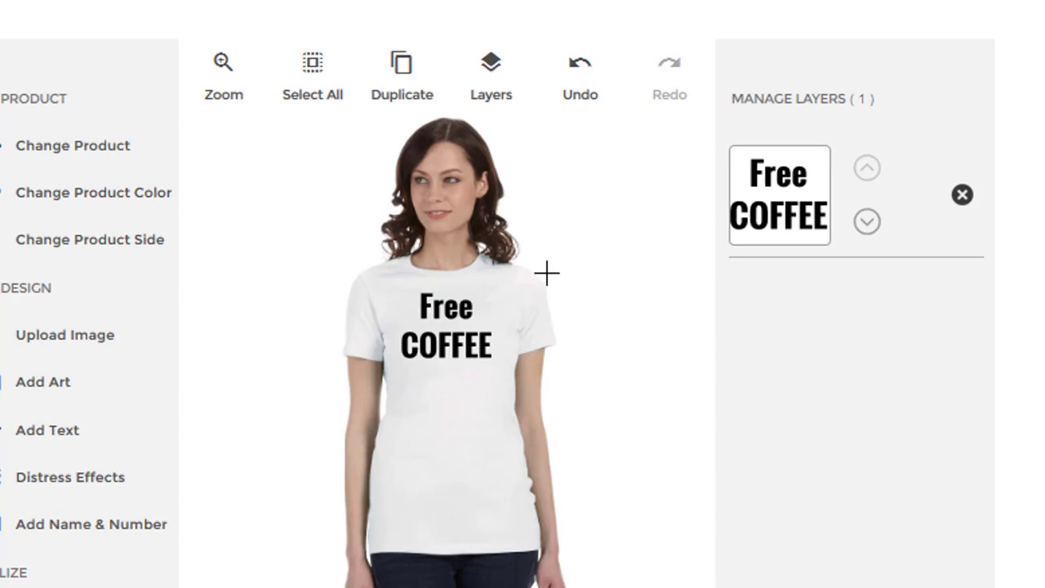
pyautogui.moveTo(491, 337)
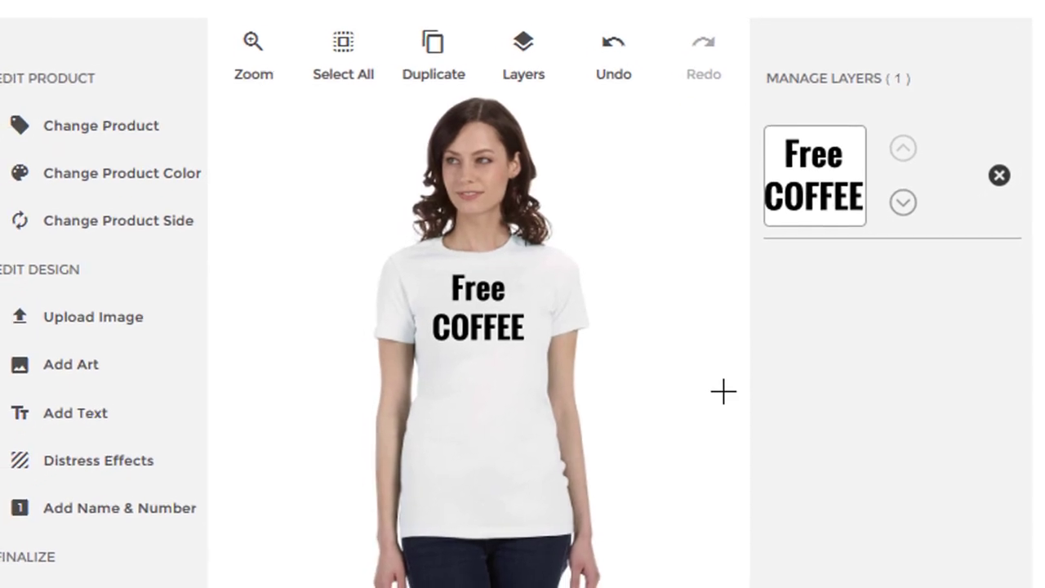
pyautogui.scroll(-3)
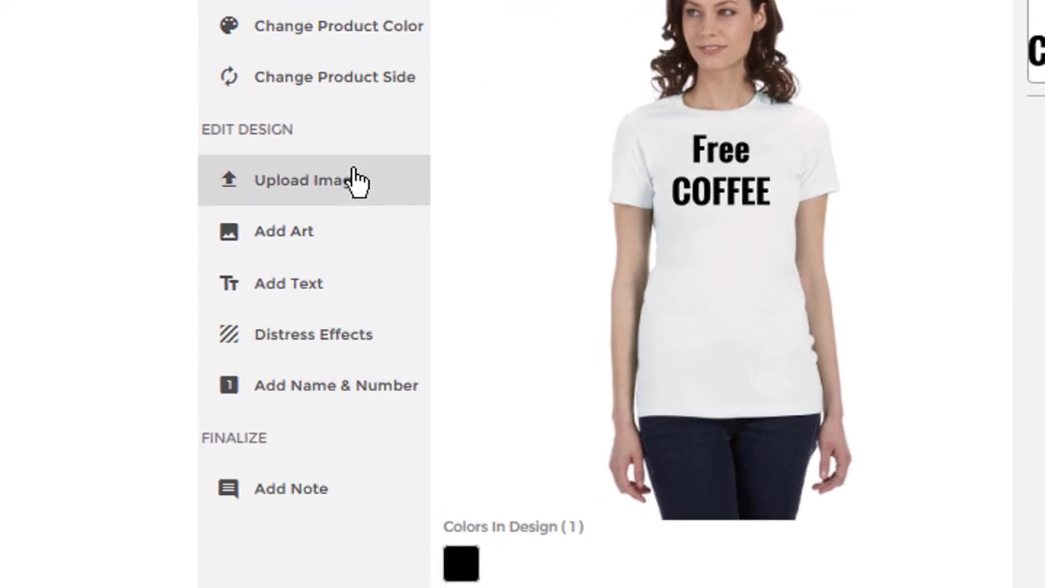
pyautogui.moveTo(321, 231)
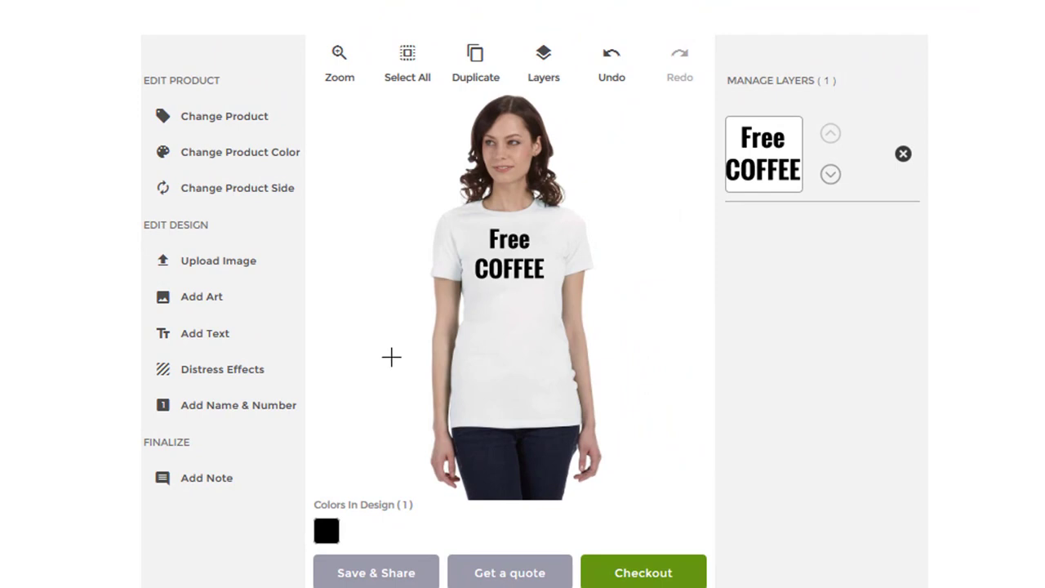
pyautogui.moveTo(389, 583)
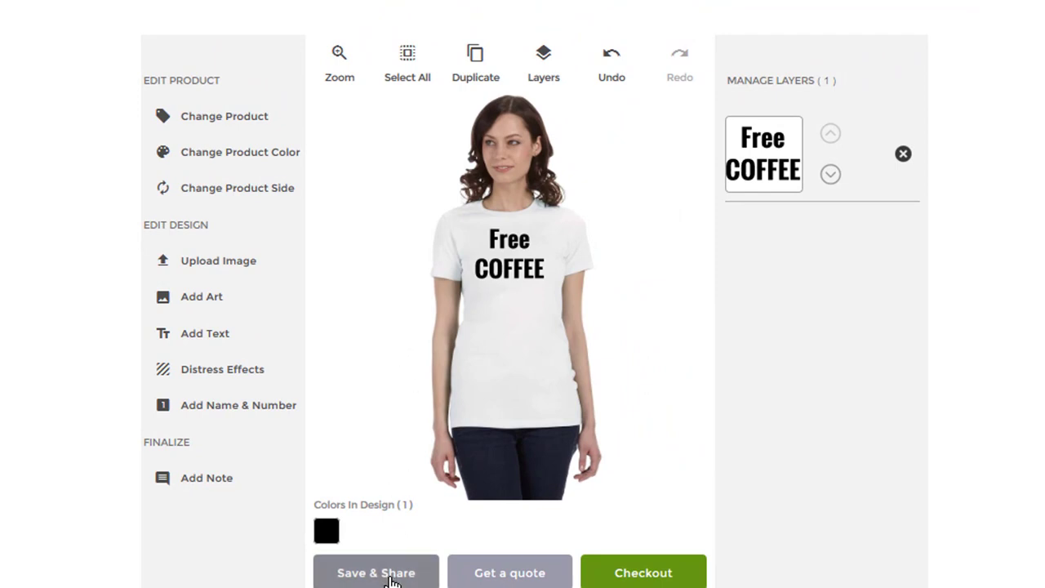
pyautogui.click(375, 569)
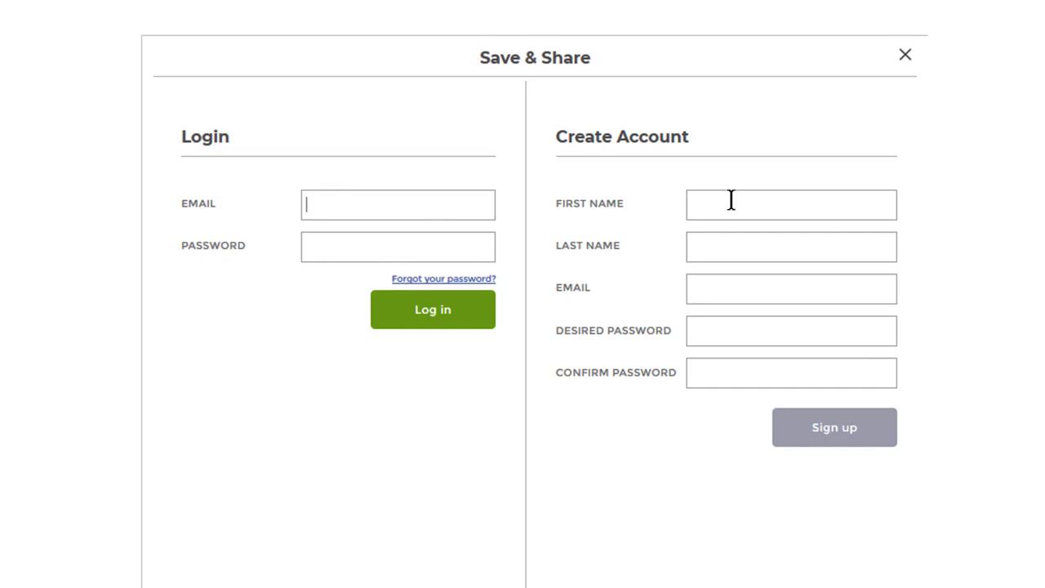
pyautogui.moveTo(822, 367)
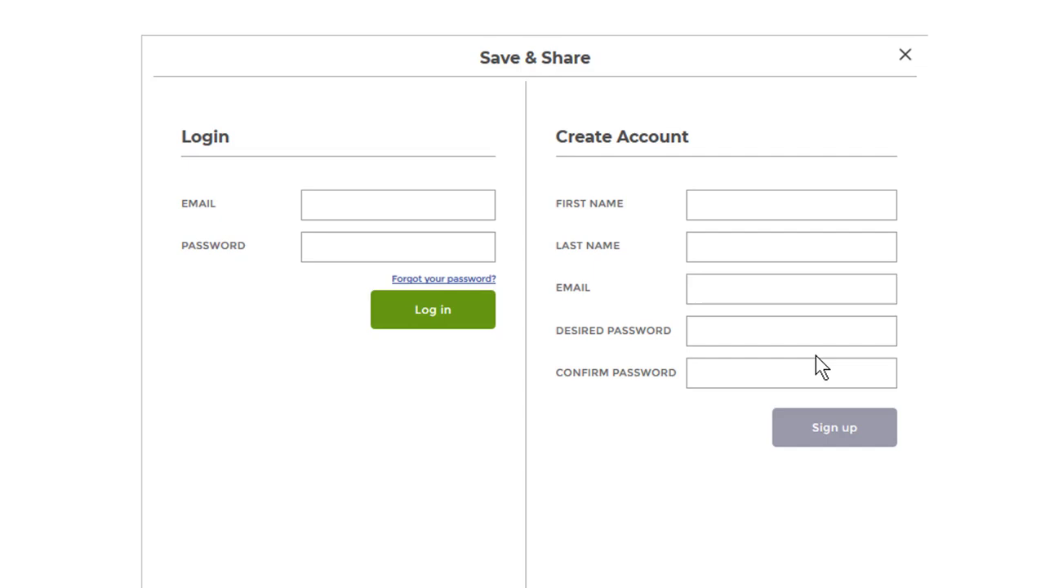
pyautogui.moveTo(676, 156)
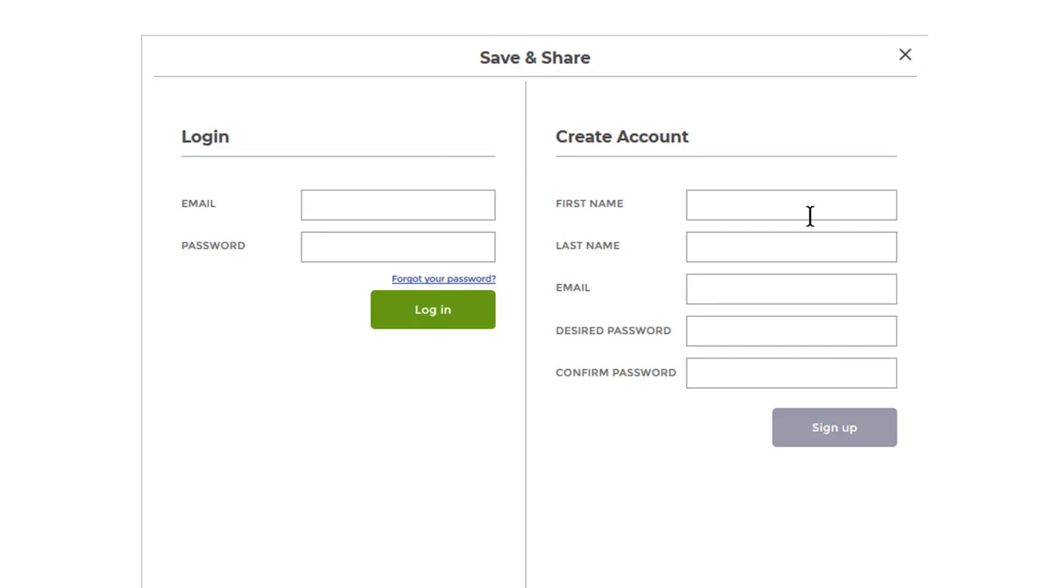
pyautogui.moveTo(466, 294)
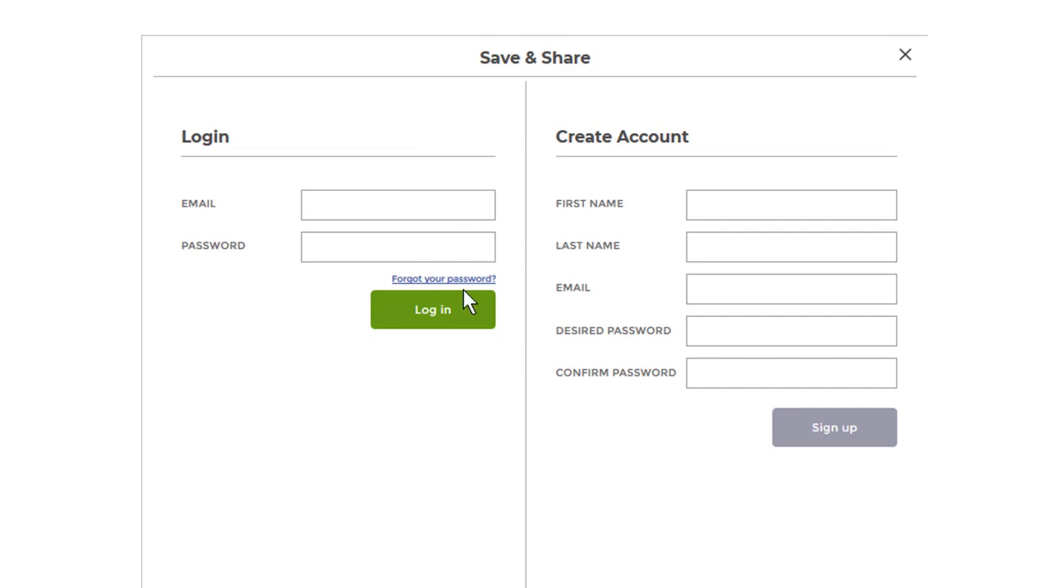
pyautogui.moveTo(673, 407)
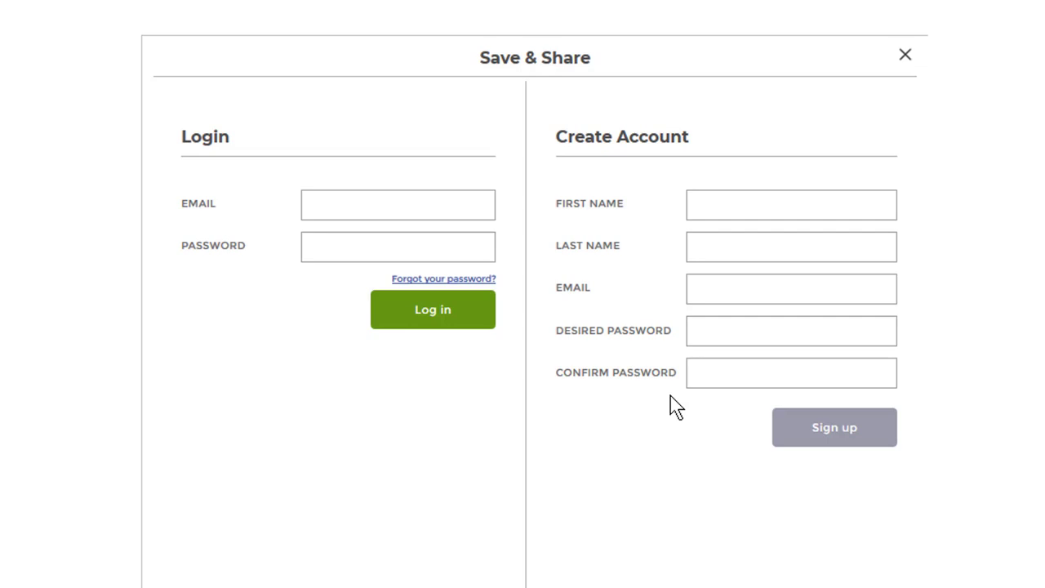
pyautogui.click(398, 205)
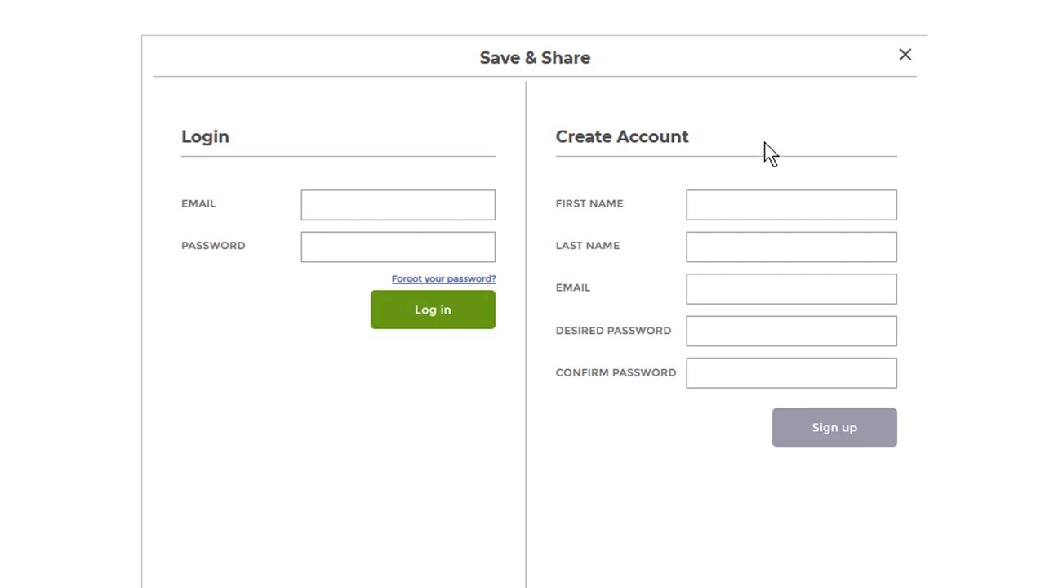
pyautogui.moveTo(906, 57)
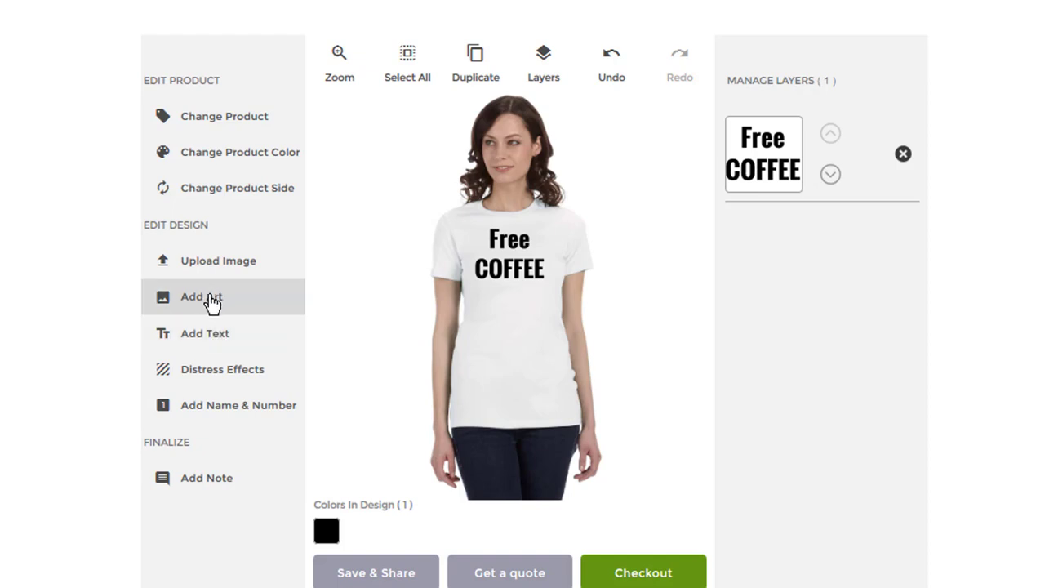
# - Bring up the Design Ideas gallery of ready-made art via Add Art
pyautogui.click(201, 296)
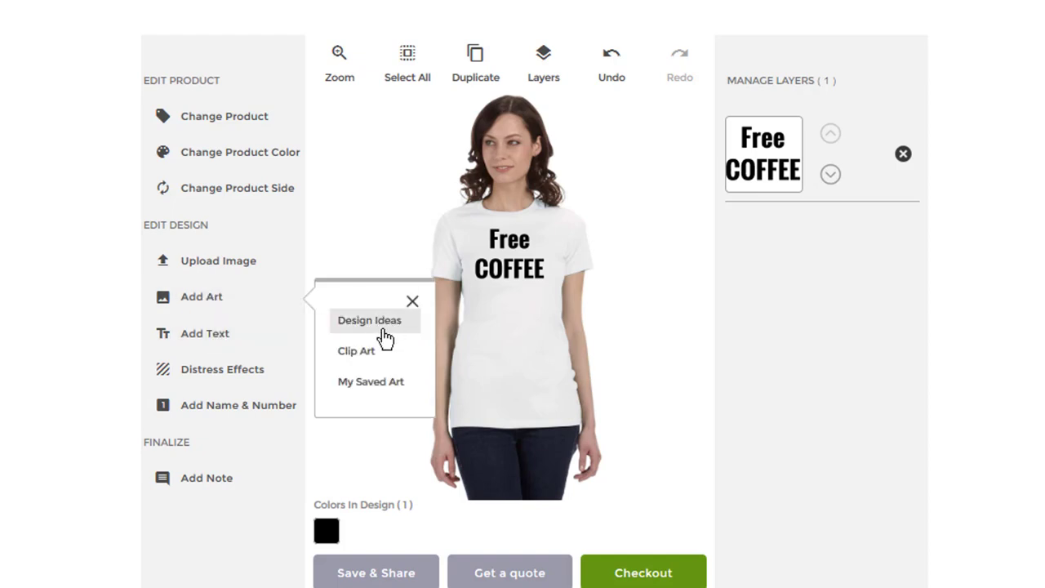
pyautogui.moveTo(397, 326)
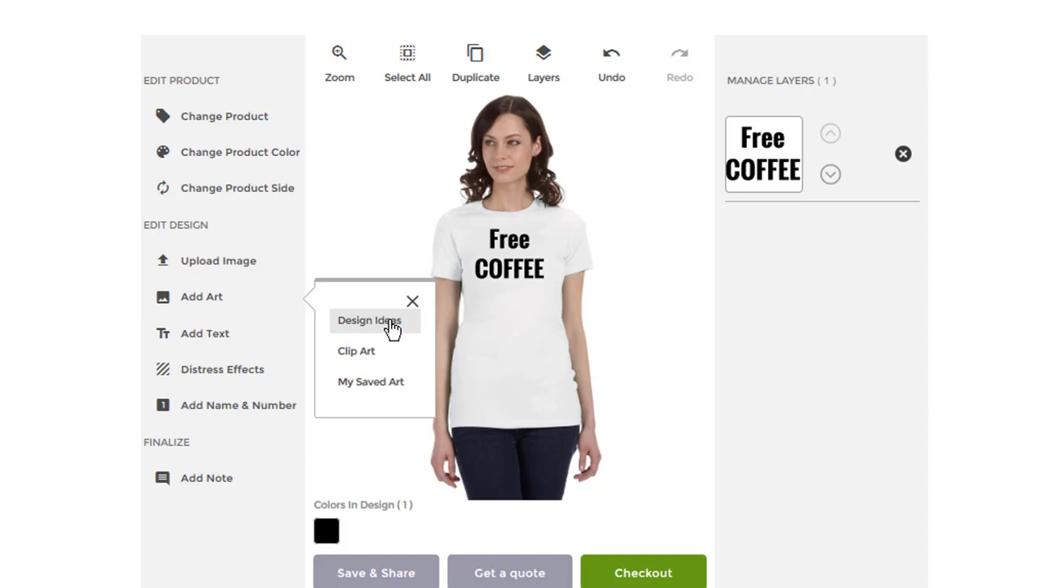
pyautogui.moveTo(227, 319)
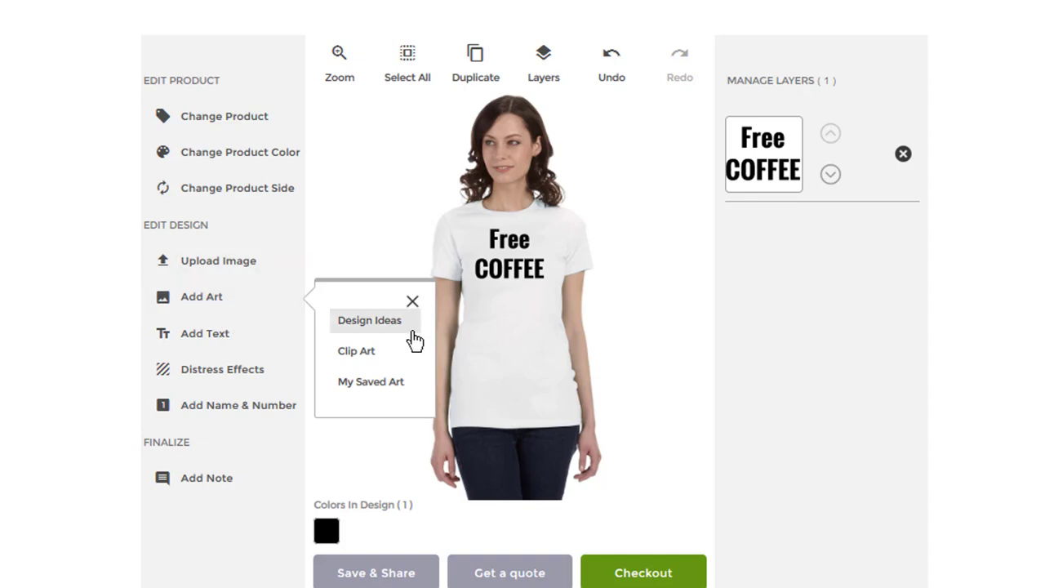
pyautogui.moveTo(367, 325)
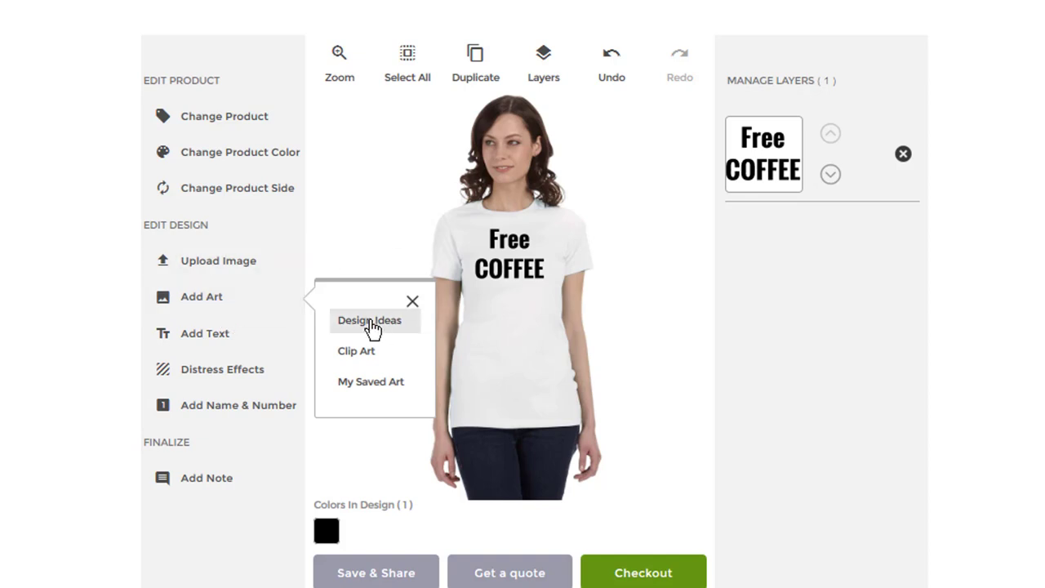
pyautogui.click(375, 320)
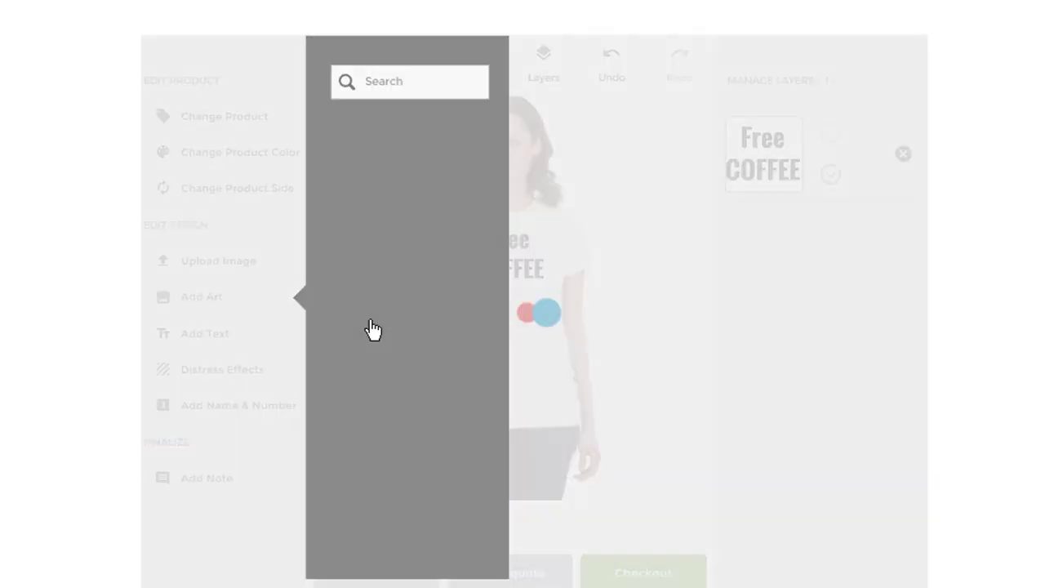
pyautogui.click(201, 296)
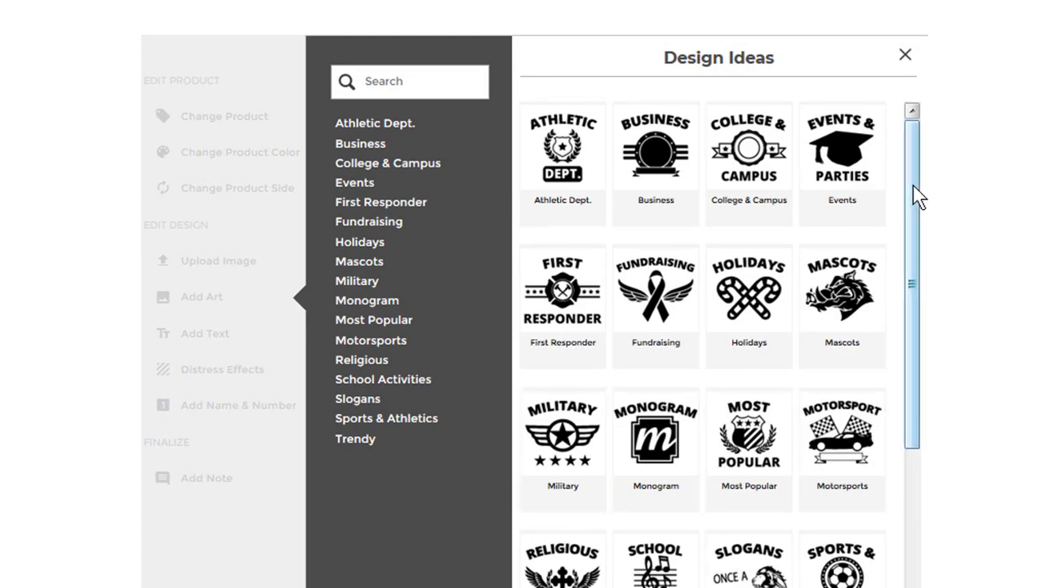
pyautogui.scroll(-3)
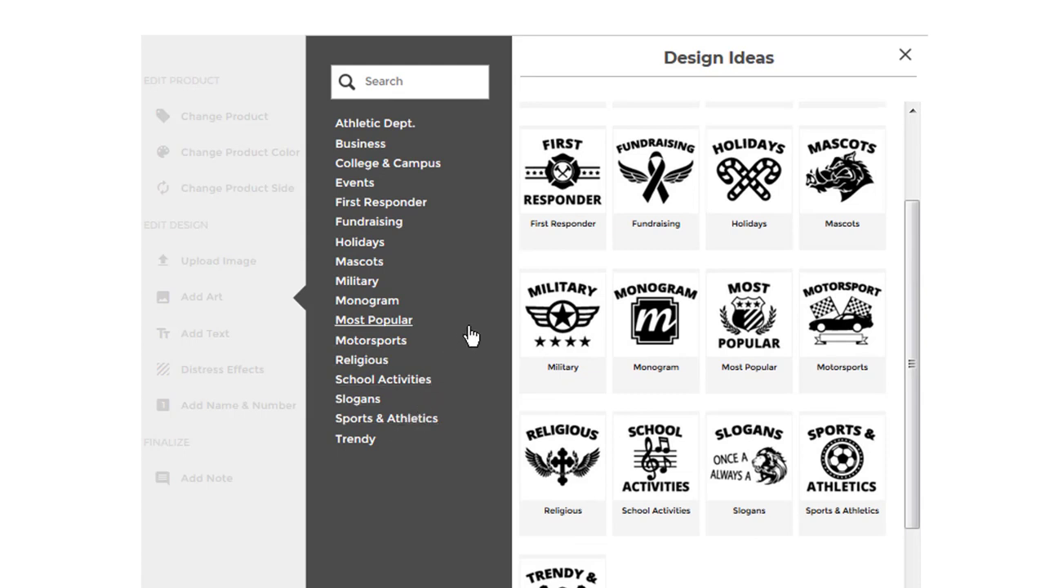
pyautogui.moveTo(485, 275)
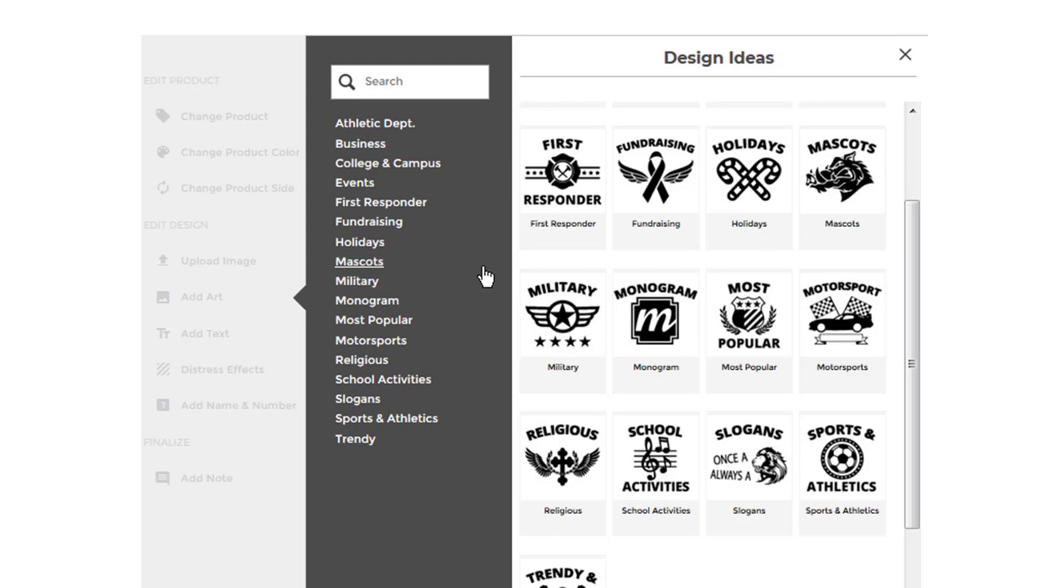
pyautogui.moveTo(474, 271)
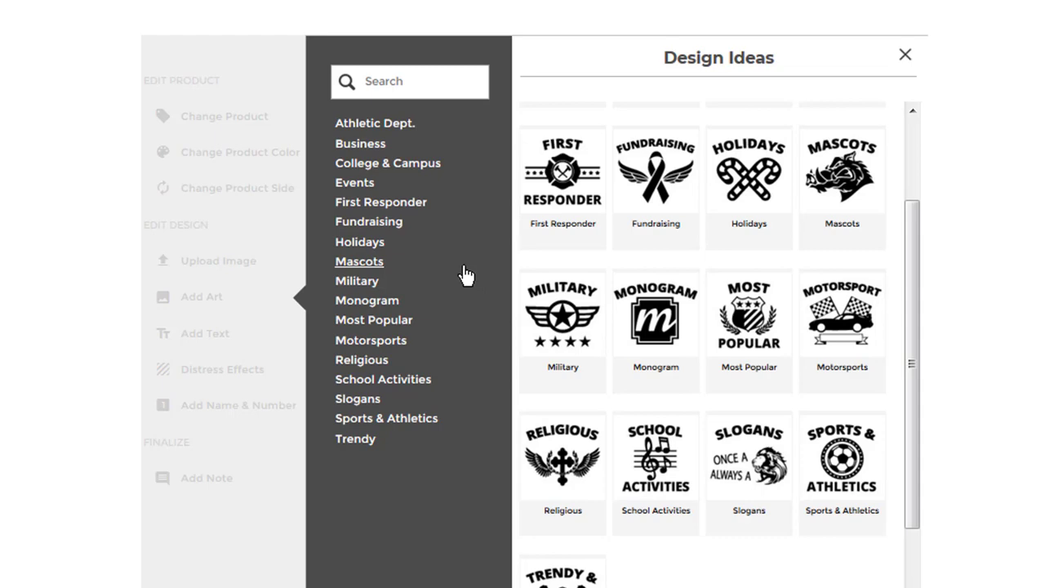
# - Browse the Athletic Dept. design ideas down to the Gridley Football design
pyautogui.click(359, 262)
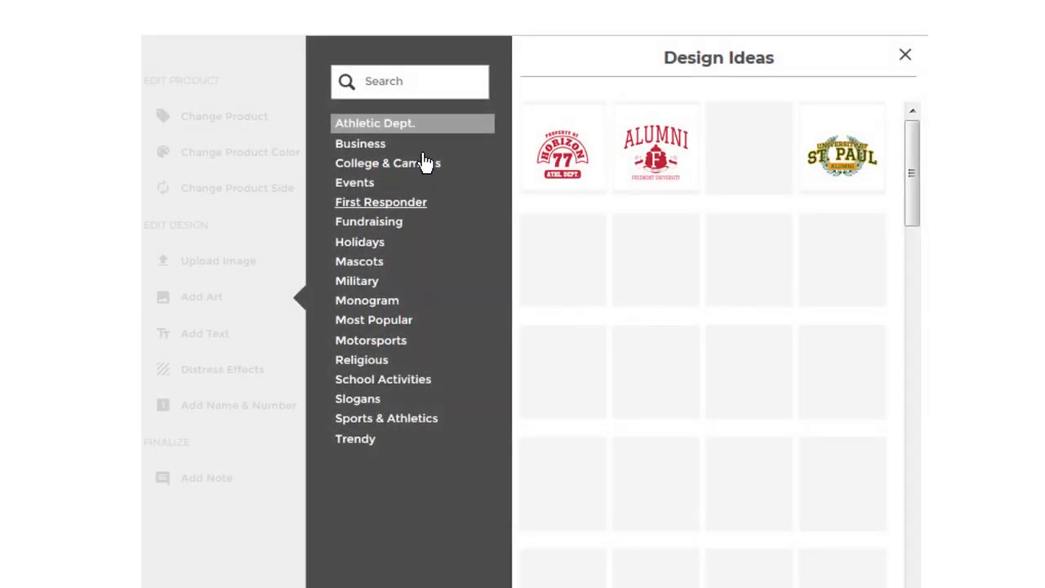
pyautogui.moveTo(913, 155)
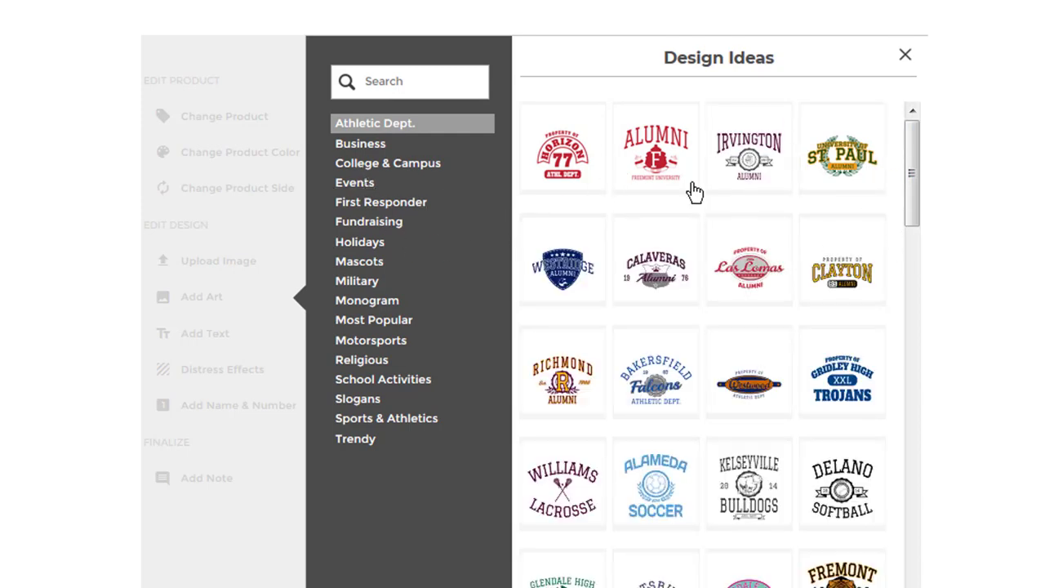
pyautogui.scroll(-3)
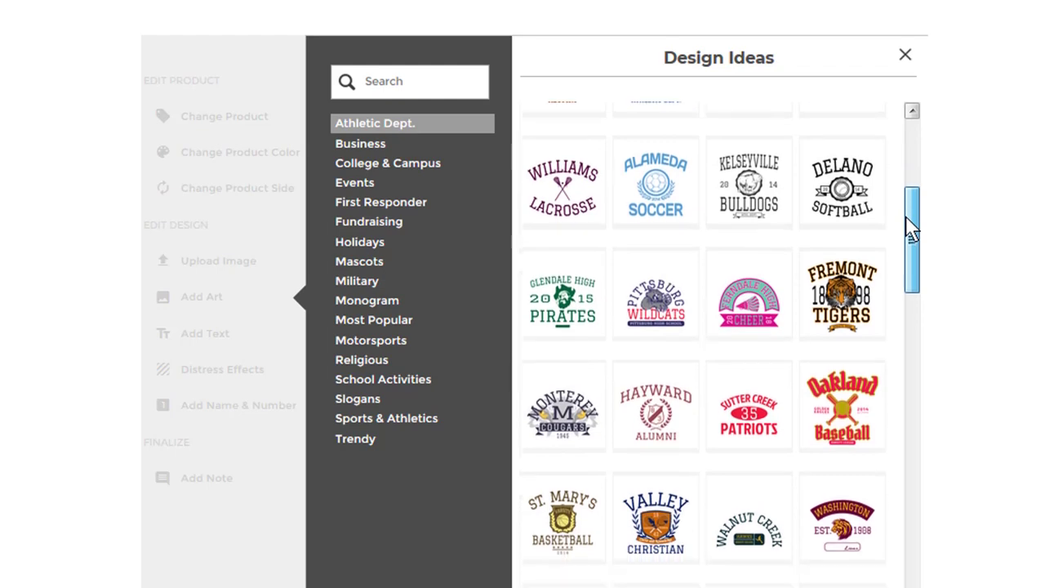
pyautogui.scroll(-3)
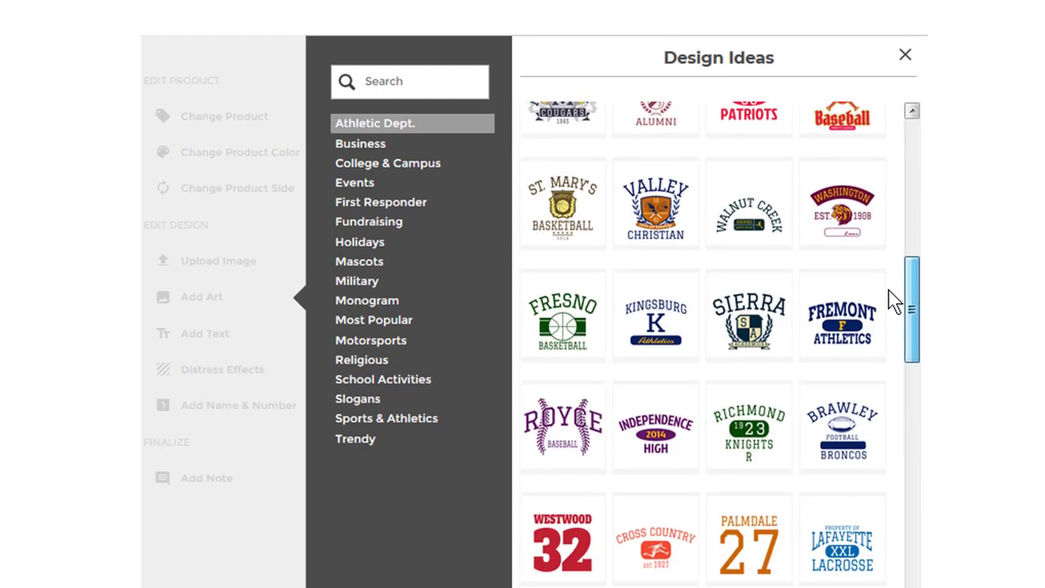
pyautogui.scroll(-3)
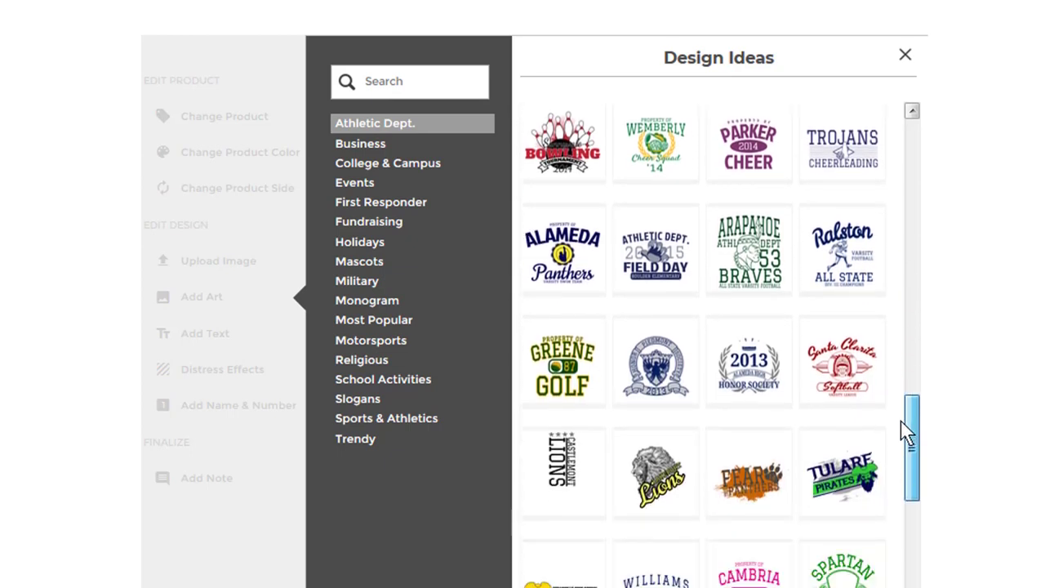
pyautogui.scroll(-3)
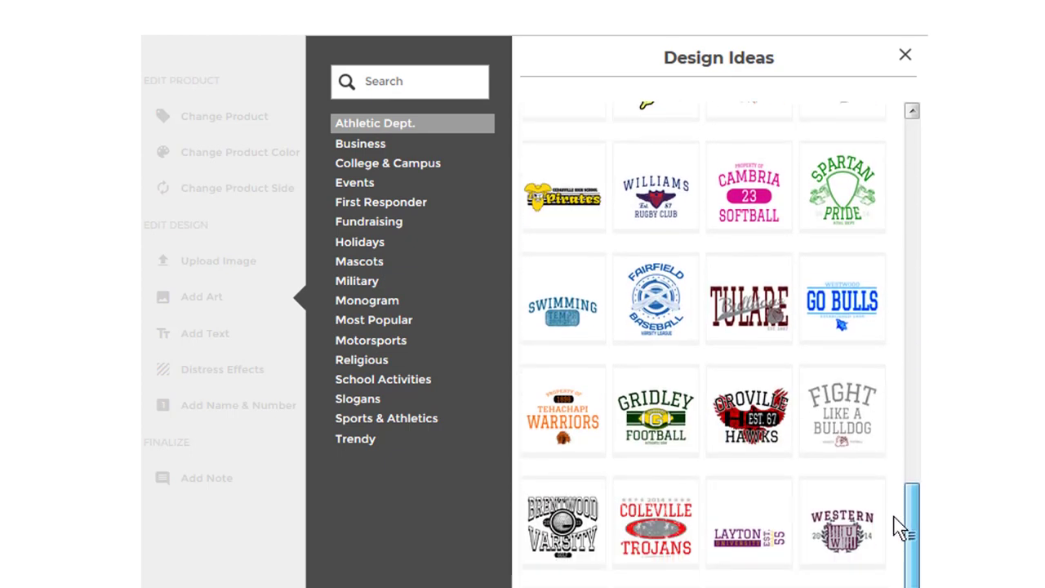
pyautogui.scroll(-3)
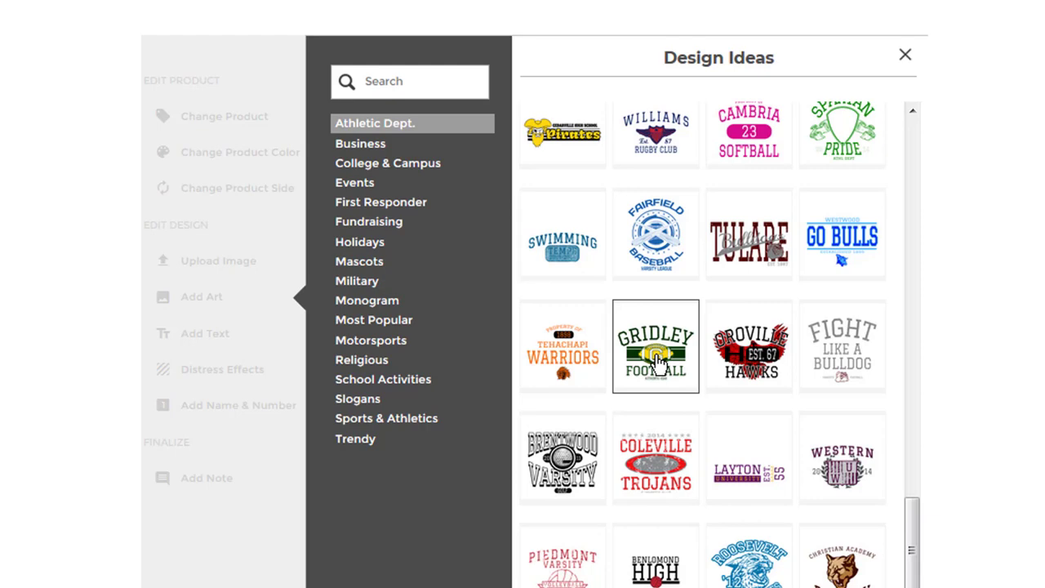
# - Place the Gridley Football design on the white tee and locate its GRIDLEY layer
pyautogui.click(655, 347)
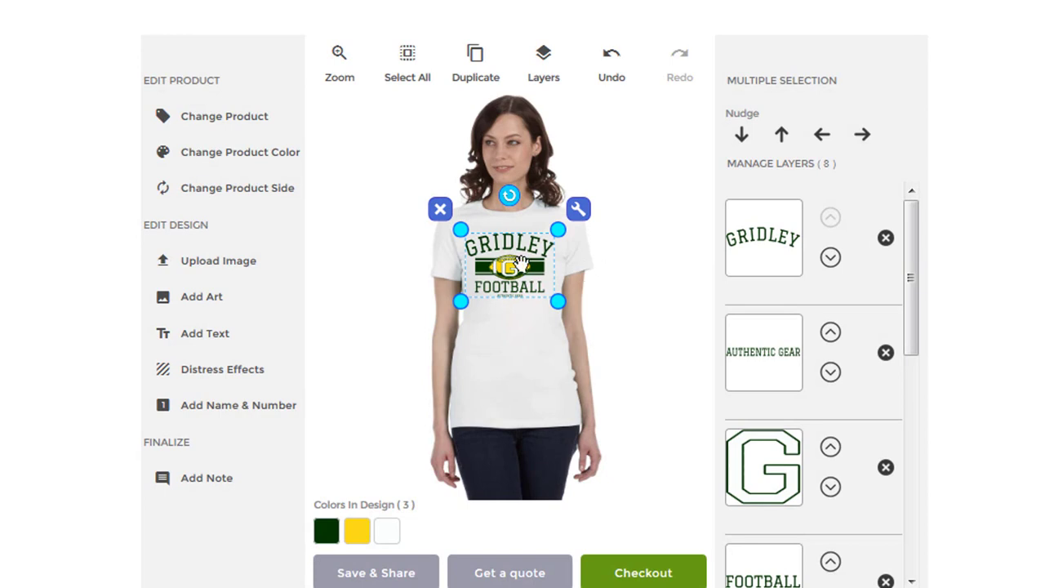
pyautogui.moveTo(749, 244)
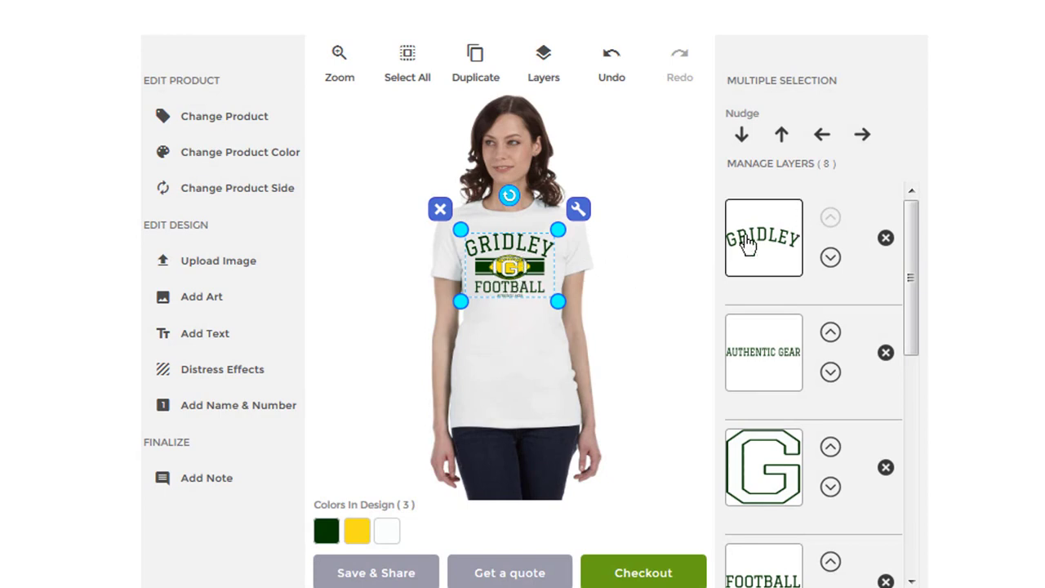
pyautogui.moveTo(763, 229)
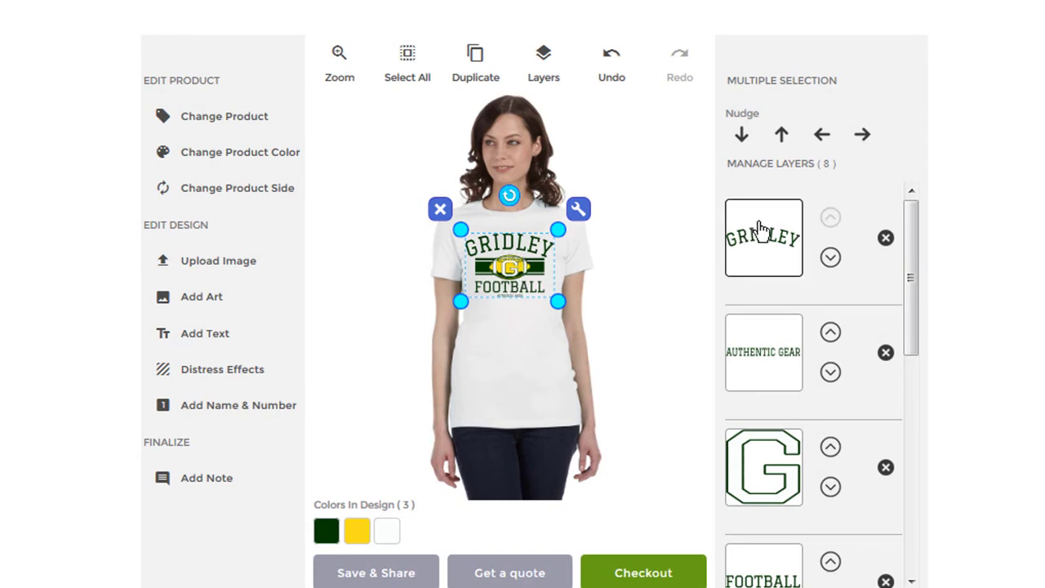
pyautogui.moveTo(800, 367)
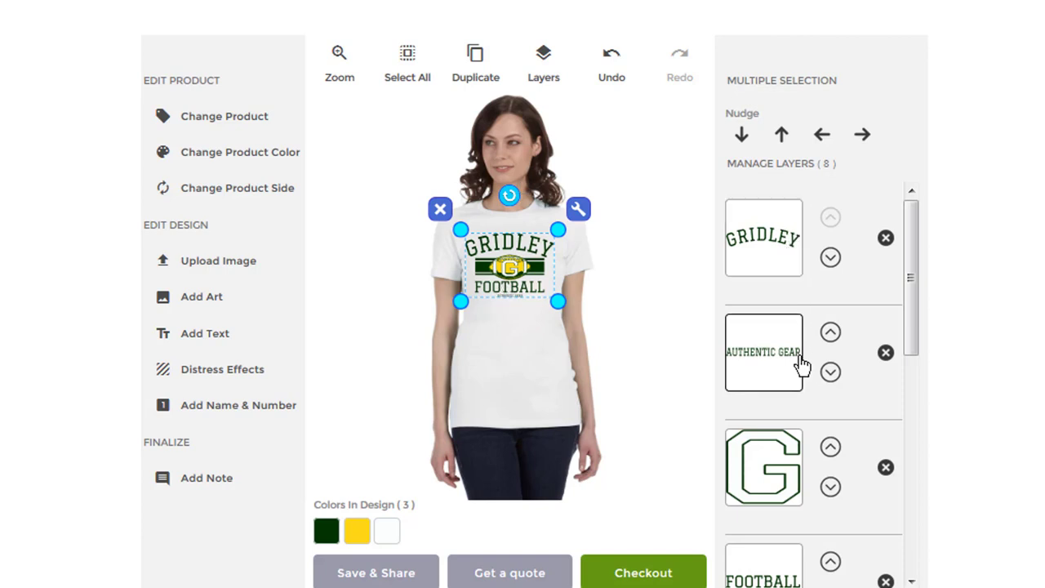
pyautogui.scroll(-3)
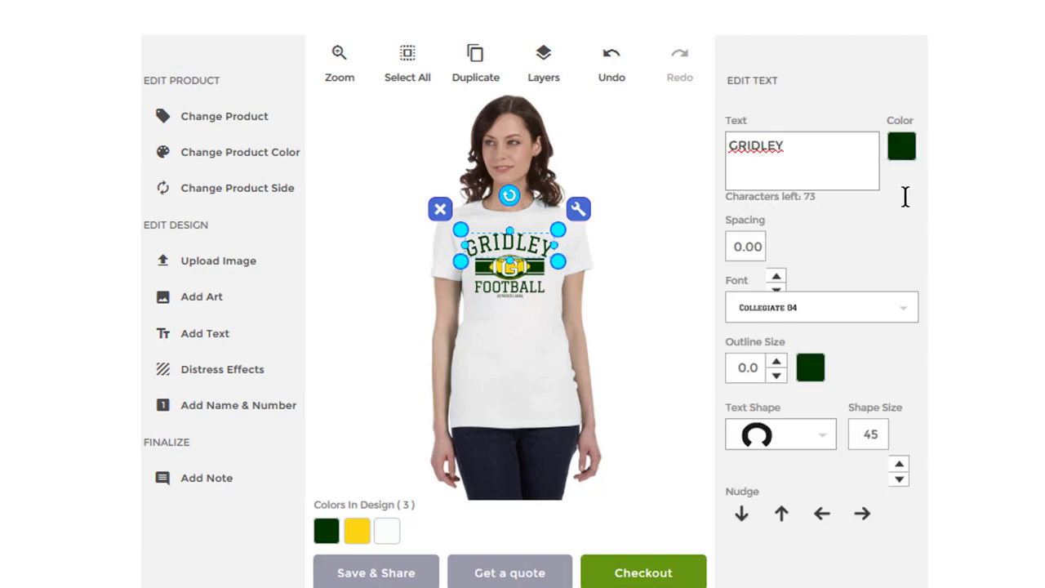
# - Replace the top word GRIDLEY with YOUR above FOOTBALL
pyautogui.doubleClick(756, 146)
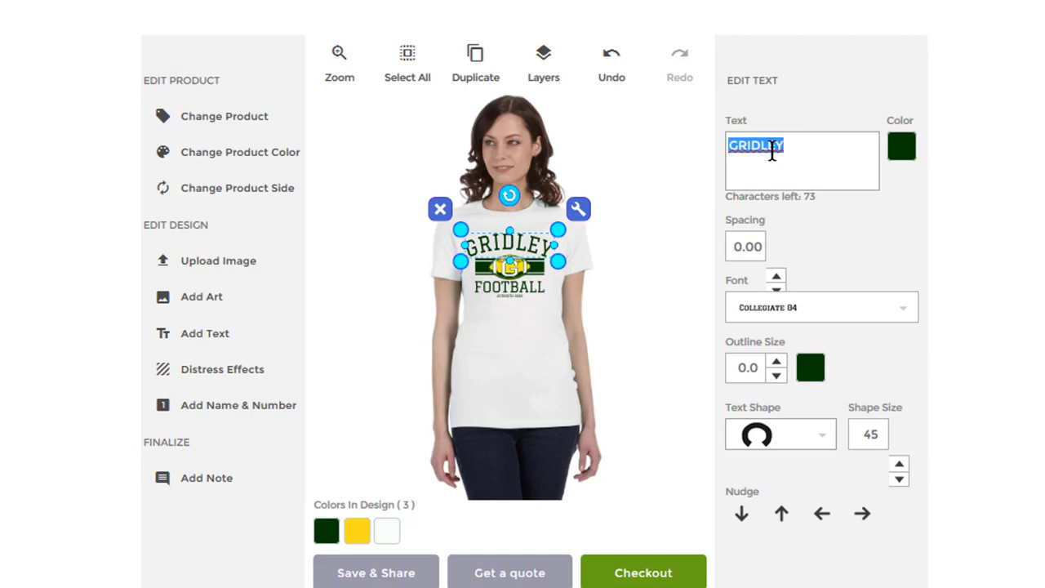
pyautogui.write('YOUR')
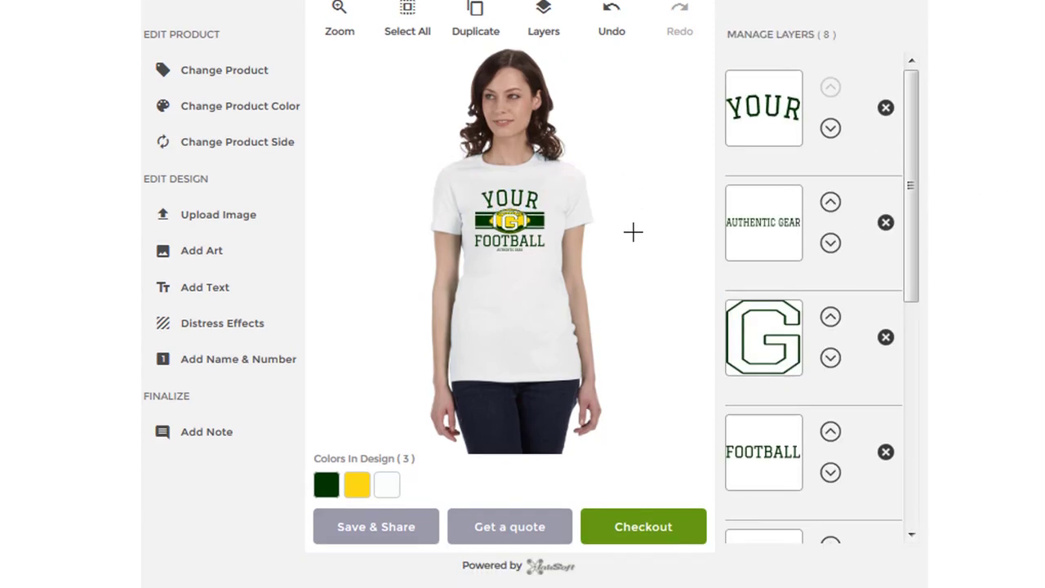
pyautogui.scroll(-3)
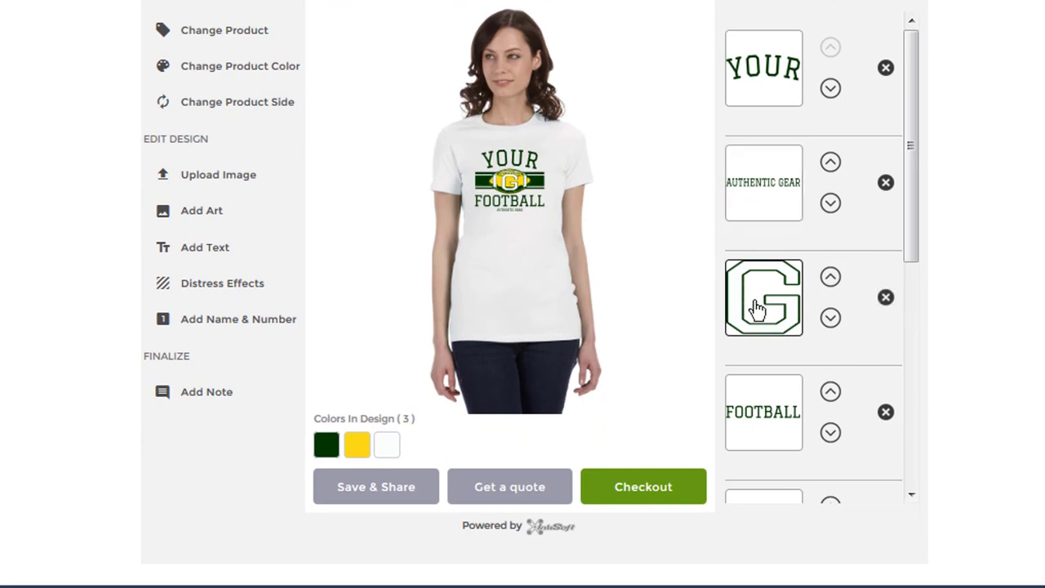
# - Edit the football emblem's center letter layer so the G becomes a Y
pyautogui.click(764, 297)
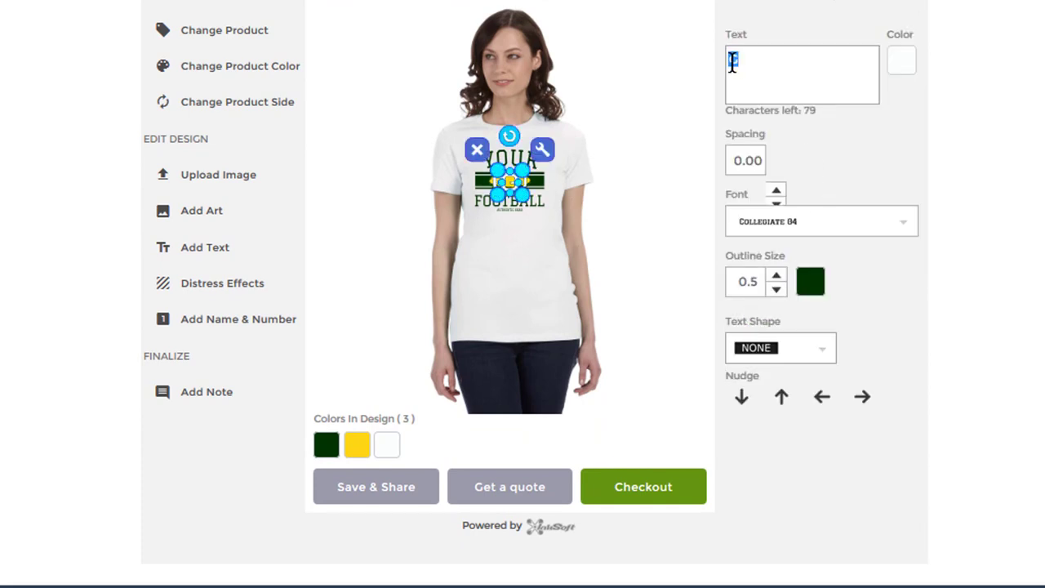
pyautogui.write('c')
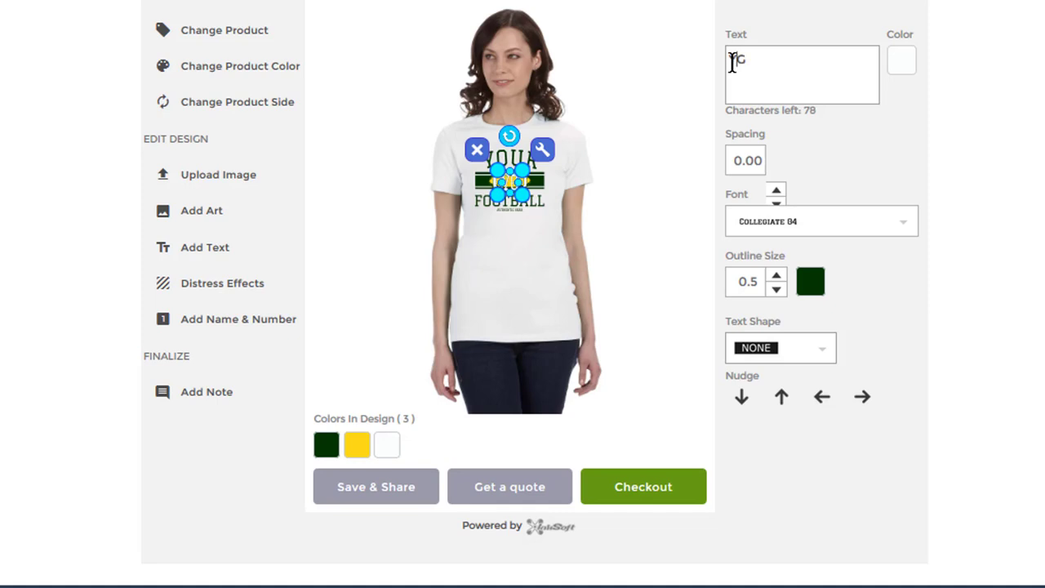
pyautogui.write('YO')
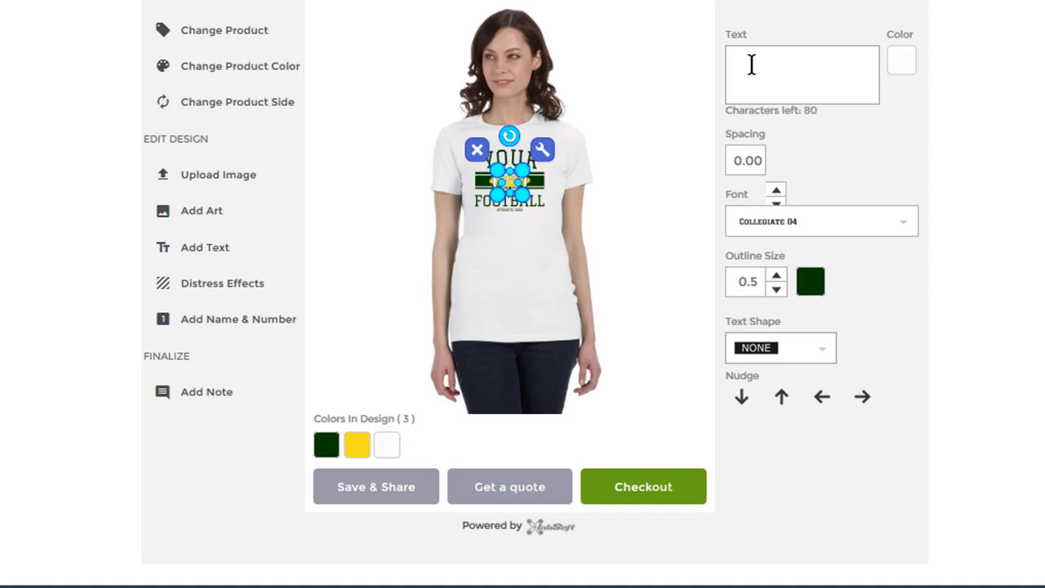
pyautogui.write('Y')
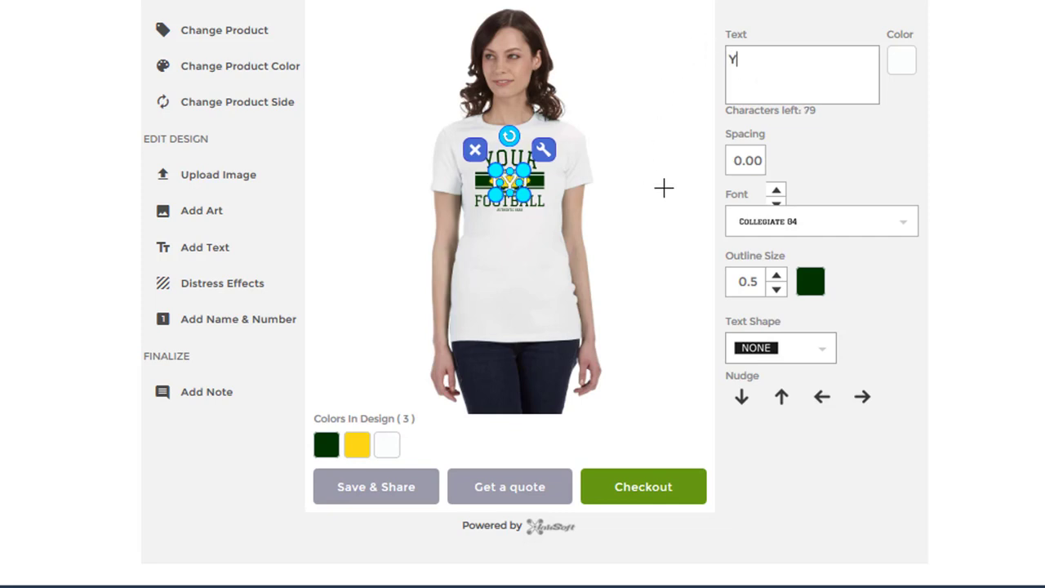
pyautogui.moveTo(599, 187)
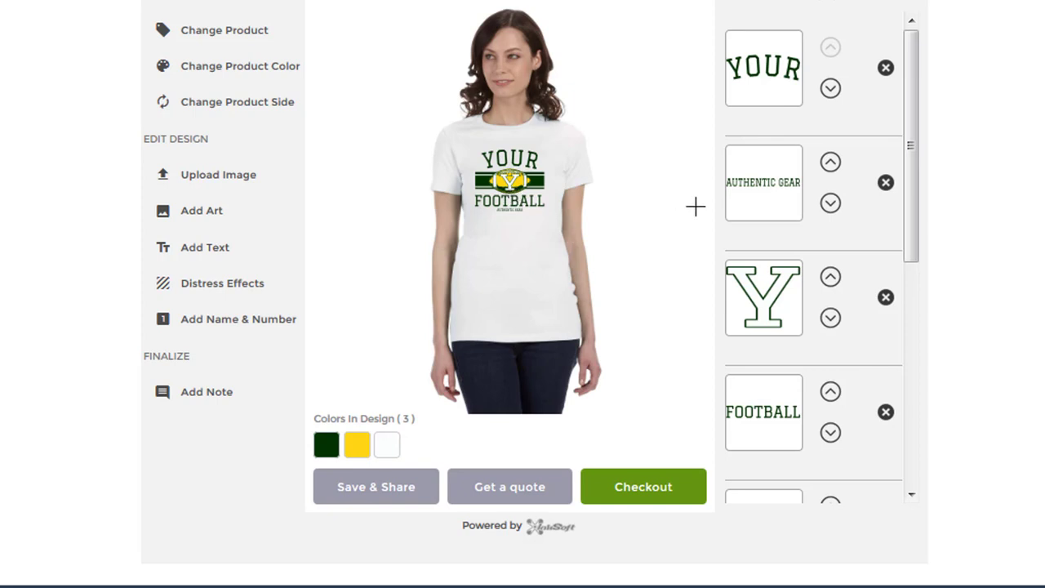
pyautogui.moveTo(765, 290)
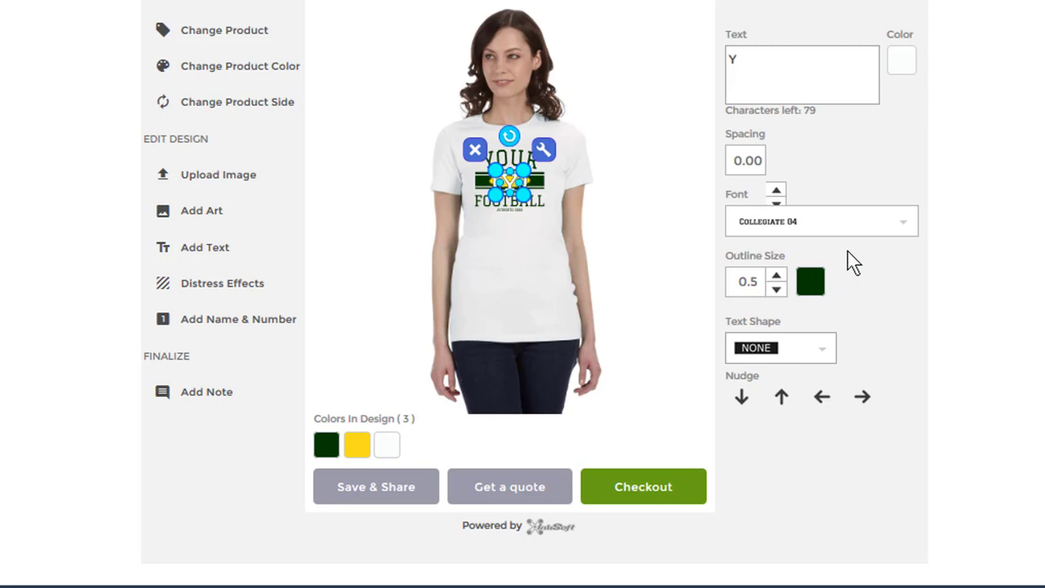
pyautogui.moveTo(778, 276)
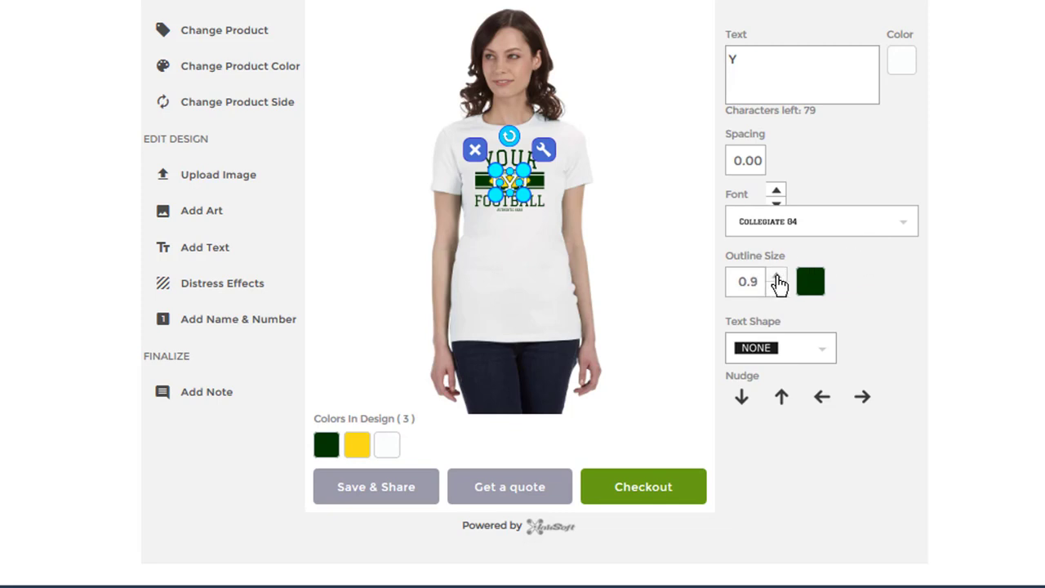
# - Raise the Y emblem letter's Outline Size to 1.1 and deselect it
pyautogui.click(776, 275)
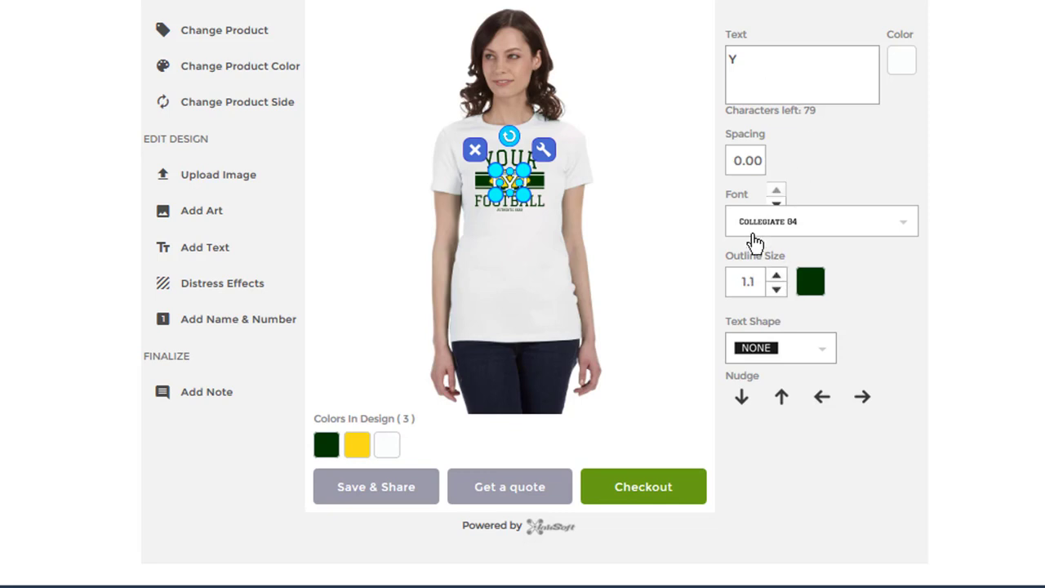
pyautogui.click(776, 274)
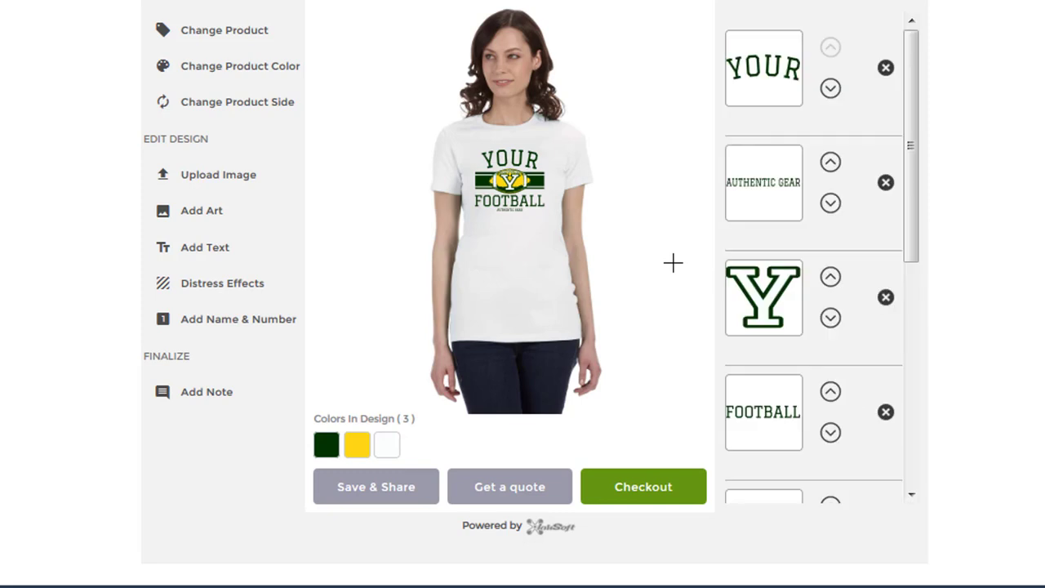
pyautogui.moveTo(604, 218)
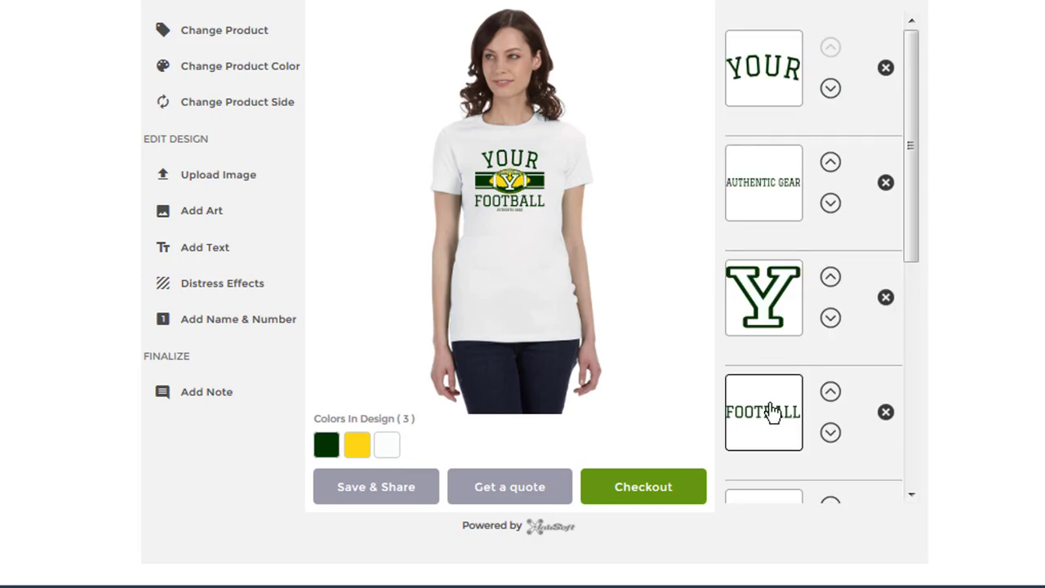
pyautogui.moveTo(778, 423)
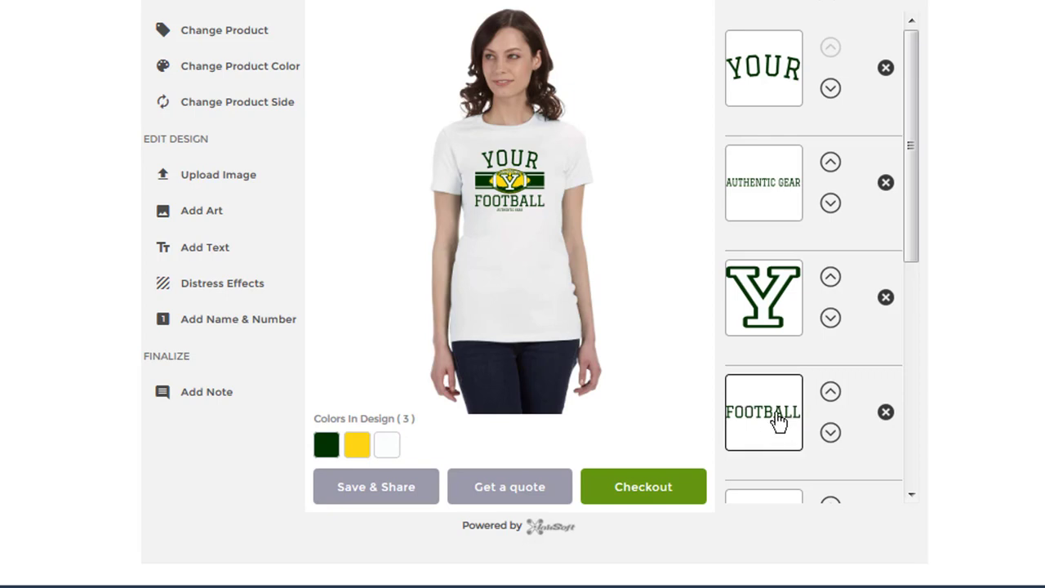
# - Replace the bottom word FOOTBALL with TEAM so the shirt reads YOUR TEAM
pyautogui.click(764, 411)
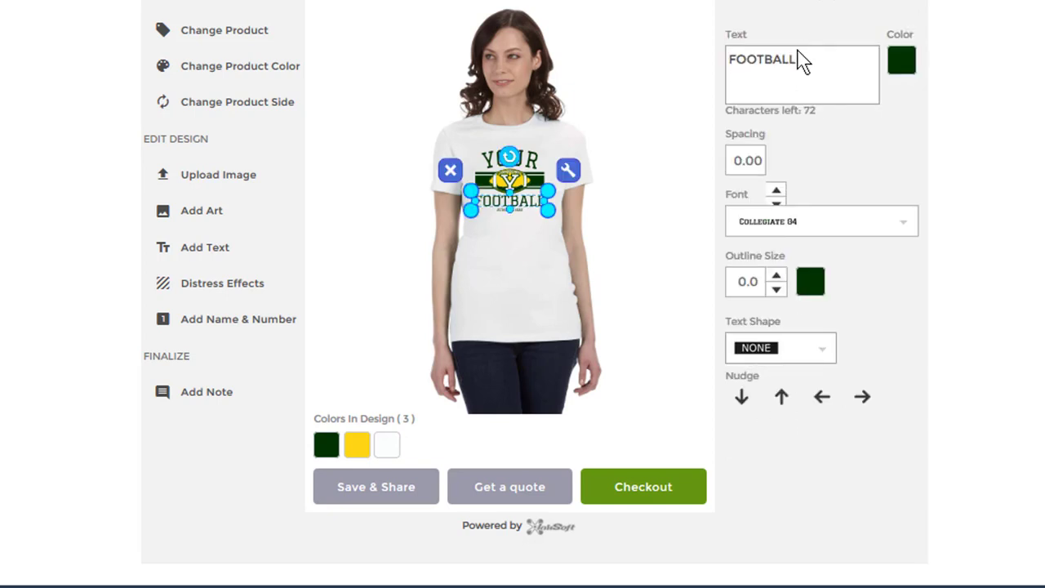
pyautogui.doubleClick(763, 59)
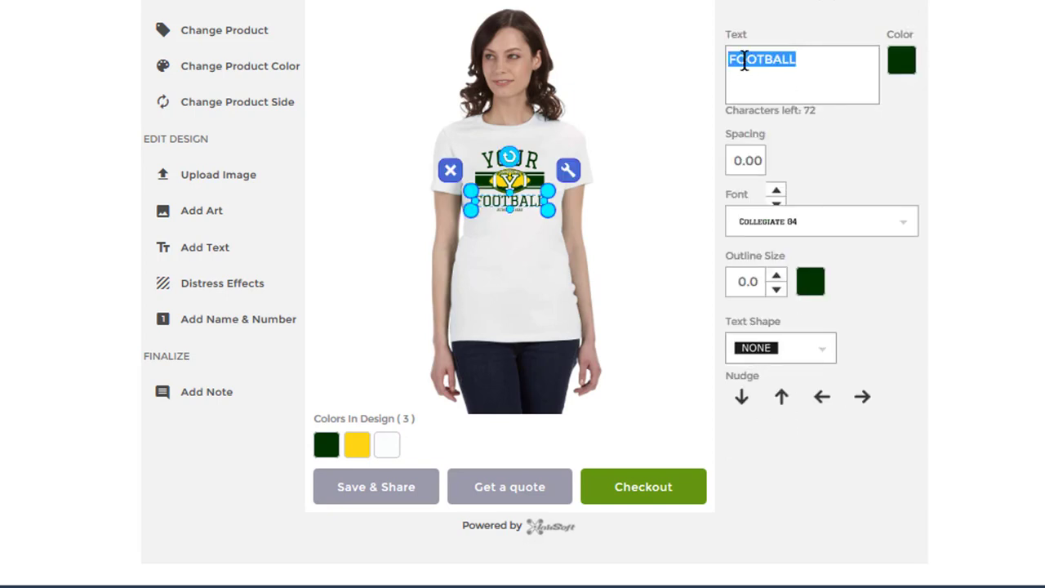
pyautogui.write('TEAM')
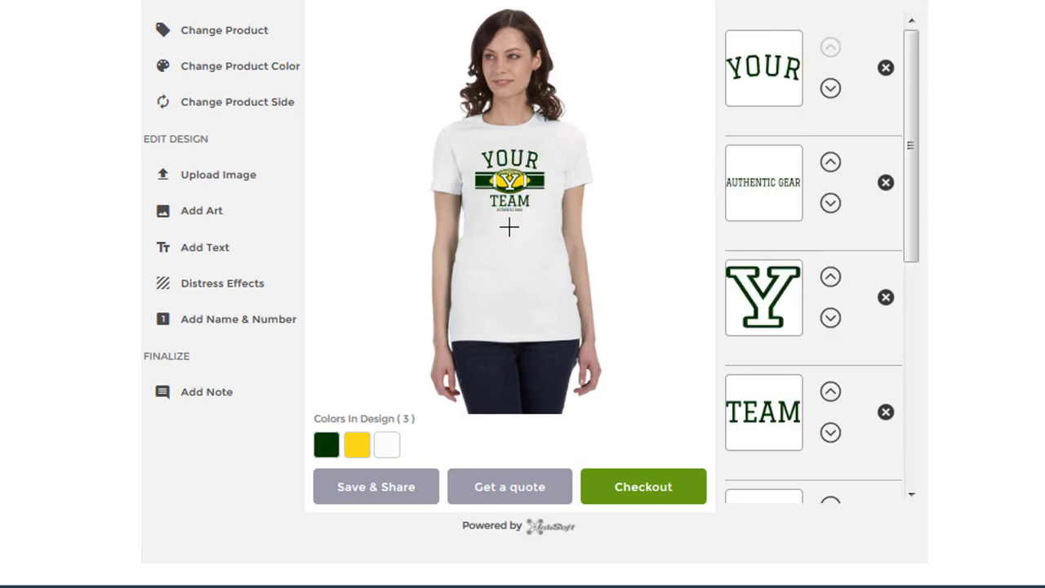
pyautogui.moveTo(609, 168)
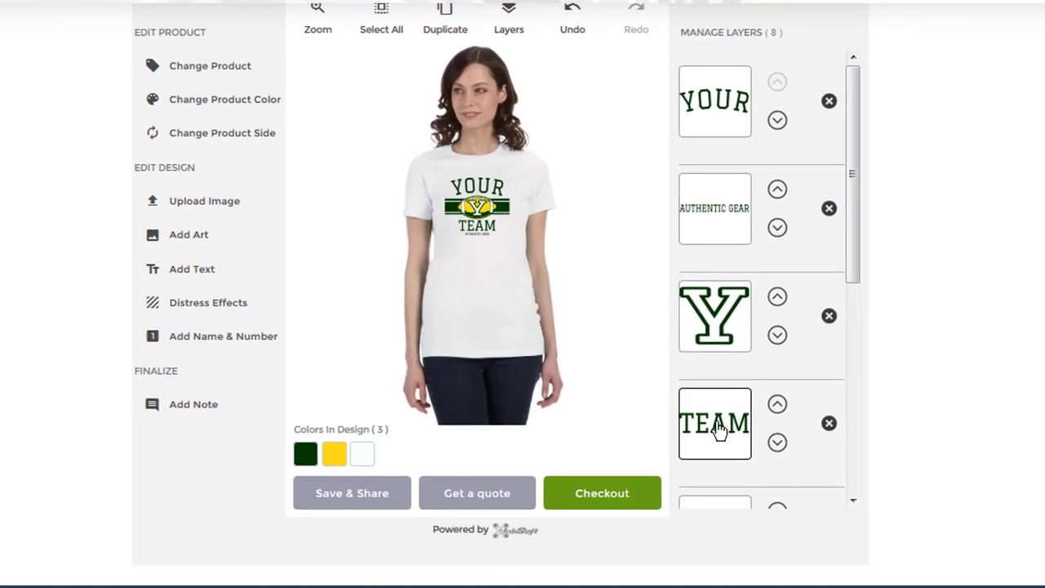
pyautogui.moveTo(710, 100)
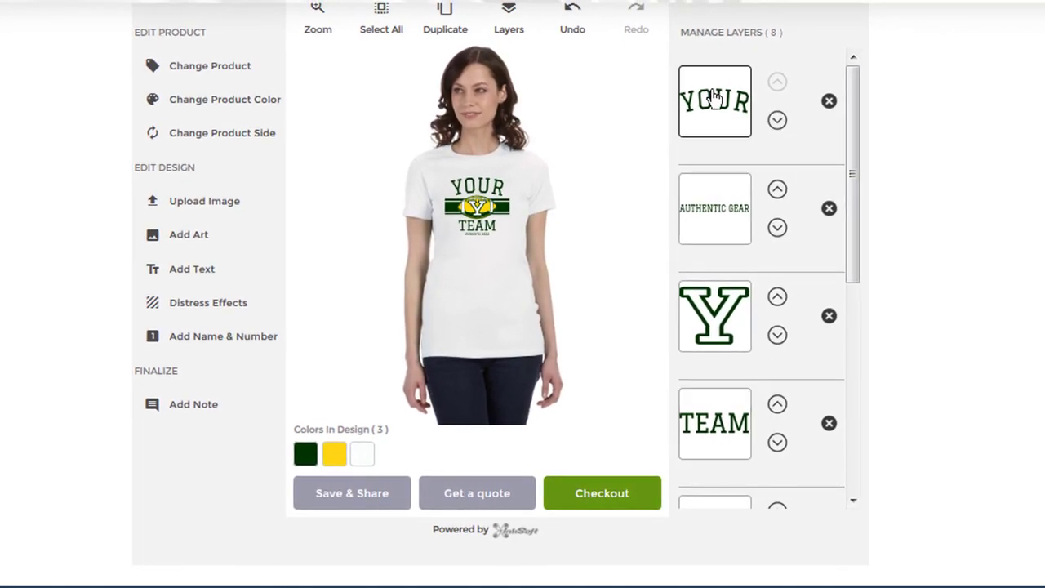
# - Nudge the TEAM text down two clicks beneath the football emblem, then deselect
pyautogui.click(715, 100)
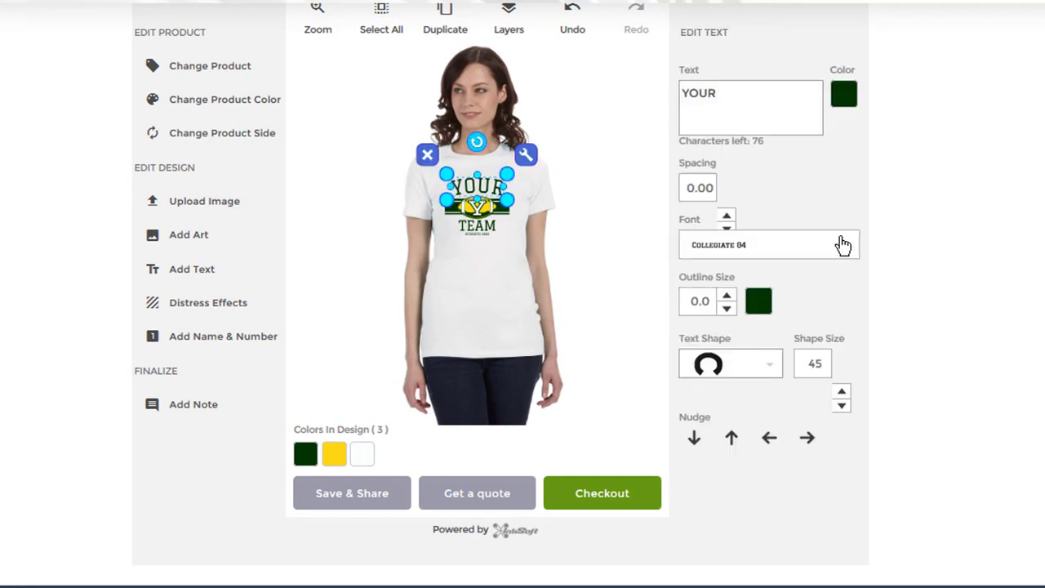
pyautogui.scroll(-3)
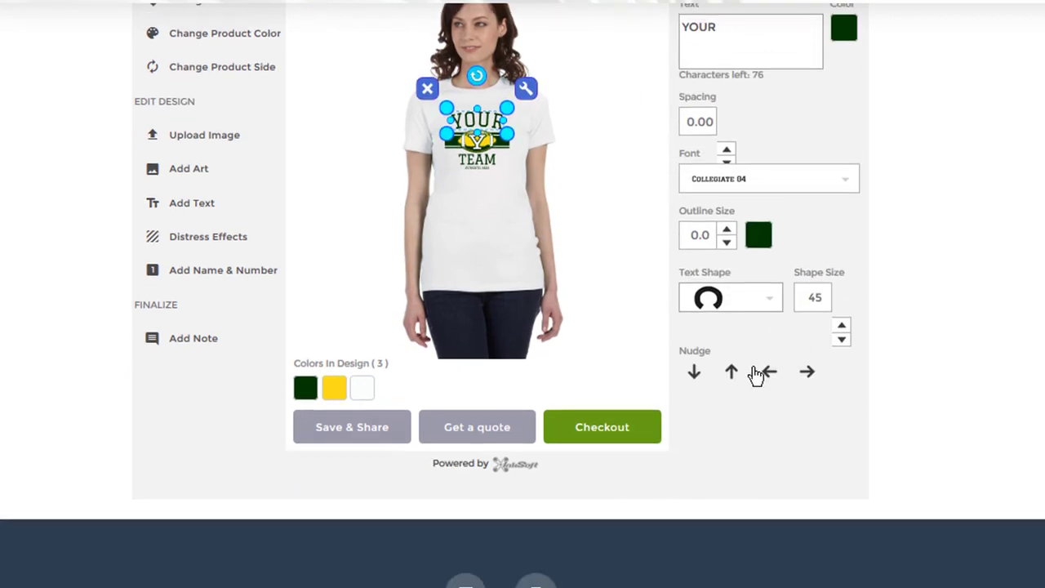
pyautogui.scroll(-3)
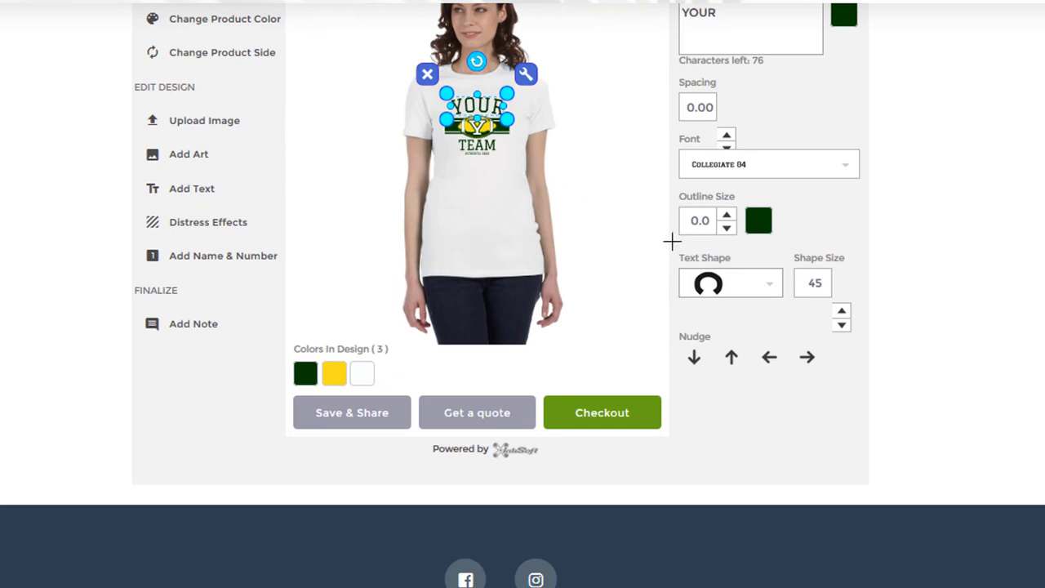
pyautogui.moveTo(732, 356)
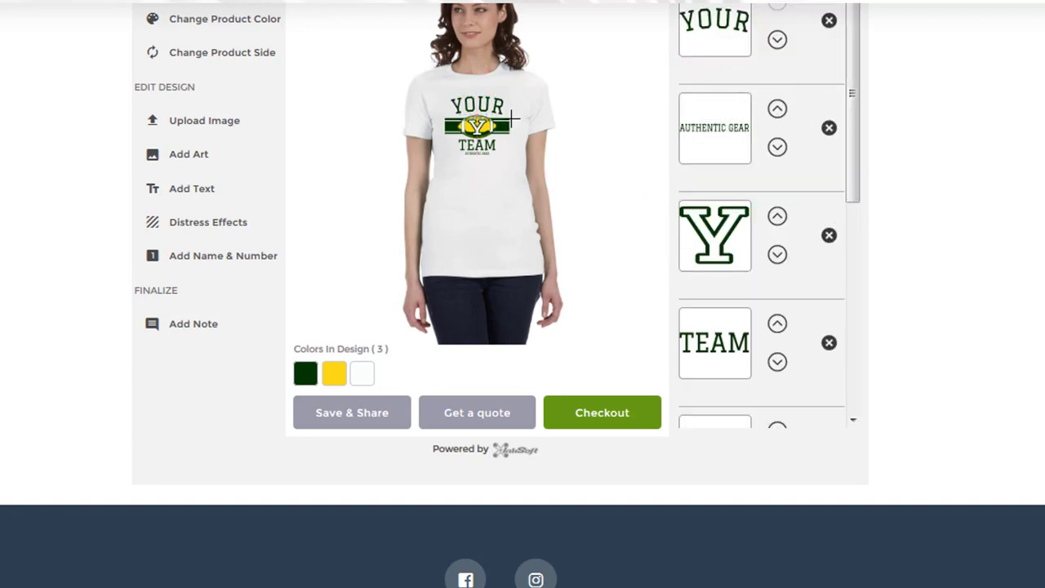
pyautogui.moveTo(733, 269)
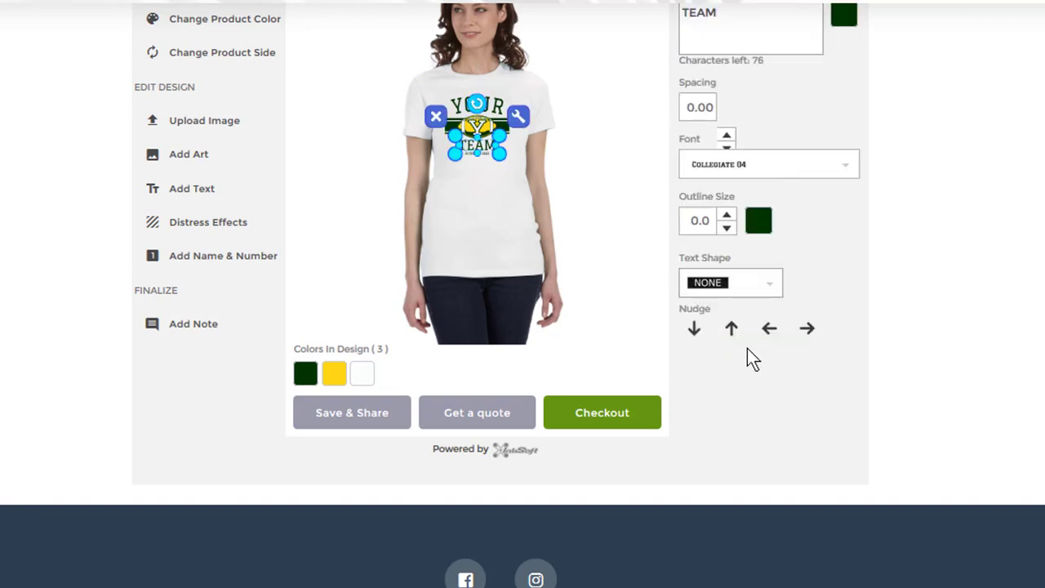
pyautogui.click(693, 327)
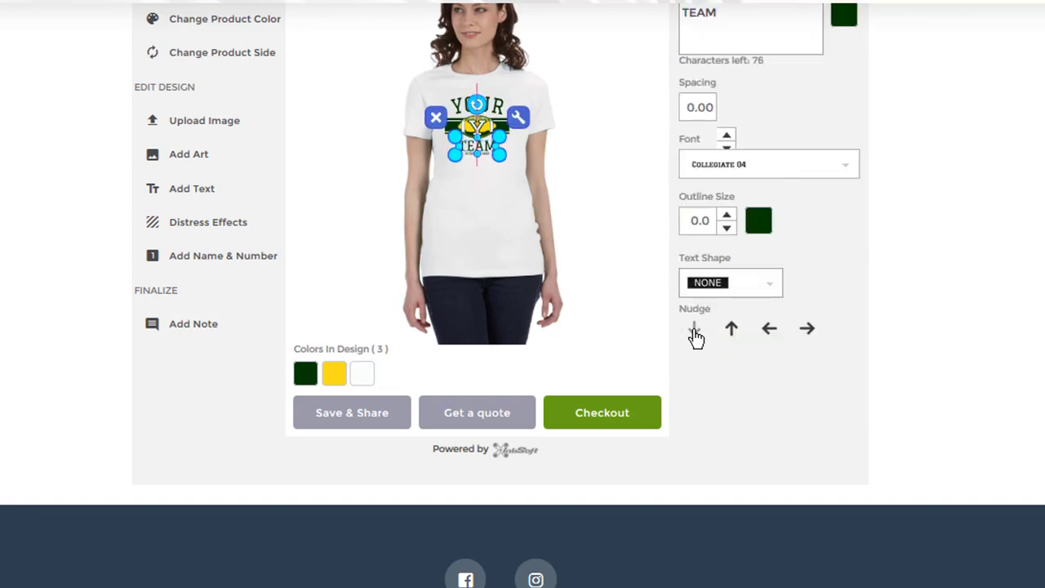
pyautogui.click(695, 328)
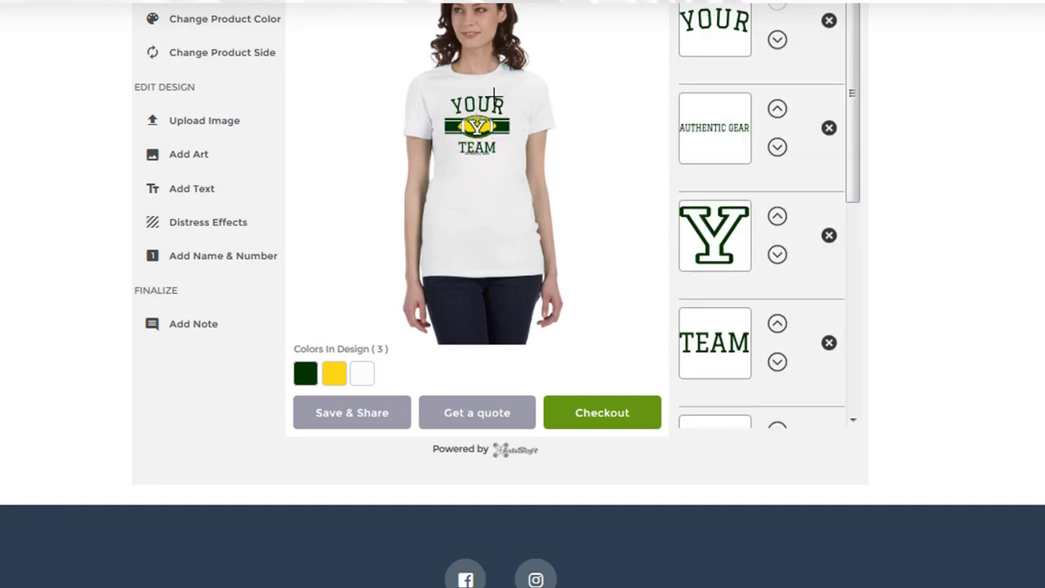
pyautogui.moveTo(487, 165)
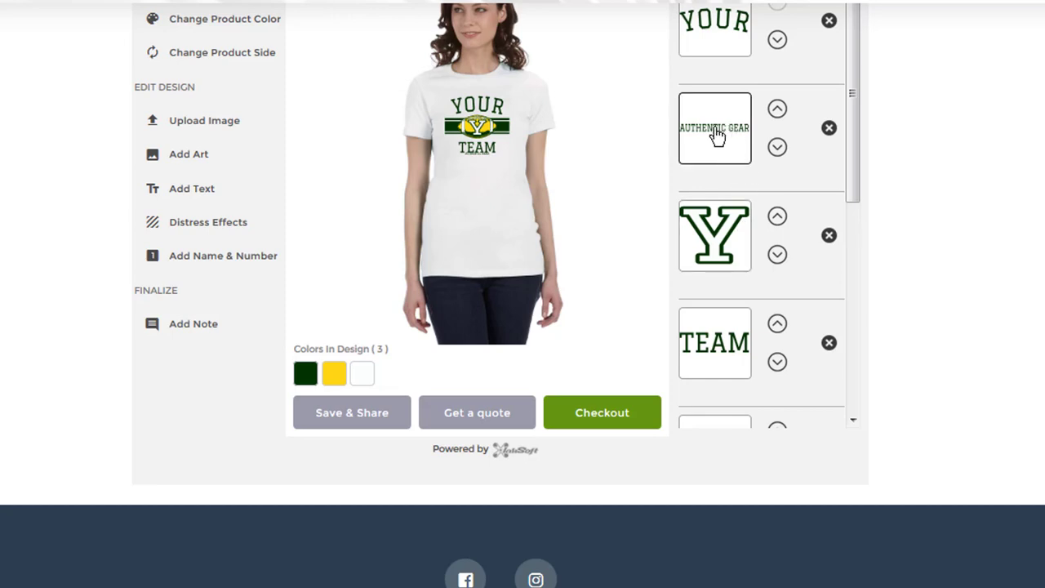
pyautogui.click(714, 127)
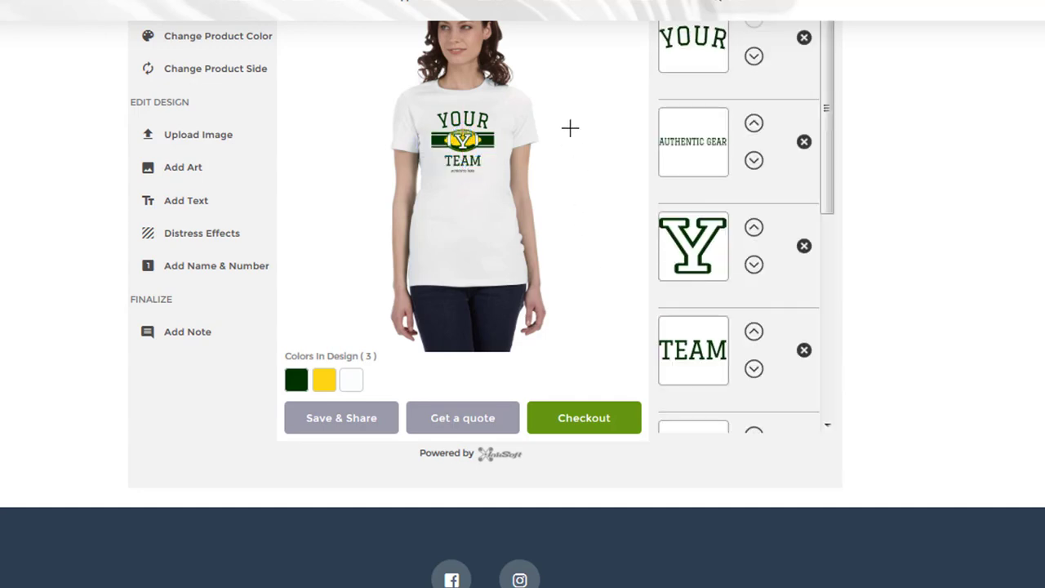
pyautogui.moveTo(490, 151)
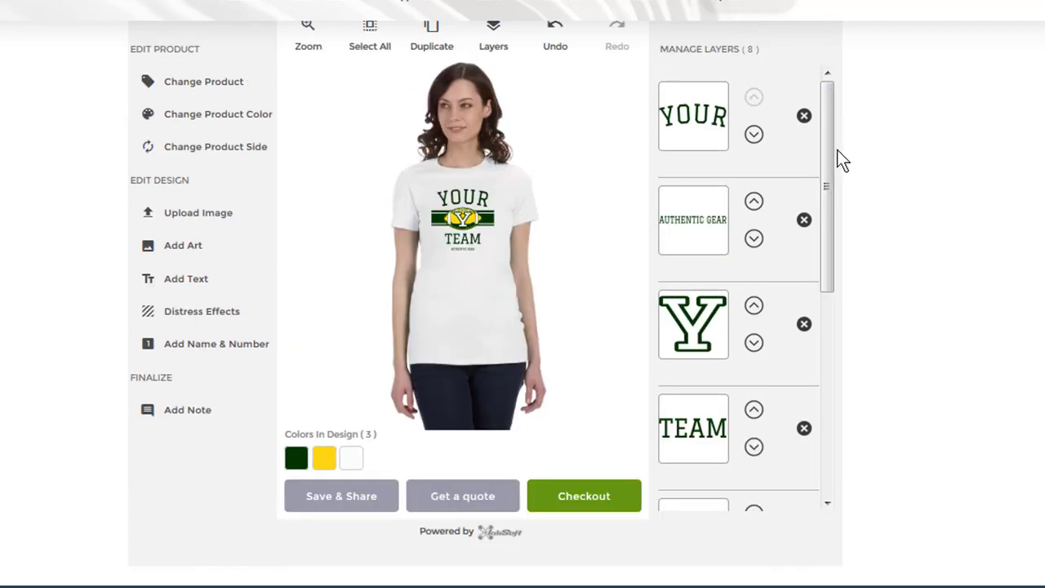
# - Scroll through Manage Layers while deleting the green stripe layers, leaving five layers
pyautogui.scroll(-3)
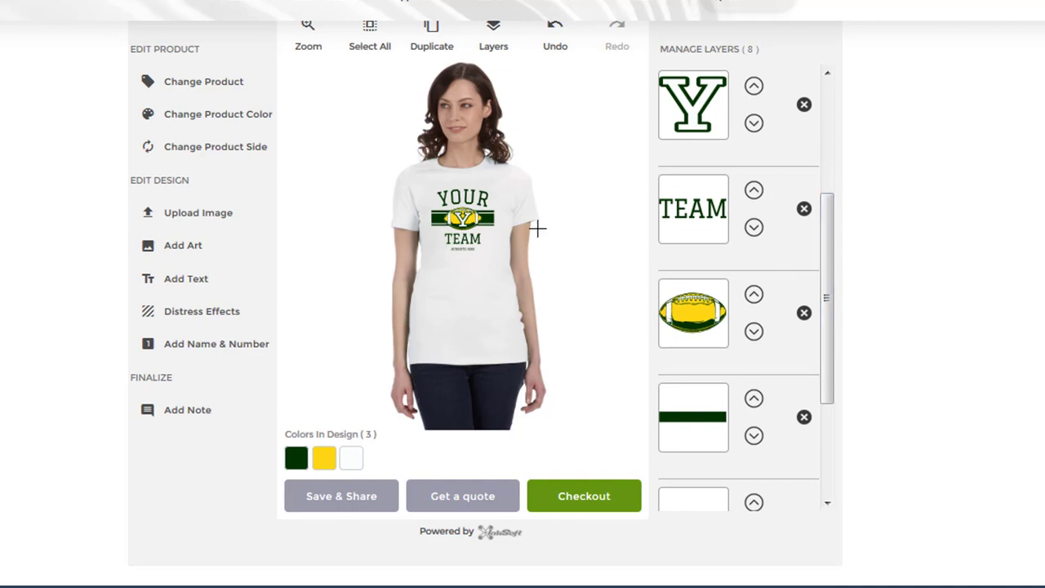
pyautogui.moveTo(547, 220)
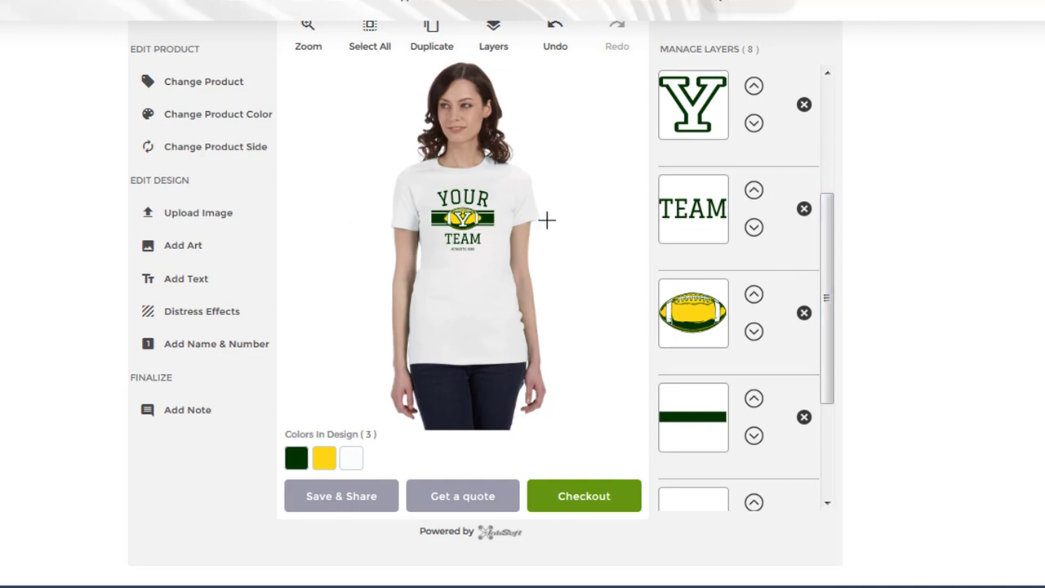
pyautogui.scroll(-3)
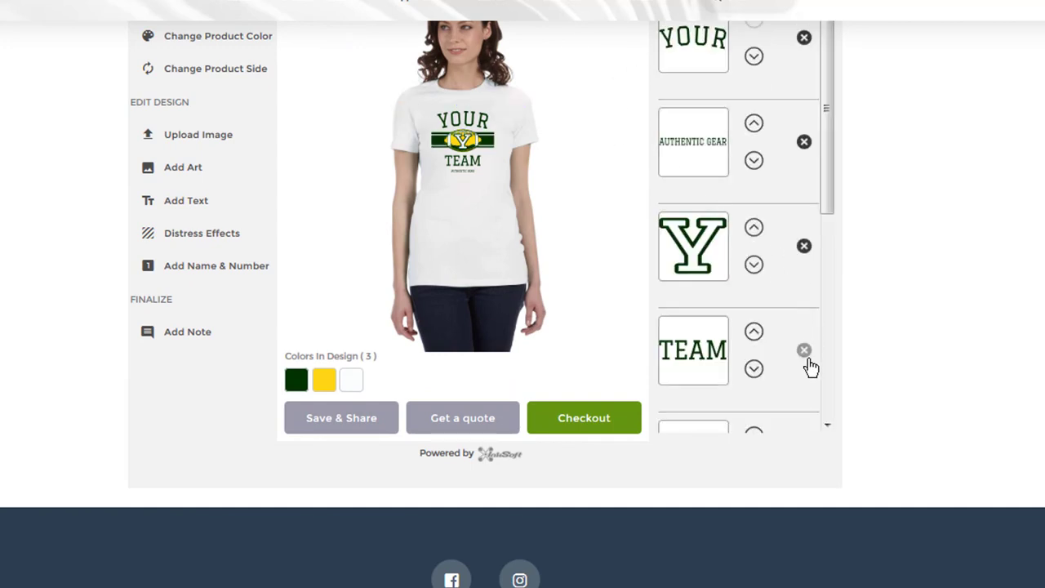
pyautogui.scroll(-3)
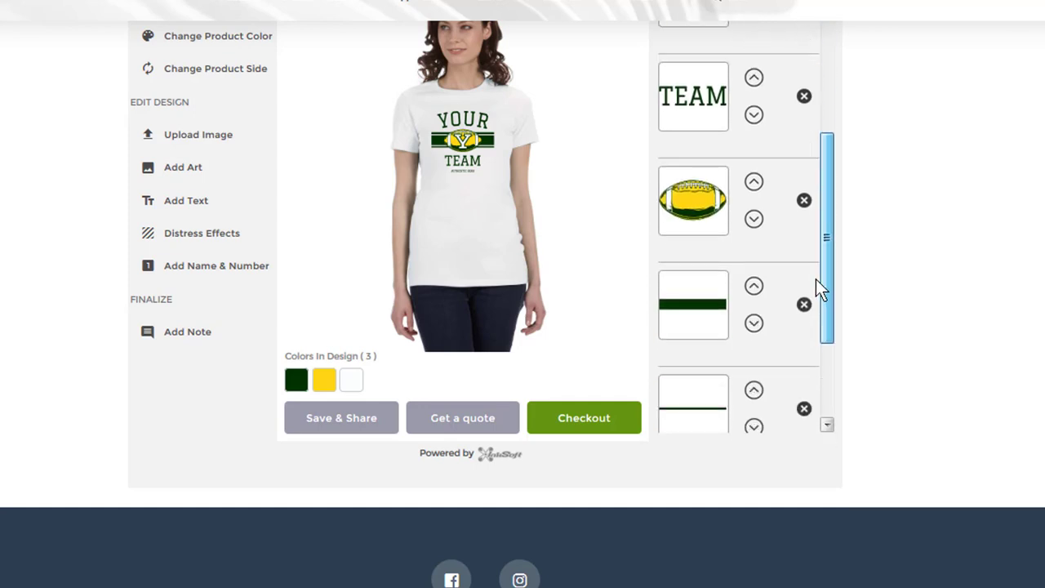
pyautogui.scroll(-3)
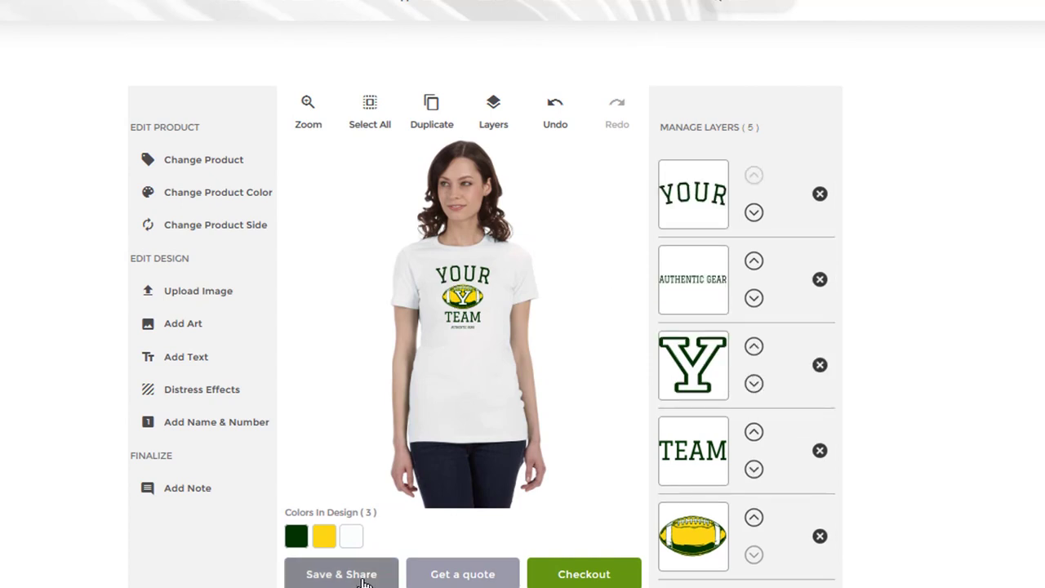
pyautogui.click(341, 574)
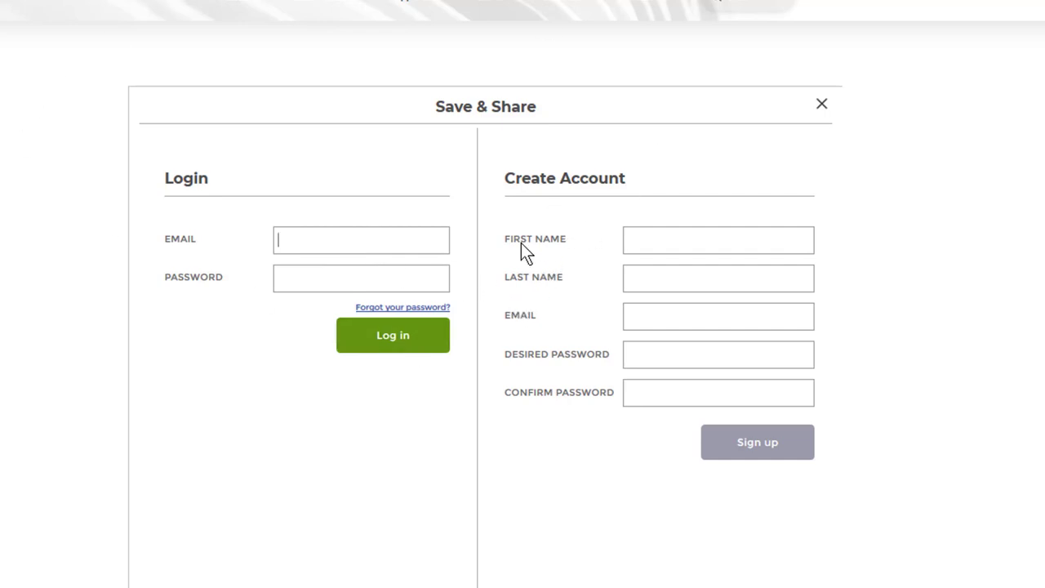
pyautogui.click(822, 104)
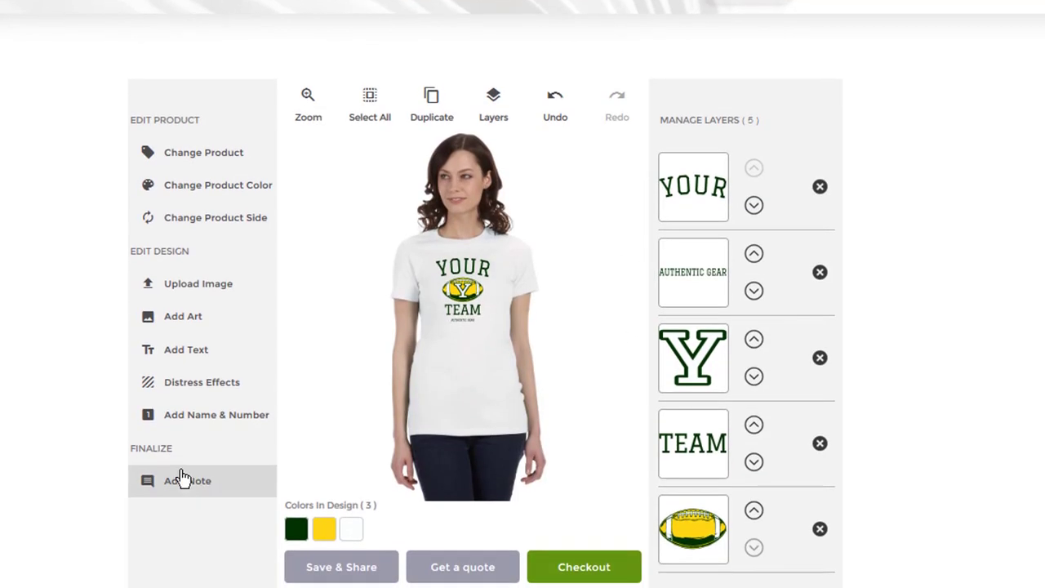
# - Add and save the note 'Please review design to make sure all looks good...'
pyautogui.click(187, 480)
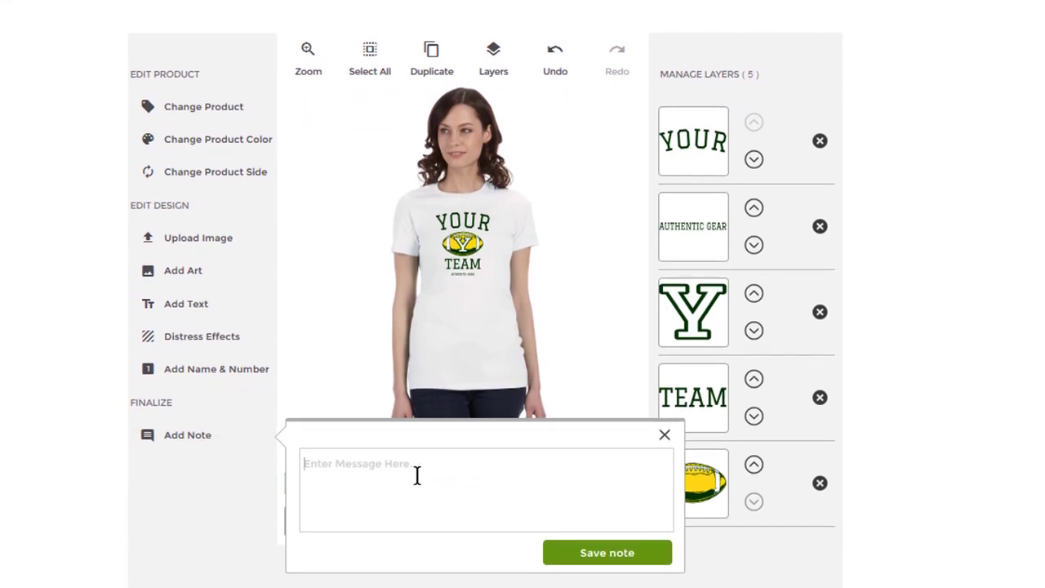
pyautogui.write('Please')
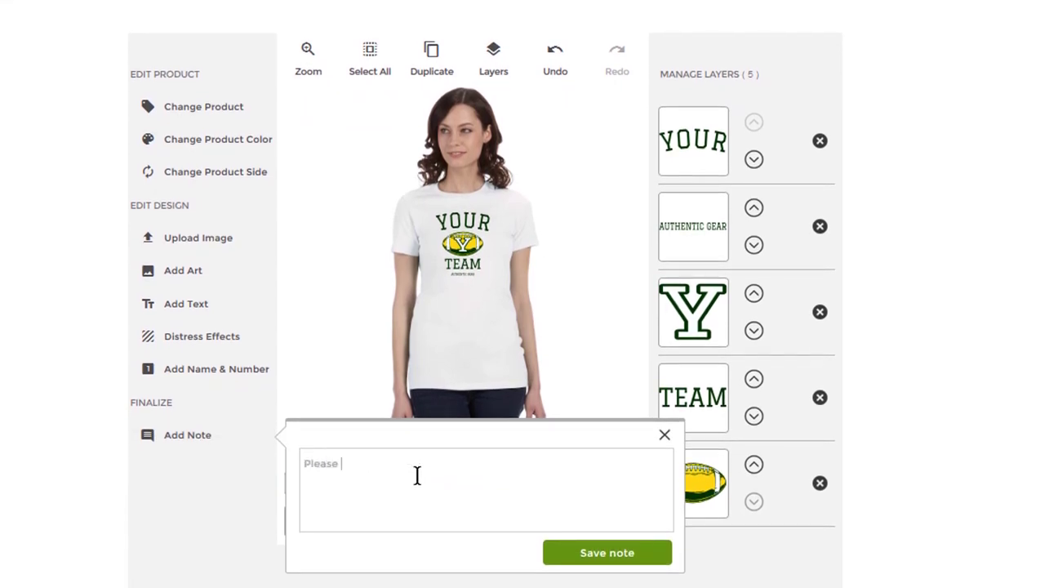
pyautogui.write('review design to')
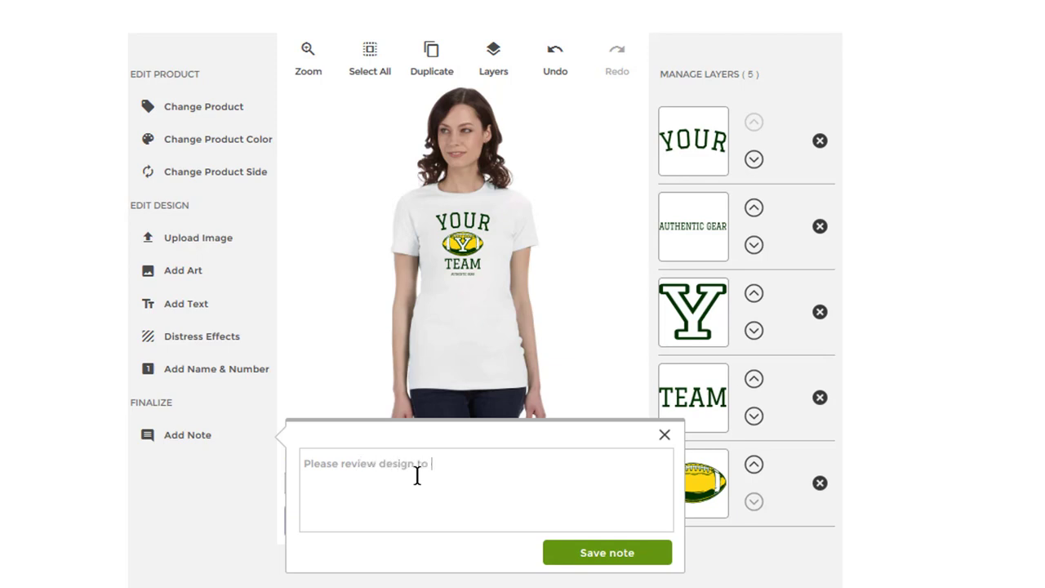
pyautogui.write('make sure')
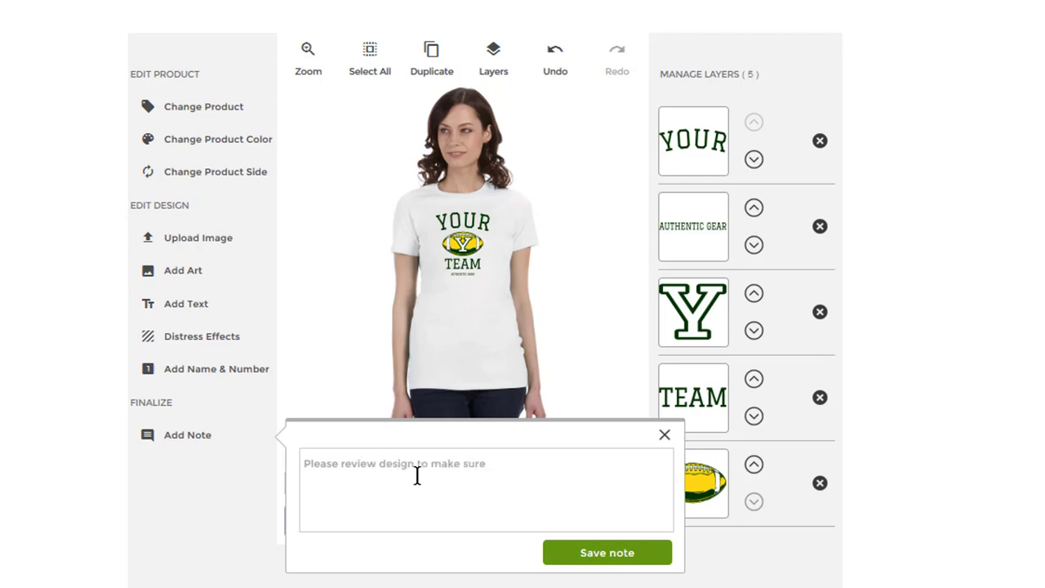
pyautogui.write('all looks')
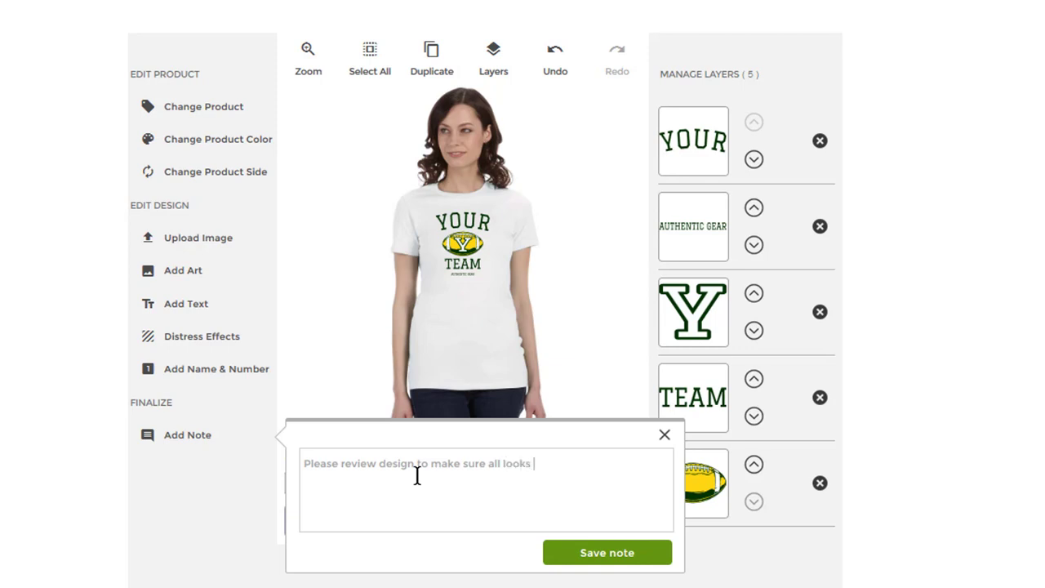
pyautogui.write('good...')
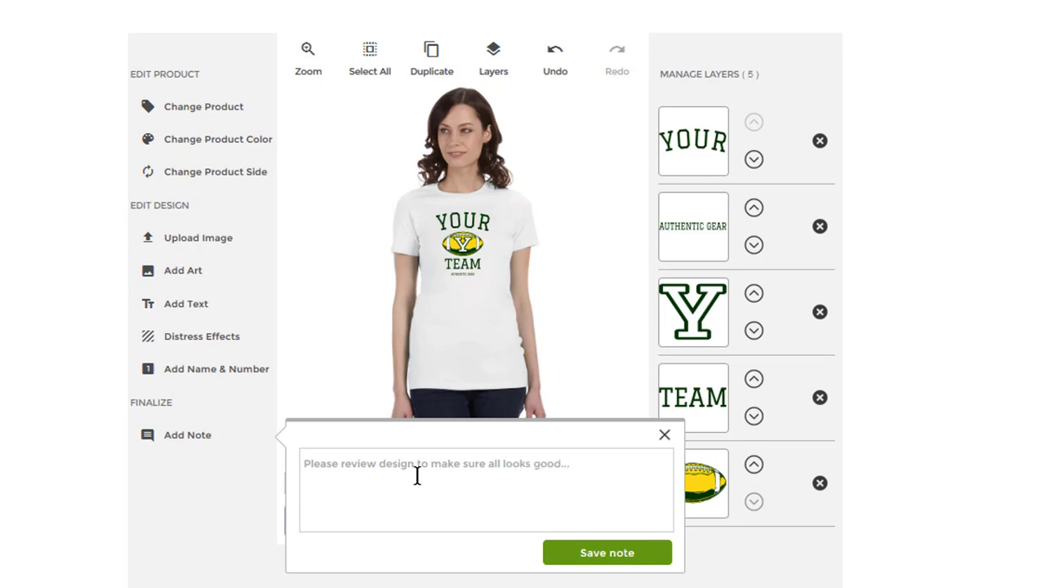
pyautogui.click(664, 435)
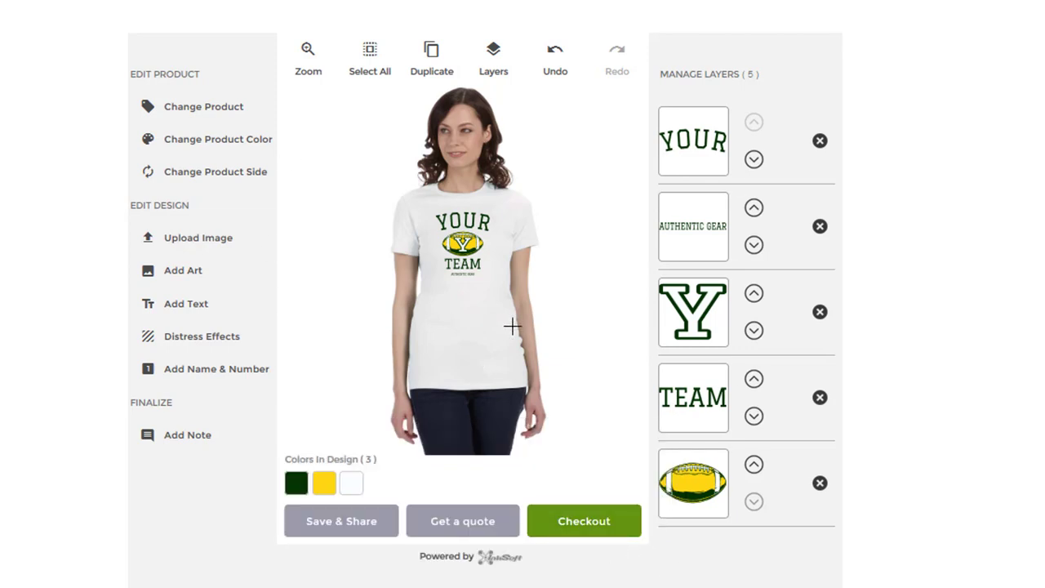
pyautogui.moveTo(502, 223)
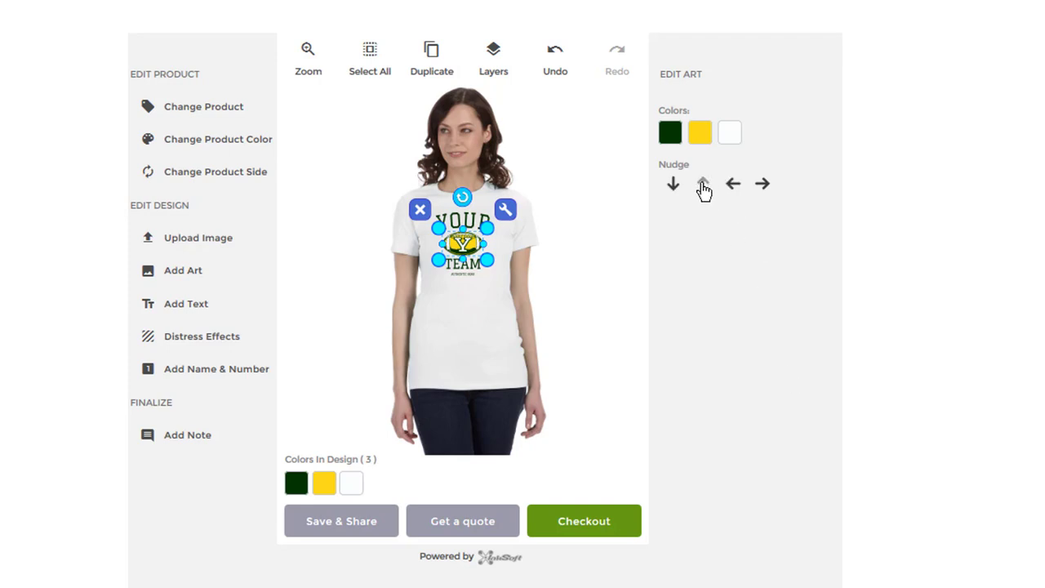
# - Nudge the football artwork up slightly and proceed to Secure Checkout with one medium tee
pyautogui.click(494, 53)
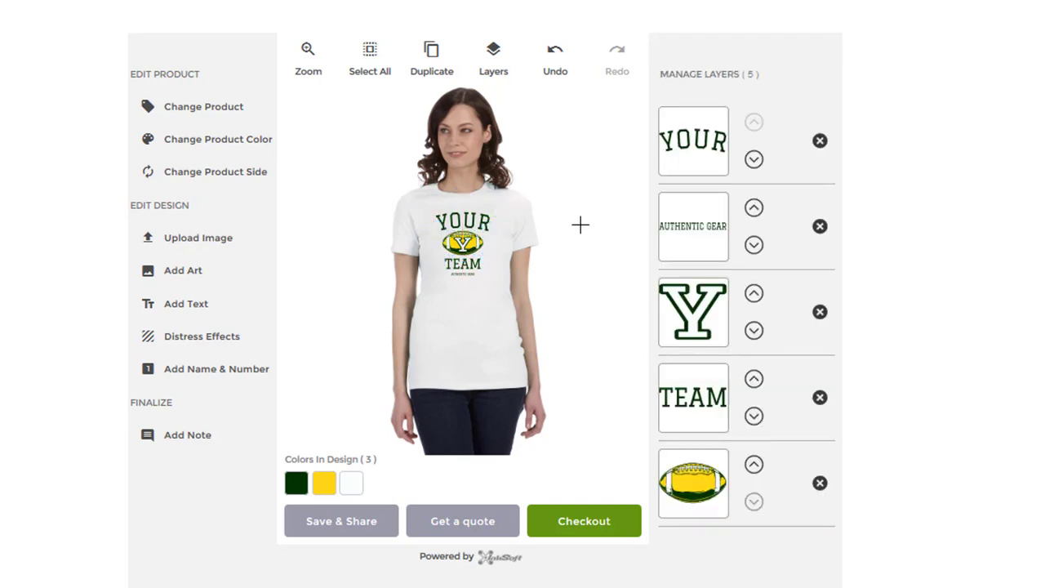
pyautogui.moveTo(801, 438)
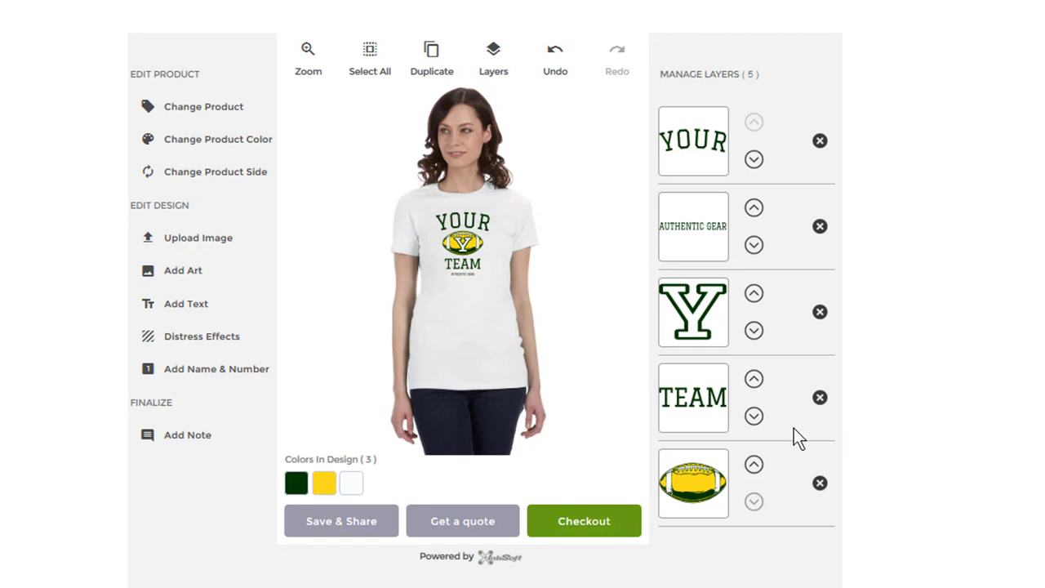
pyautogui.moveTo(341, 517)
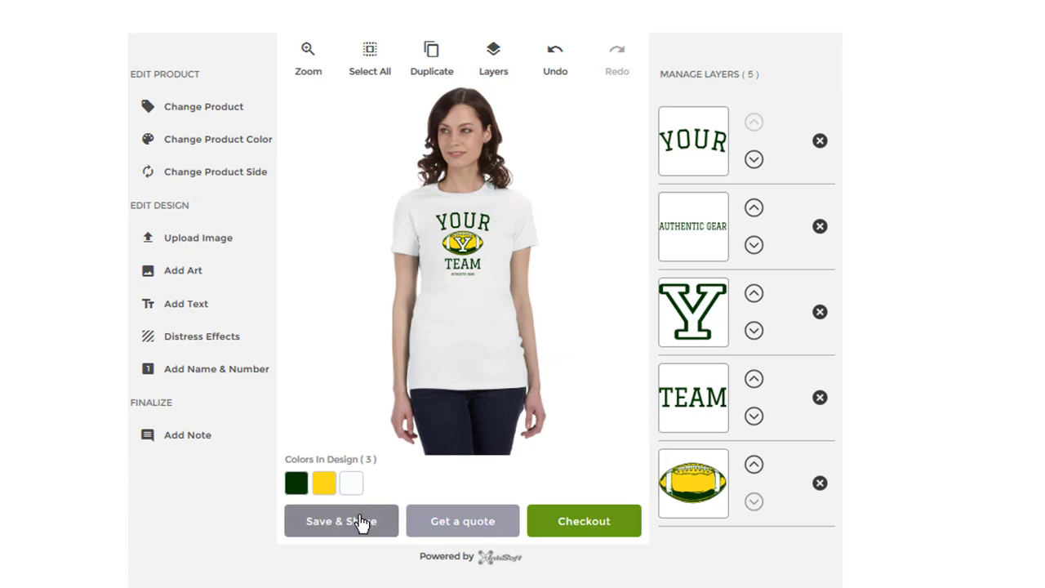
pyautogui.moveTo(615, 527)
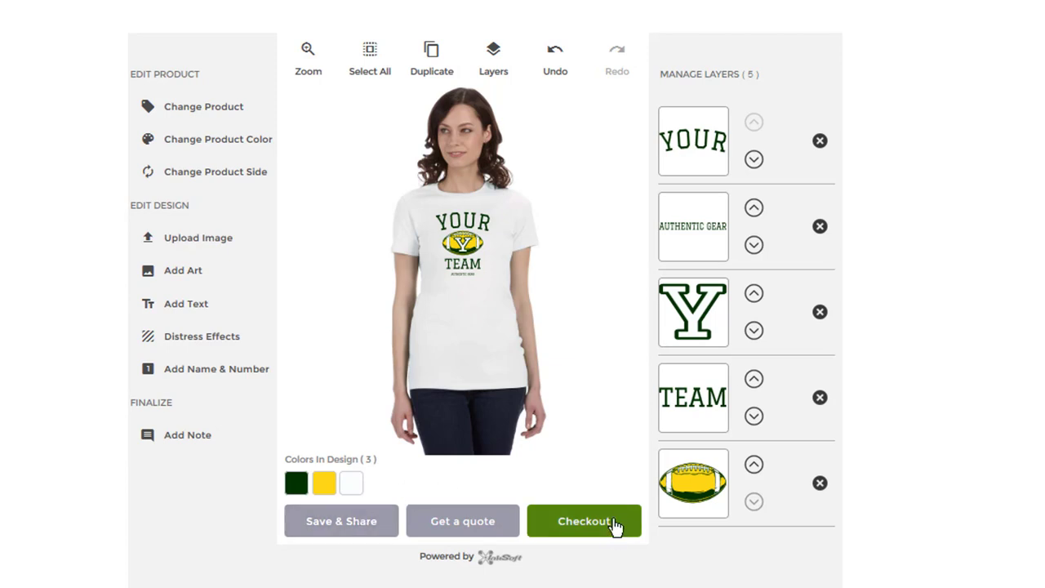
pyautogui.click(584, 521)
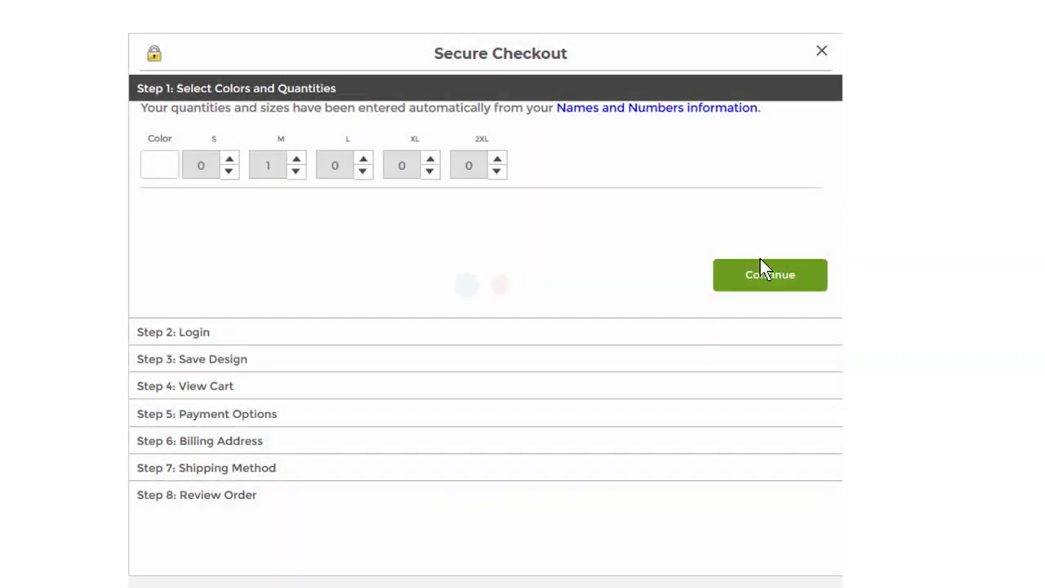